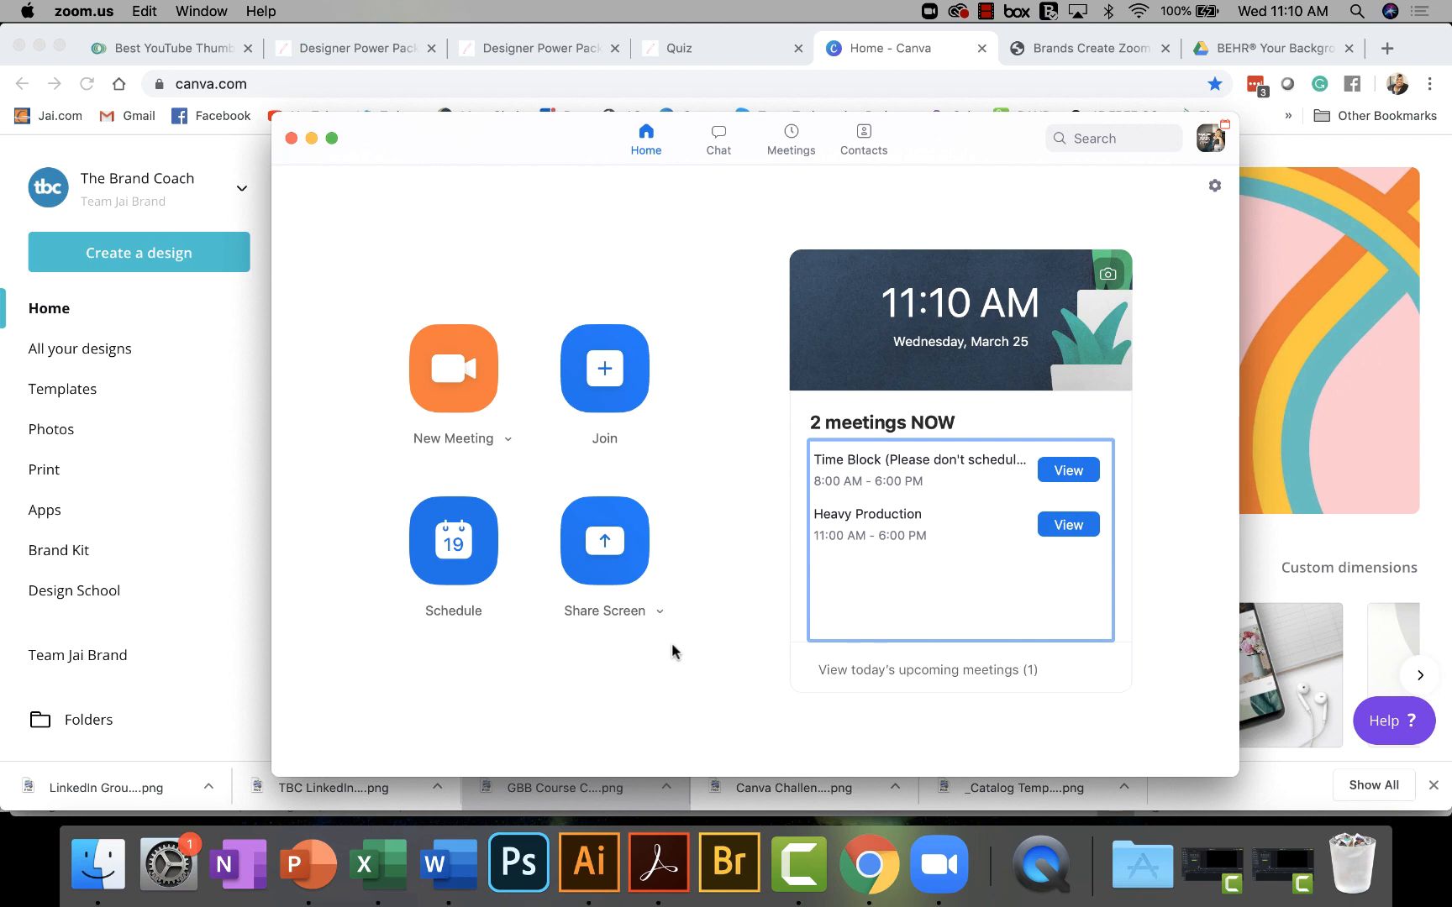
pyautogui.moveTo(291, 138)
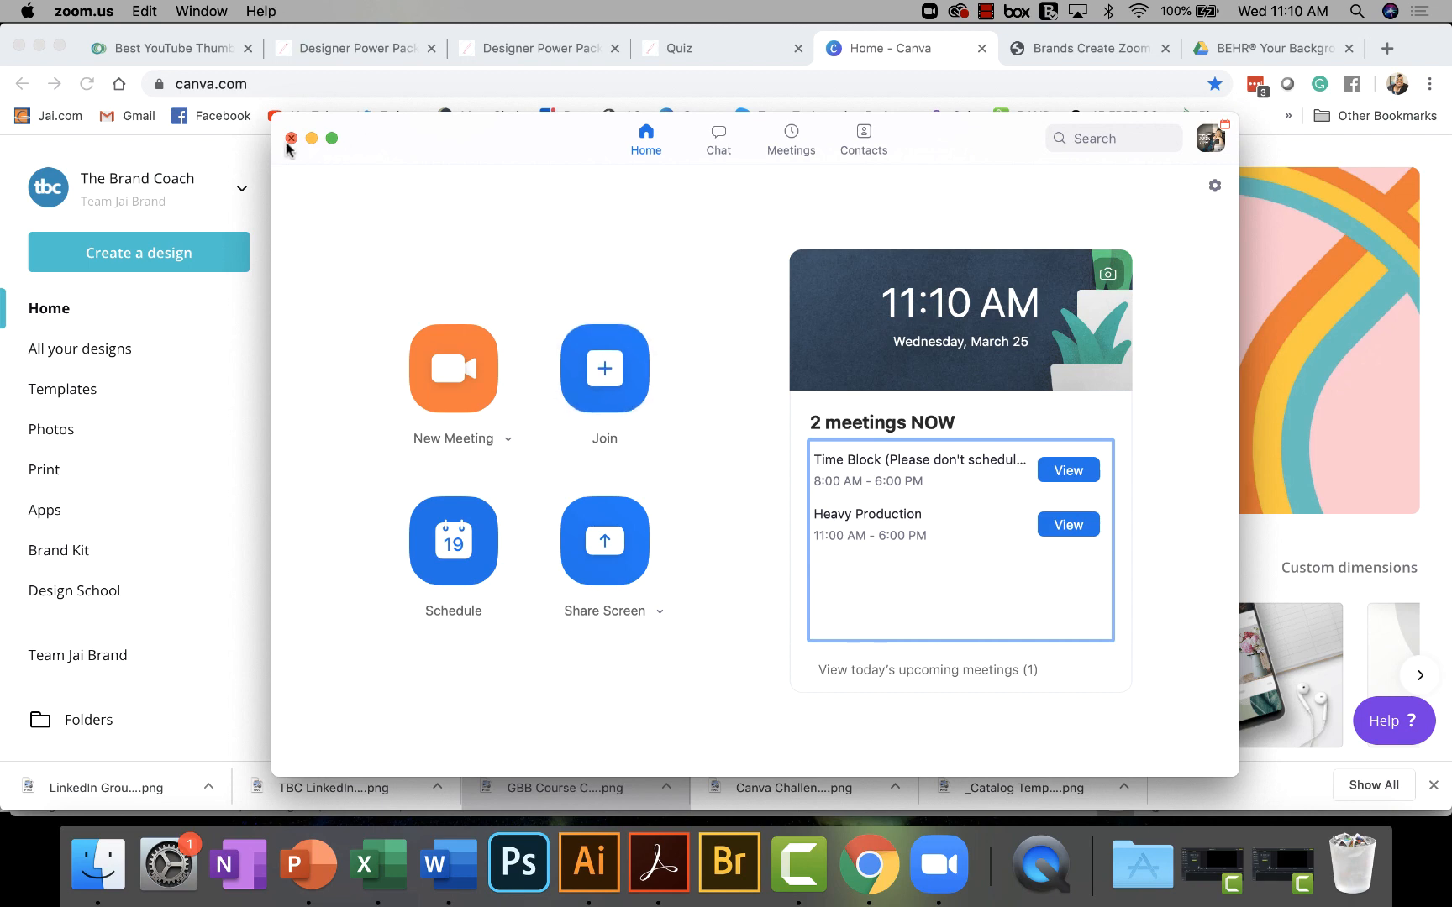
# Close the Zoom home window and scroll through the Canva home page.
pyautogui.click(291, 139)
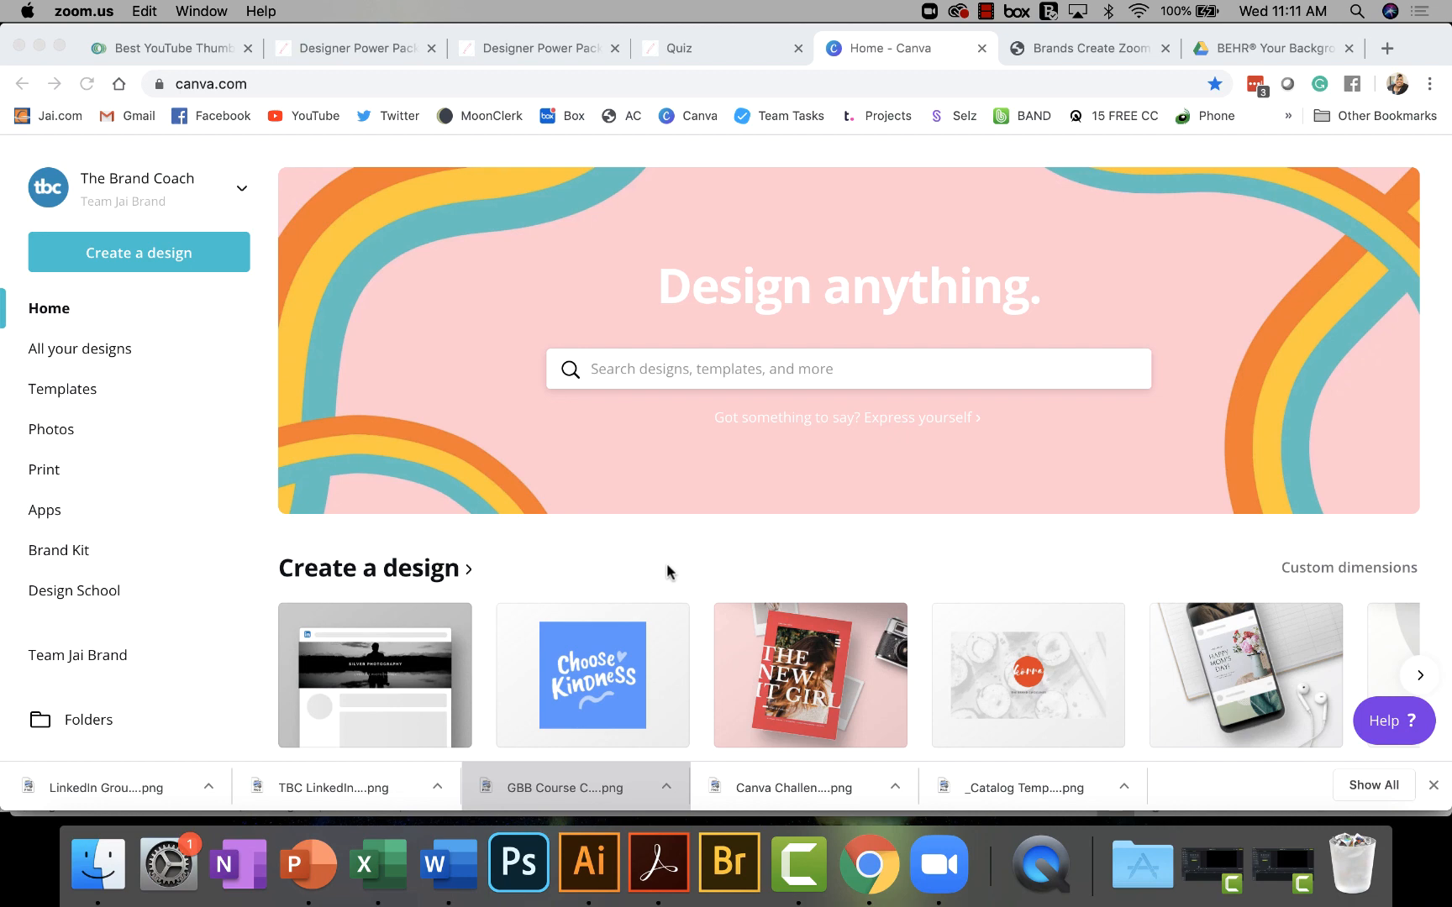
pyautogui.scroll(-3)
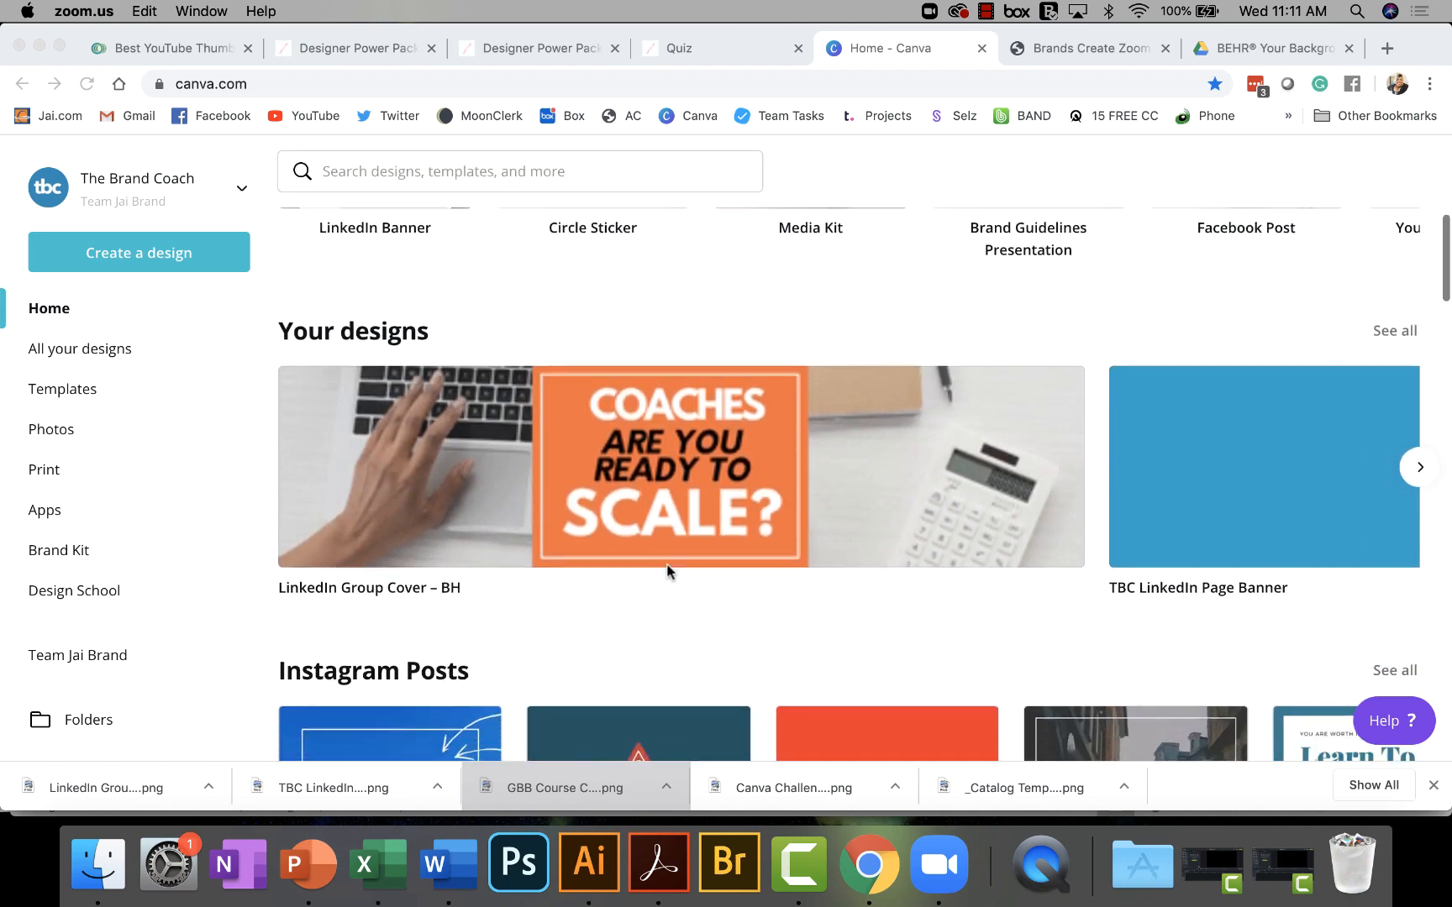
pyautogui.scroll(-3)
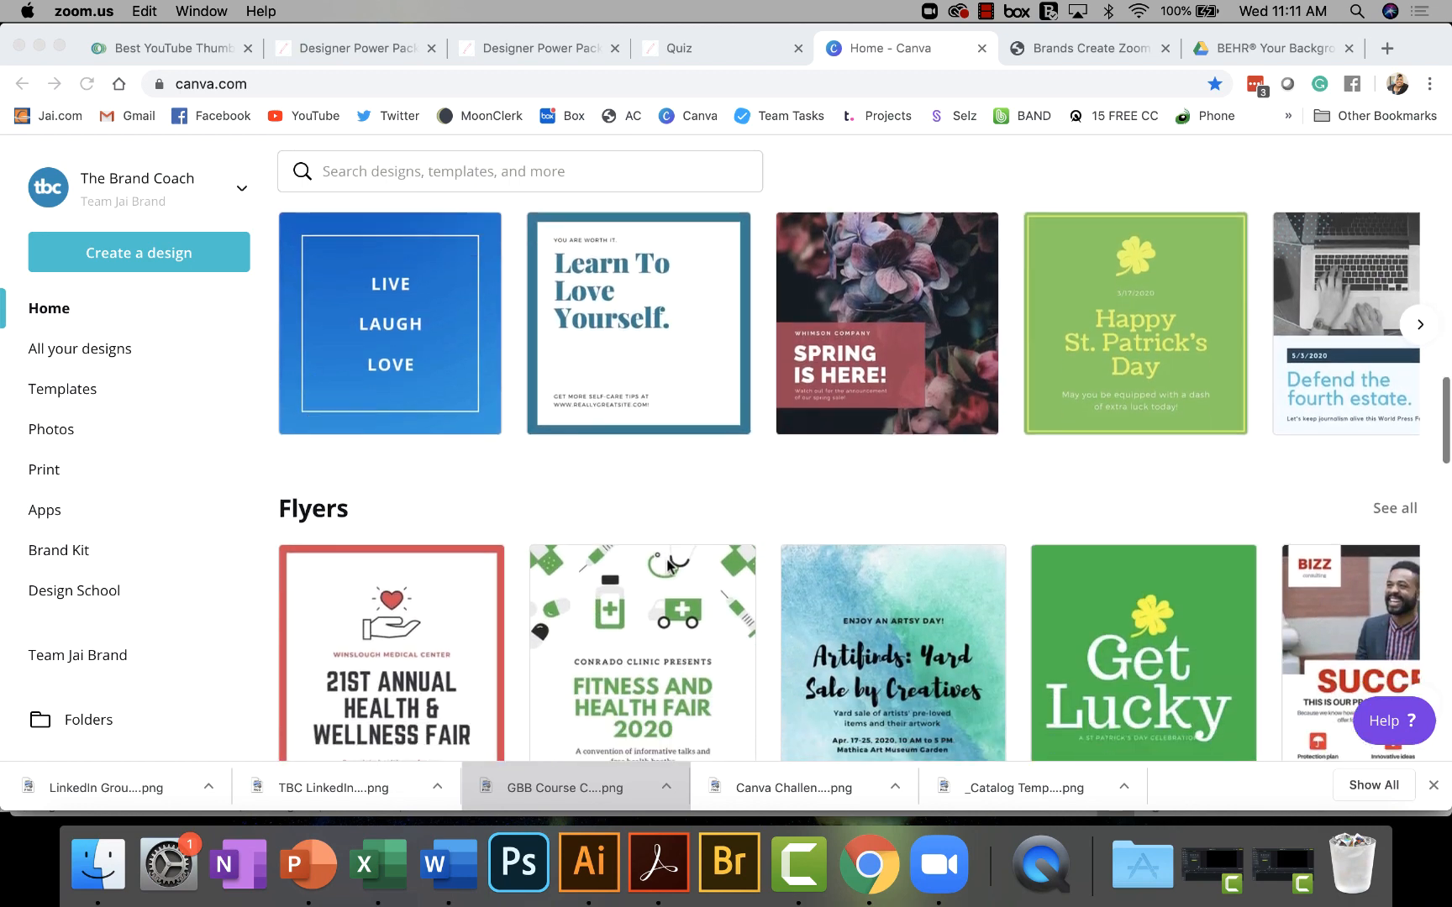
pyautogui.scroll(3)
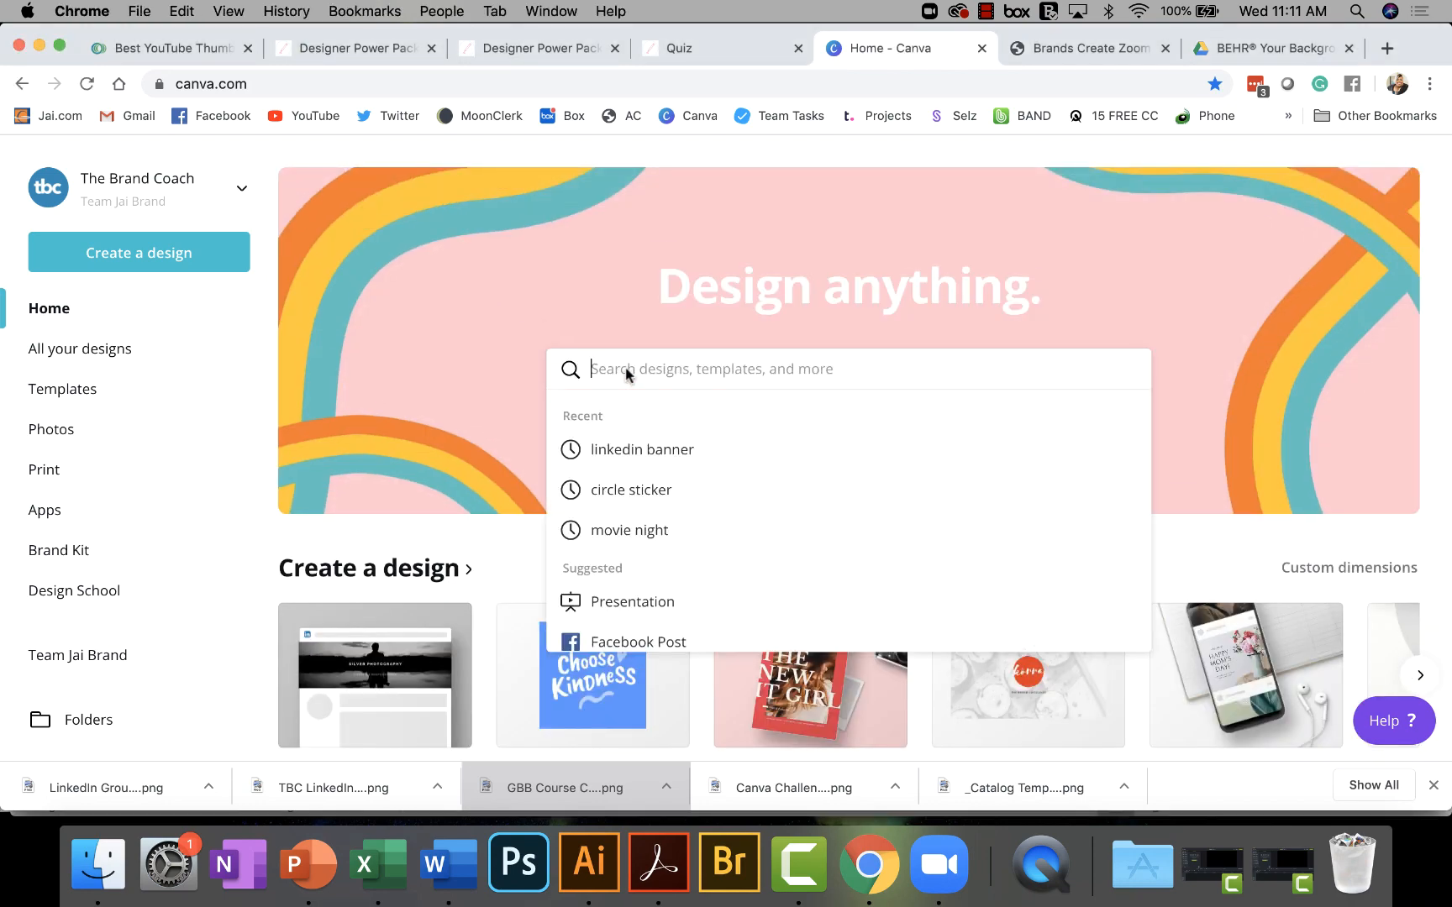
# Search Canva for 'zoom' and browse the Zoom Virtual Background template results.
pyautogui.write('zoom')
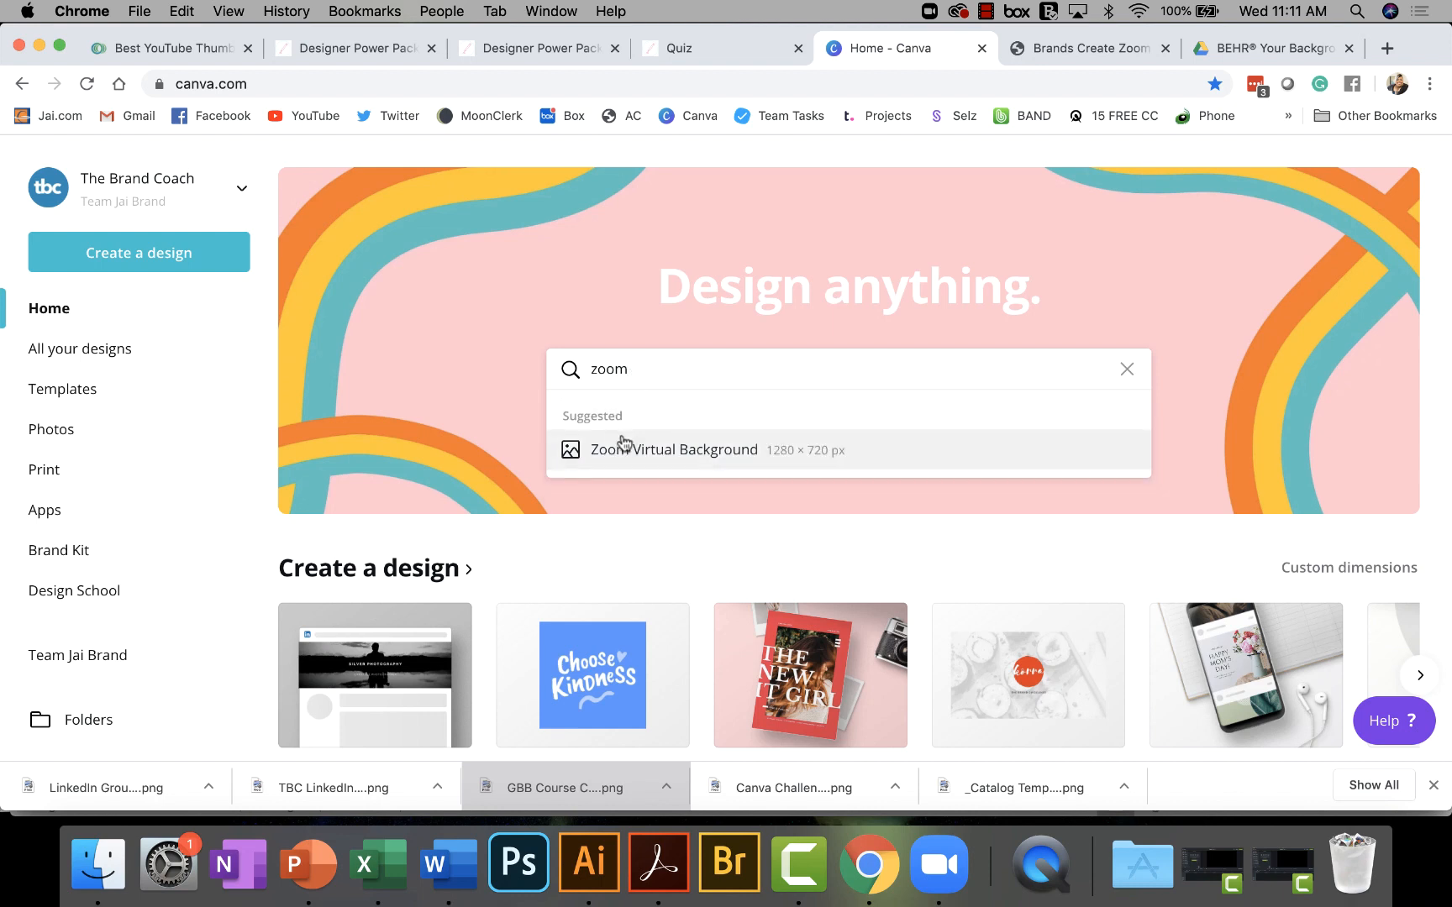
pyautogui.moveTo(778, 453)
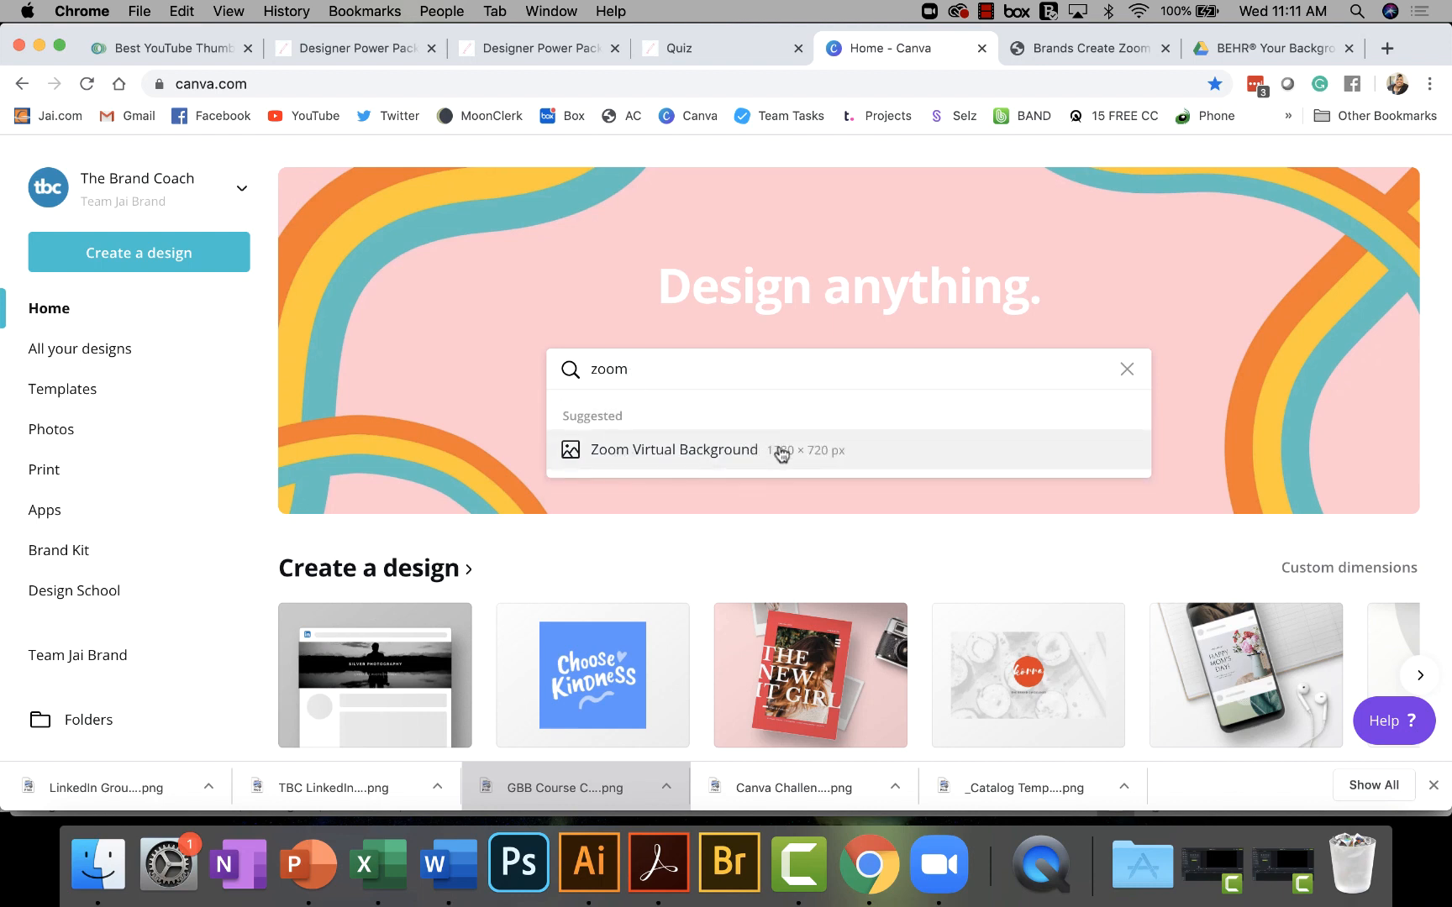
pyautogui.click(674, 448)
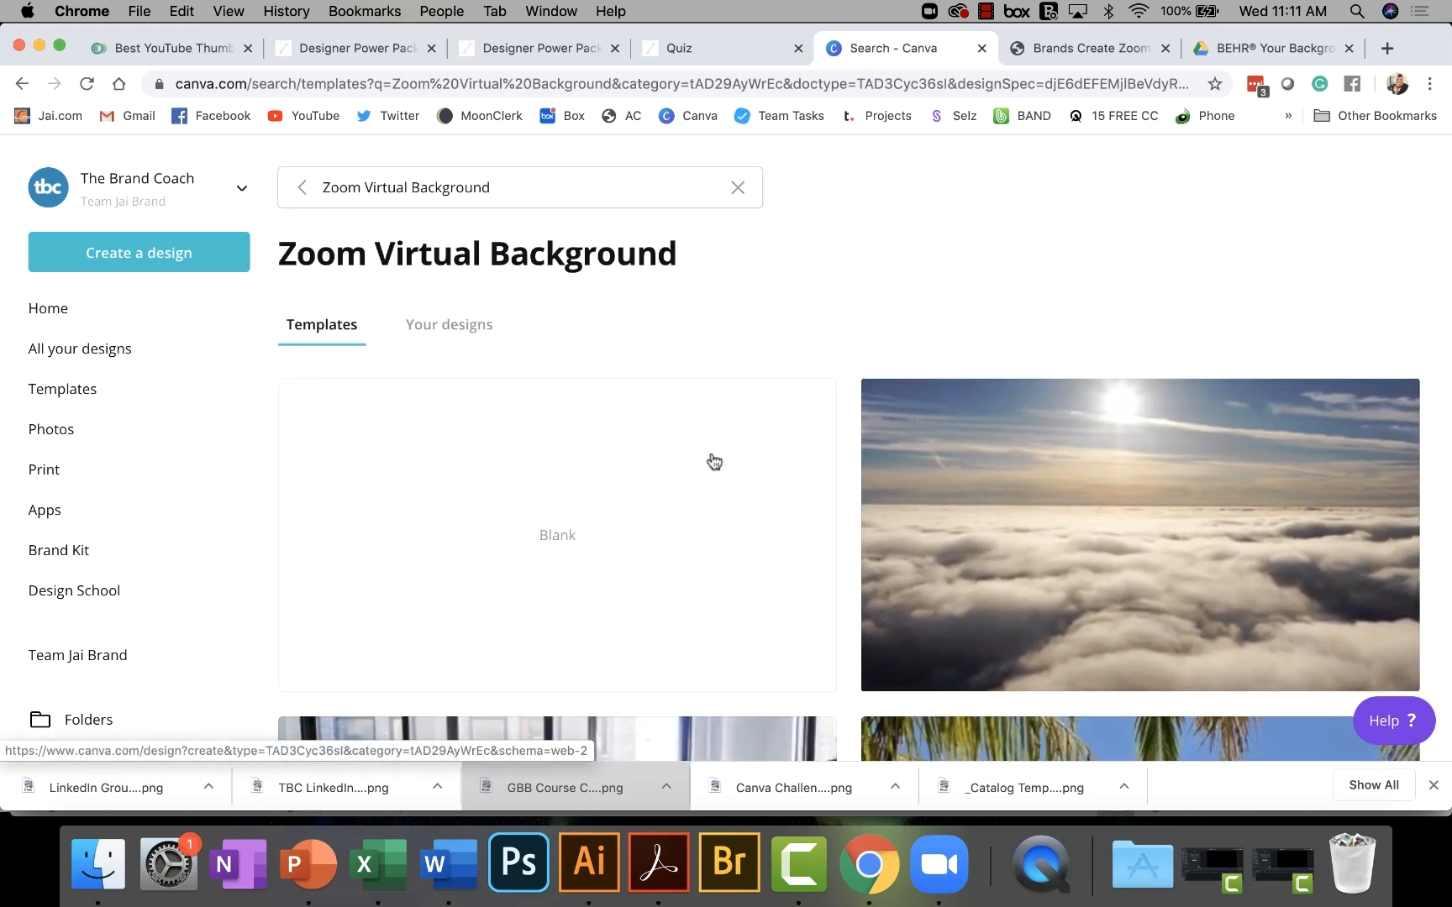
pyautogui.scroll(-3)
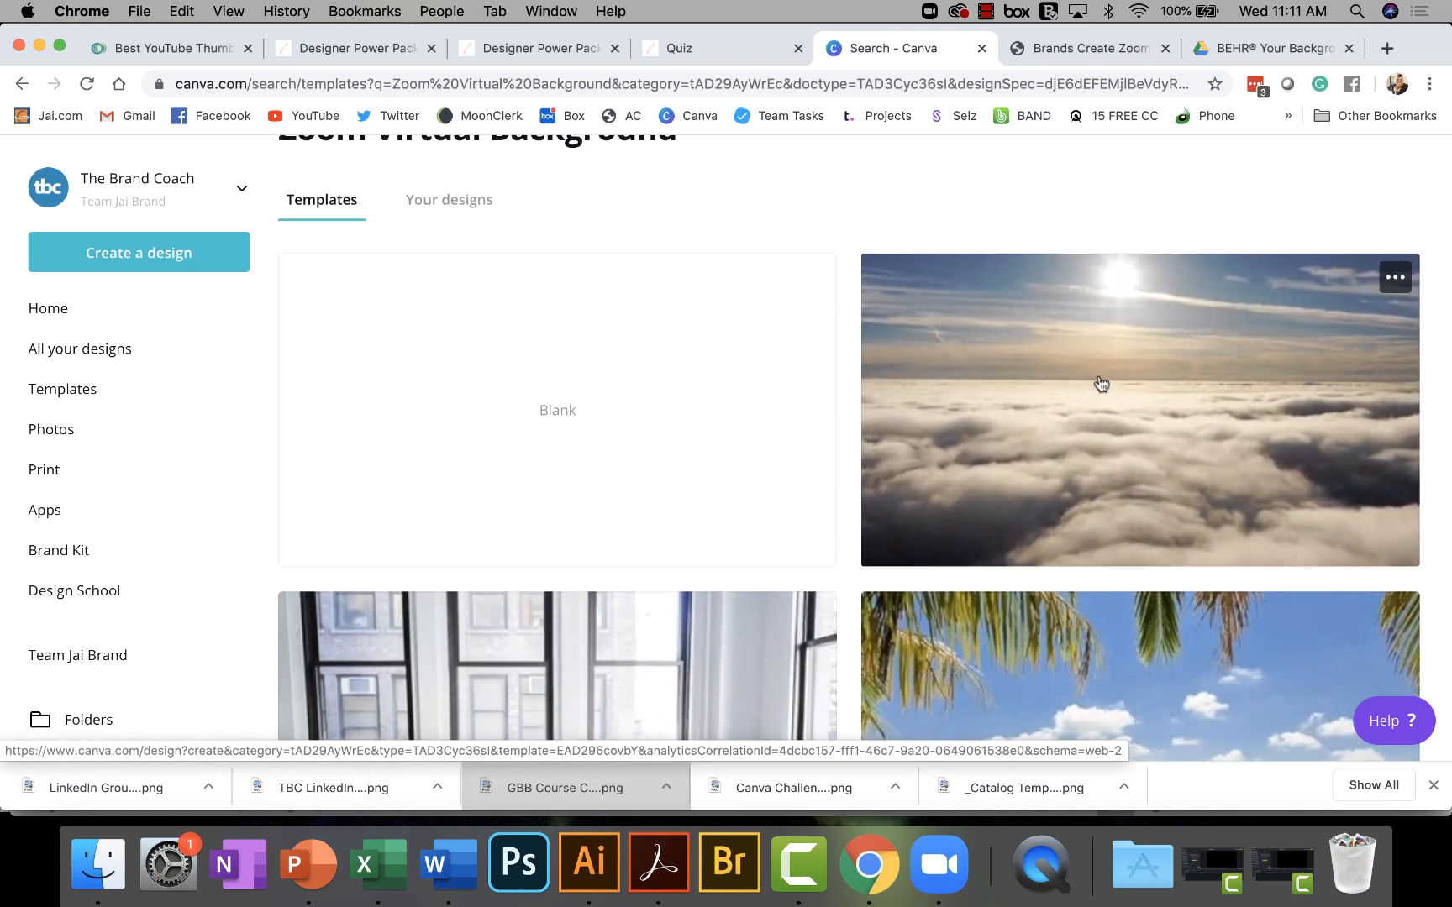
pyautogui.moveTo(590, 502)
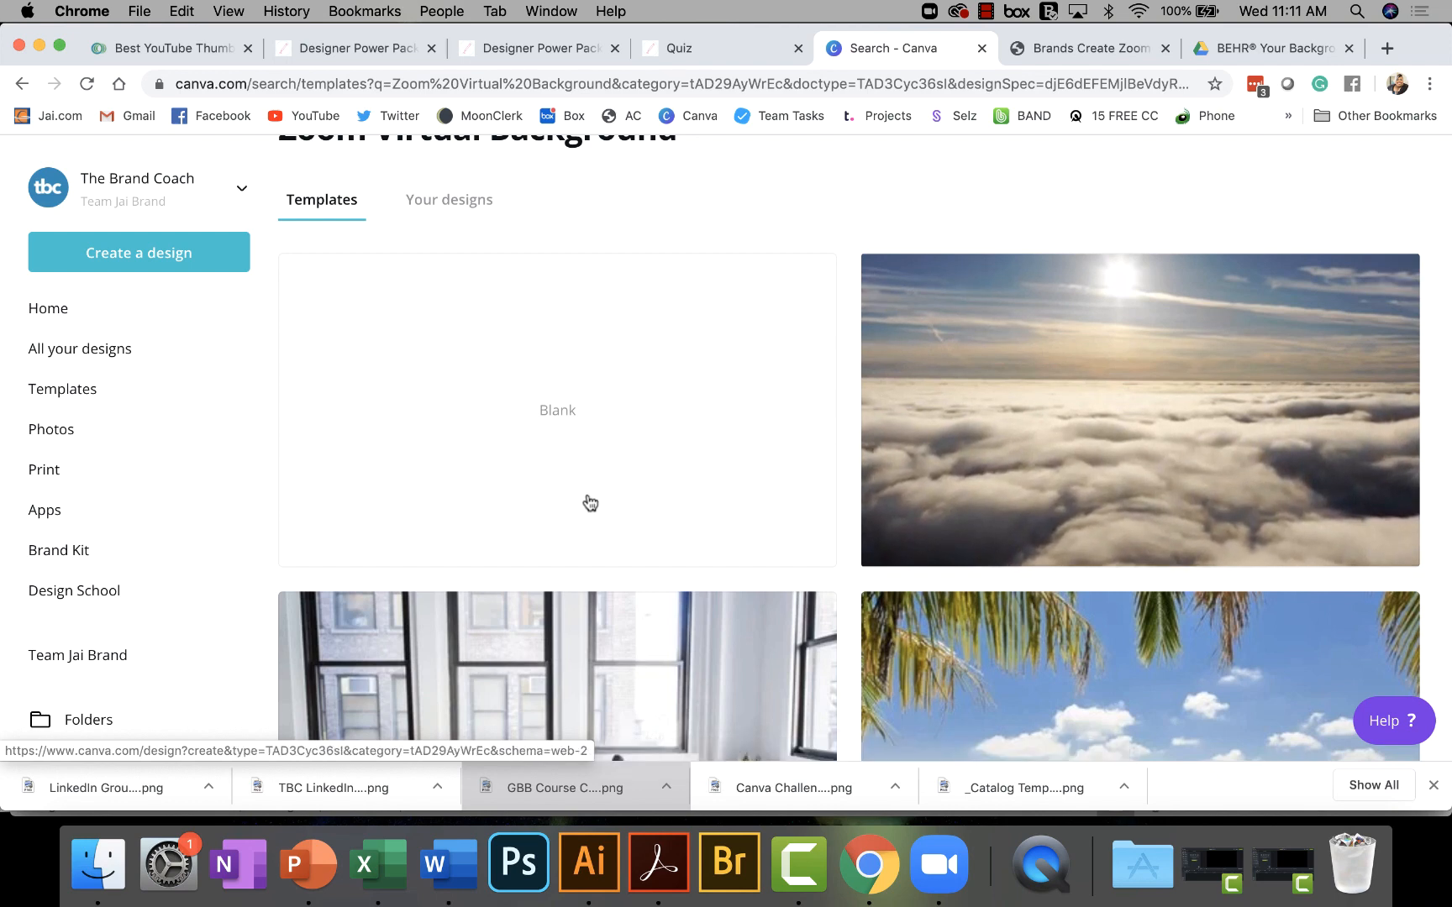
pyautogui.scroll(-3)
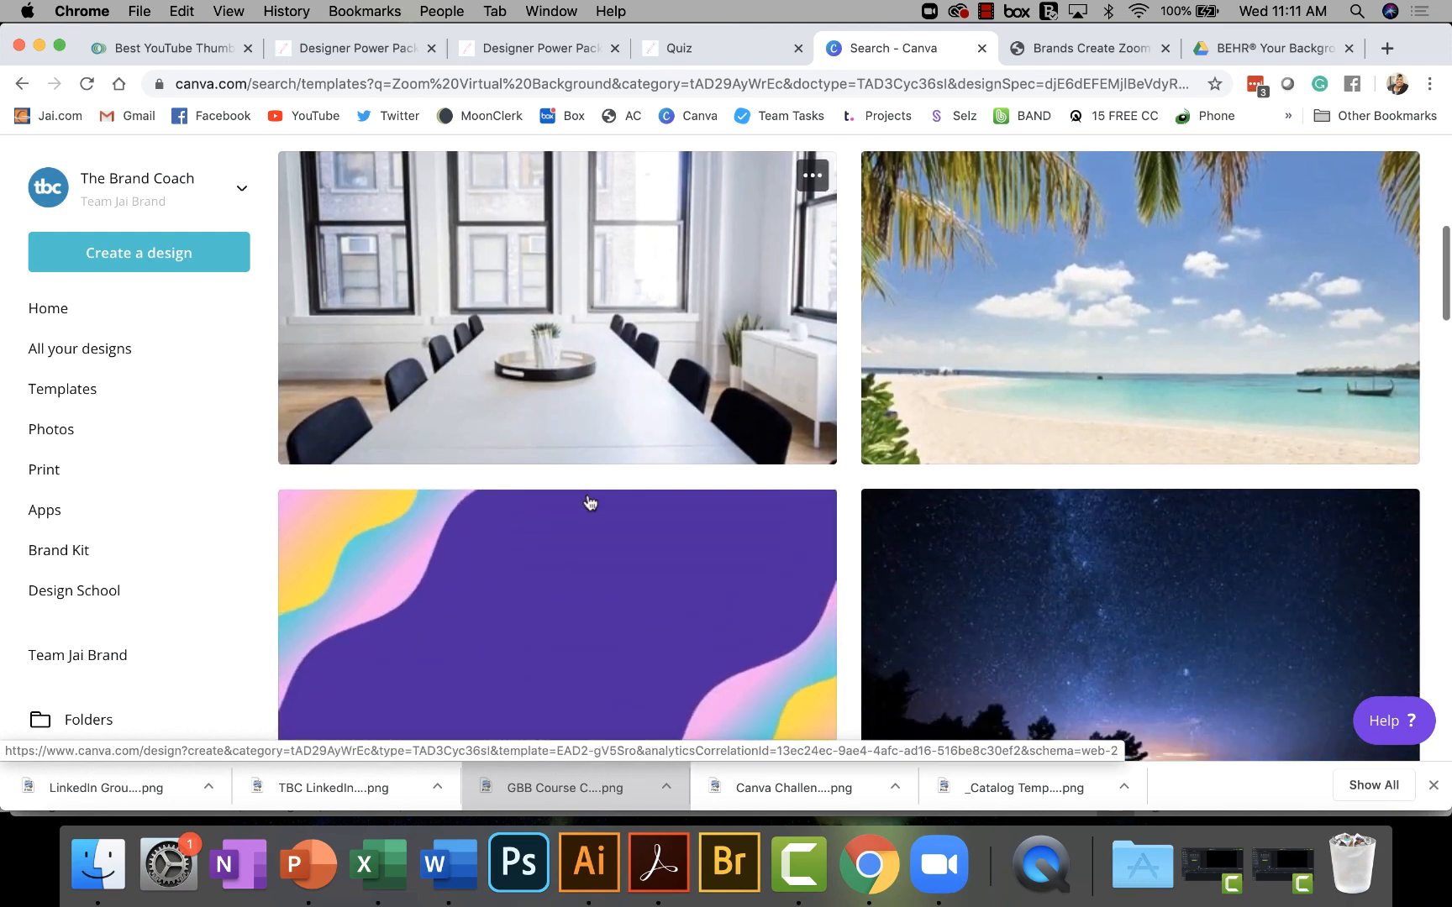
pyautogui.scroll(-3)
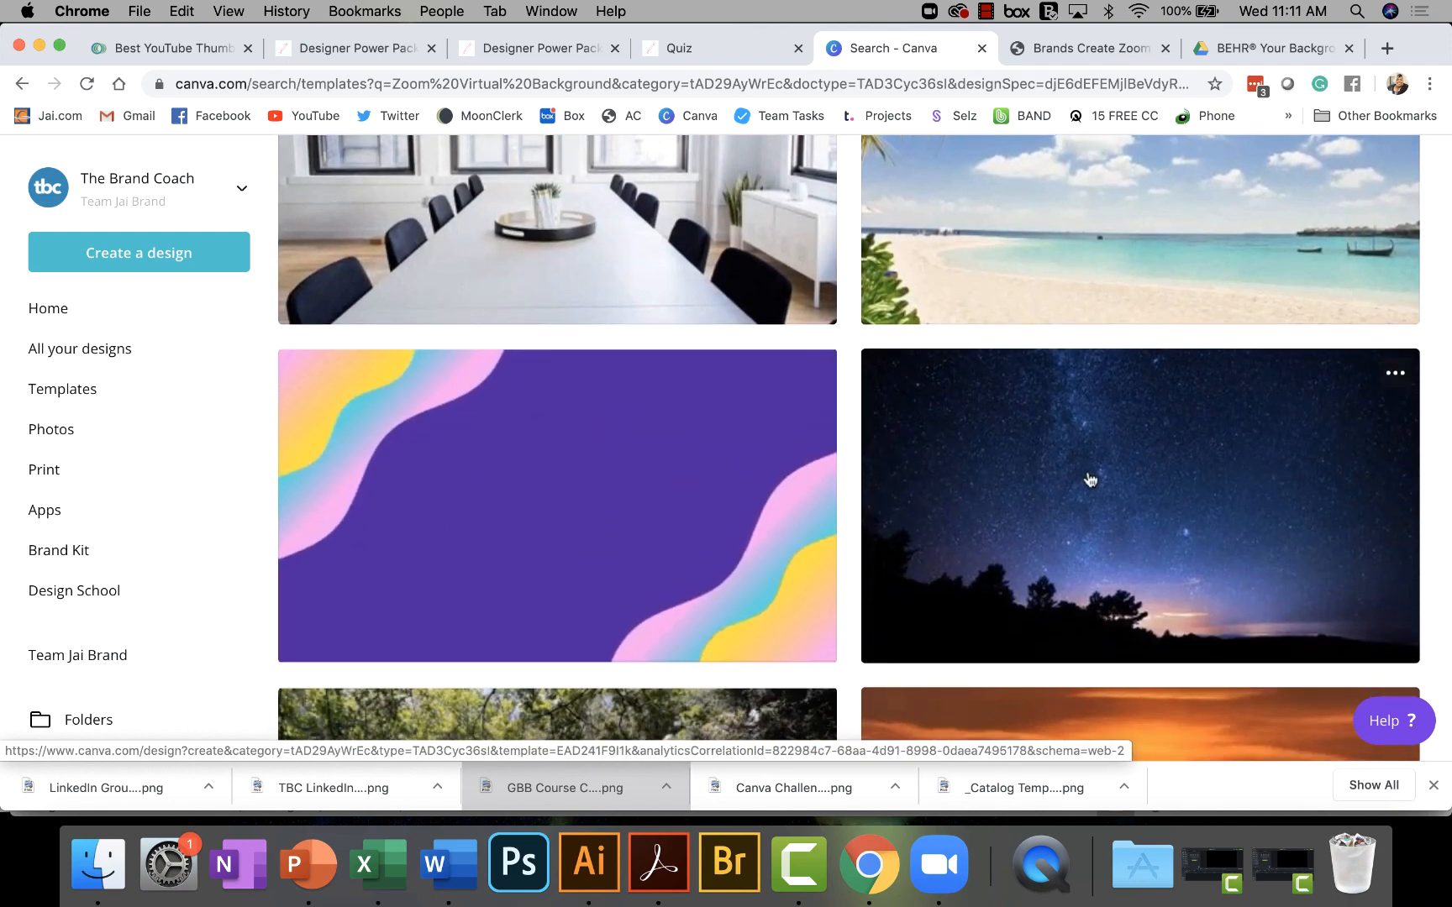
pyautogui.scroll(-3)
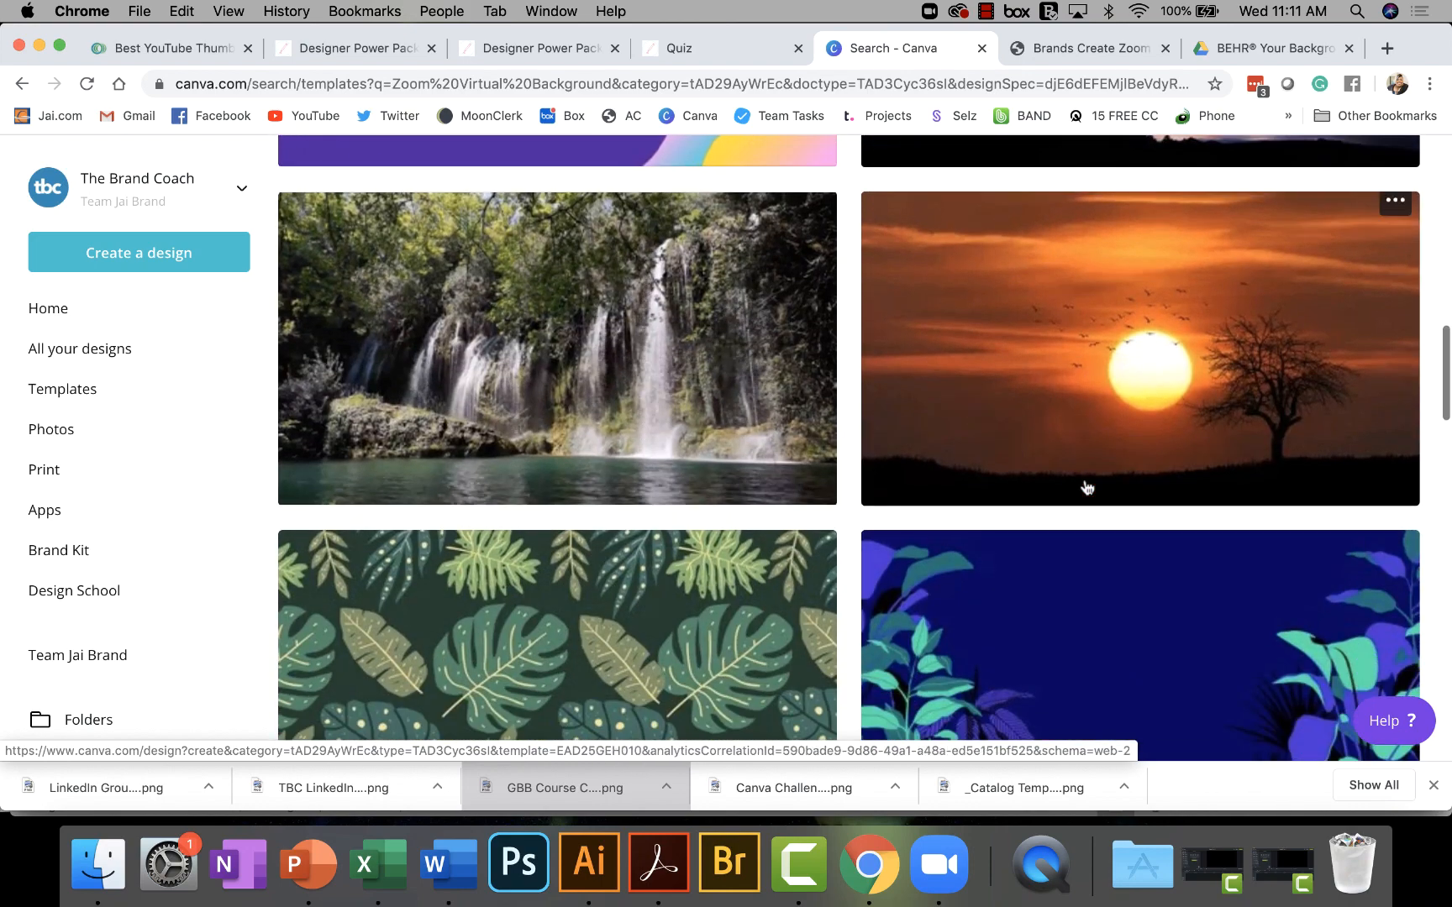
pyautogui.scroll(-3)
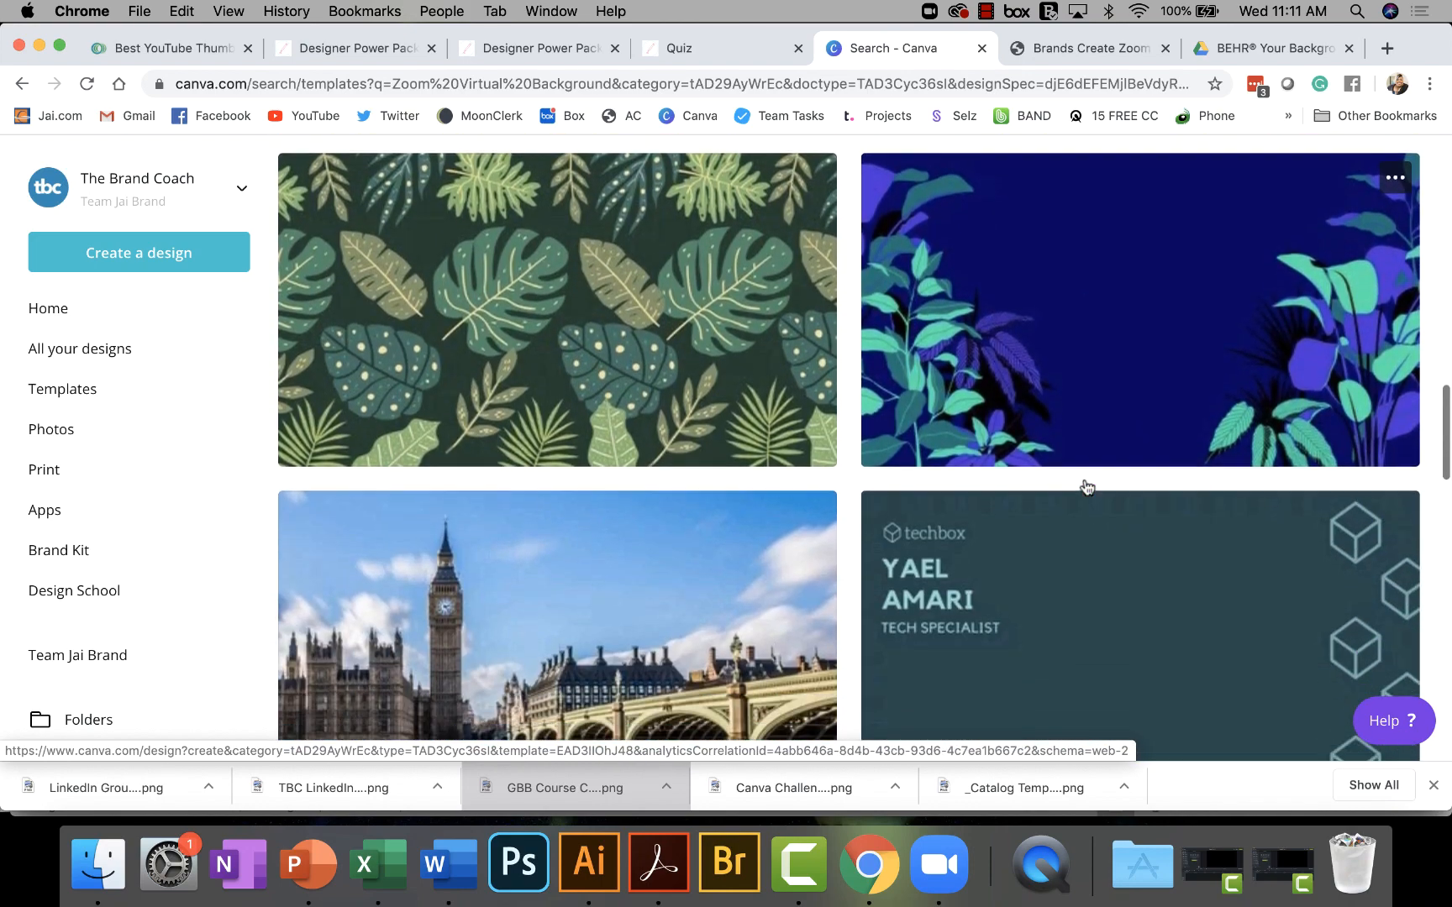
pyautogui.scroll(-3)
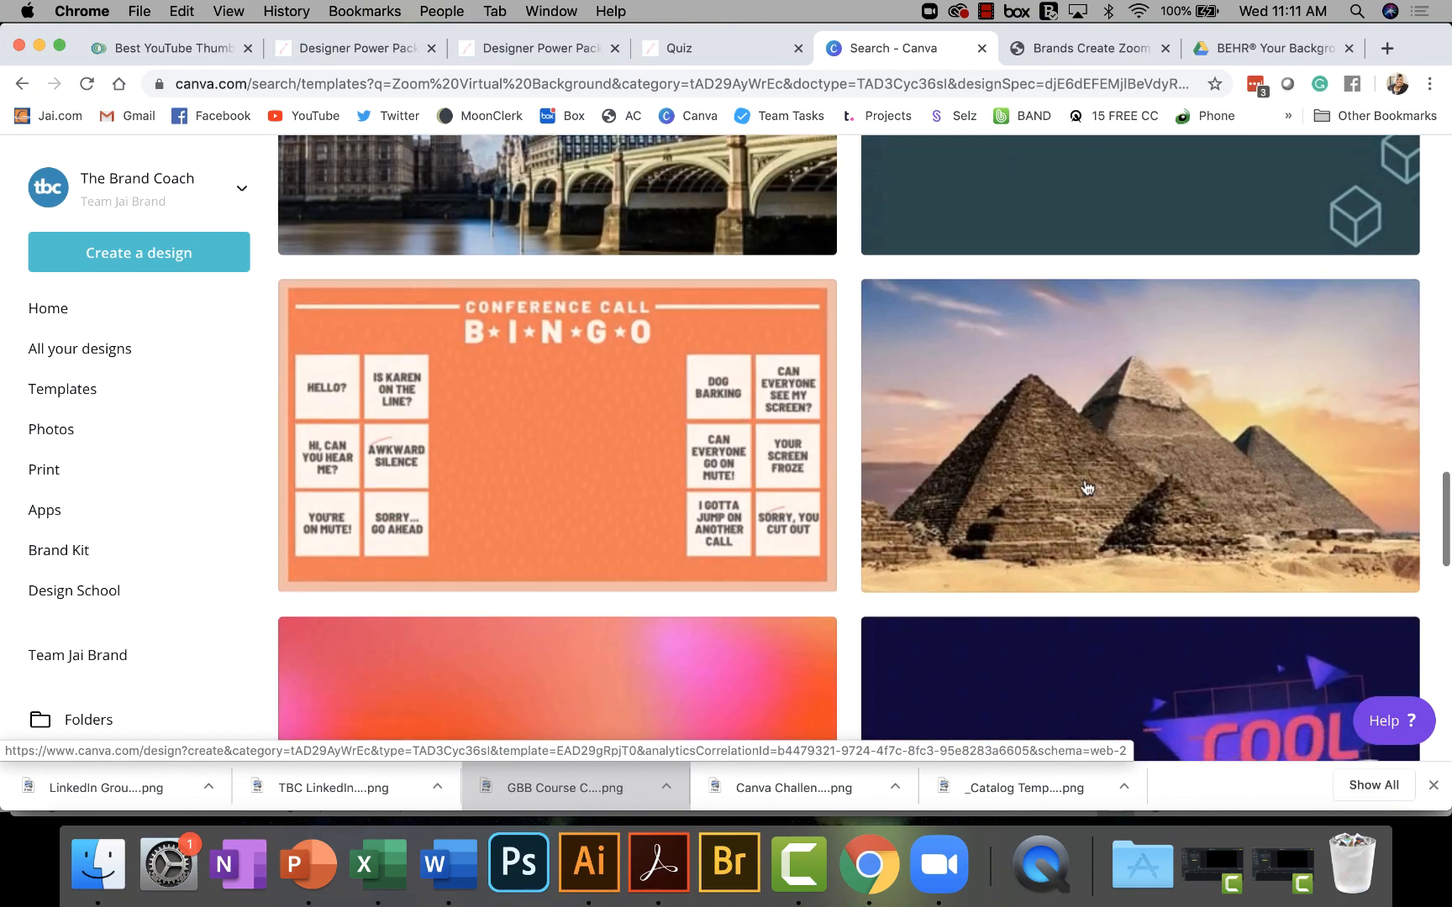
pyautogui.scroll(-3)
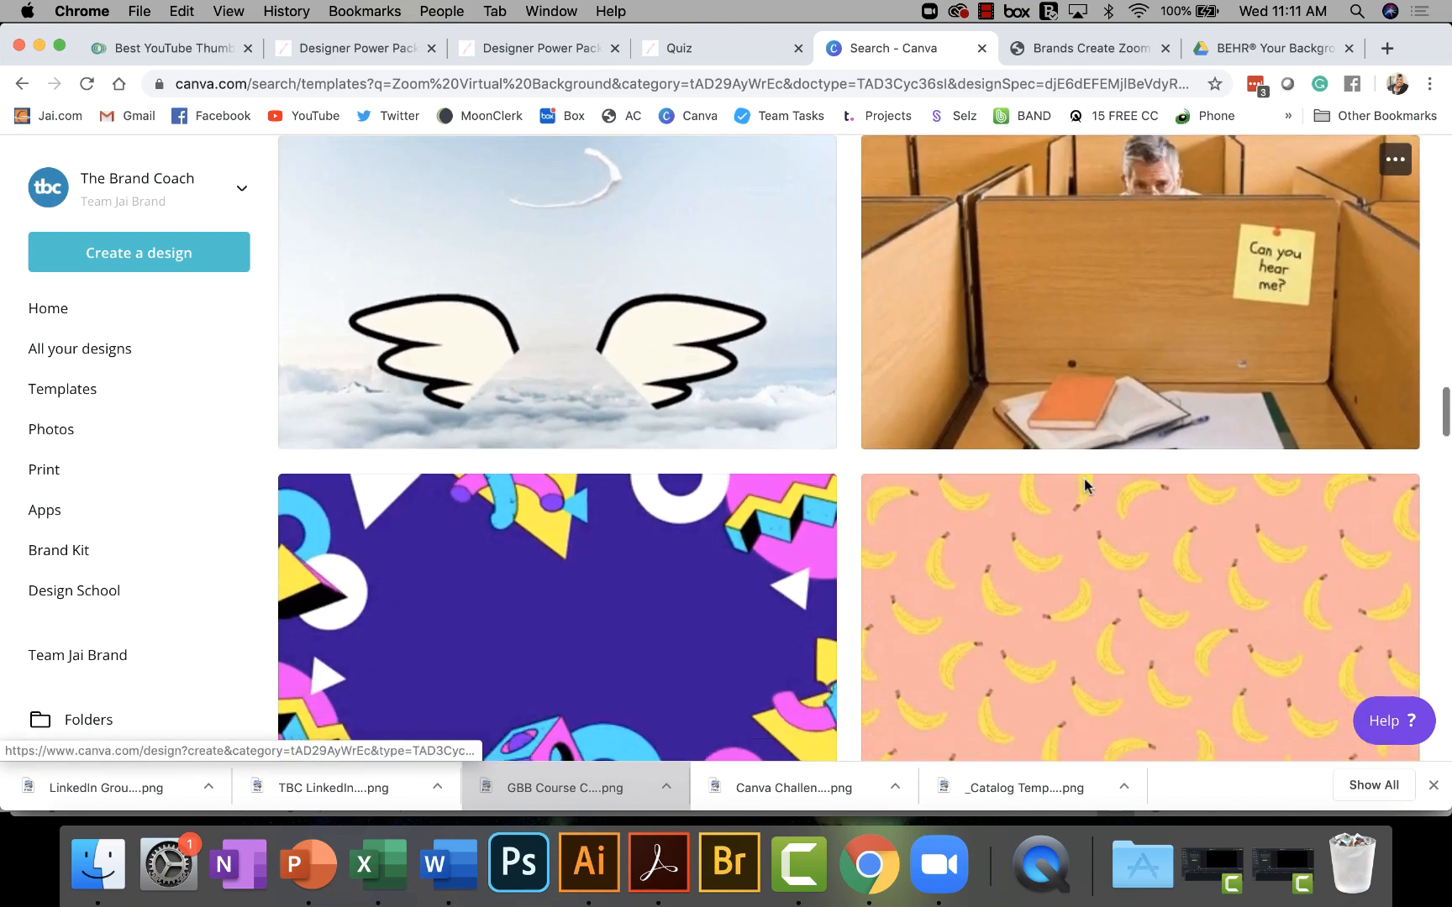
pyautogui.scroll(-3)
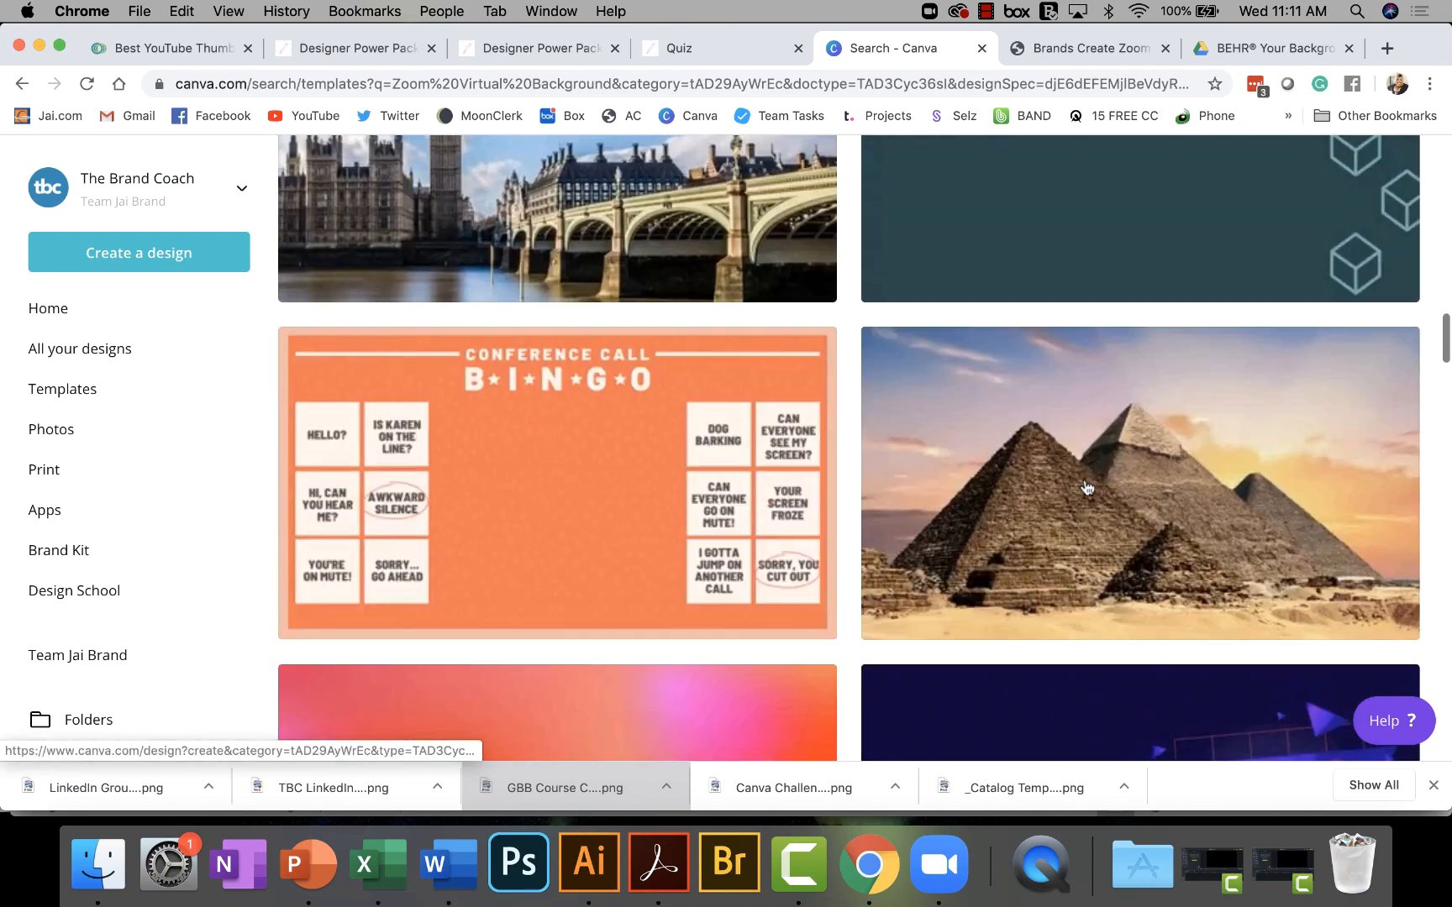
pyautogui.scroll(-3)
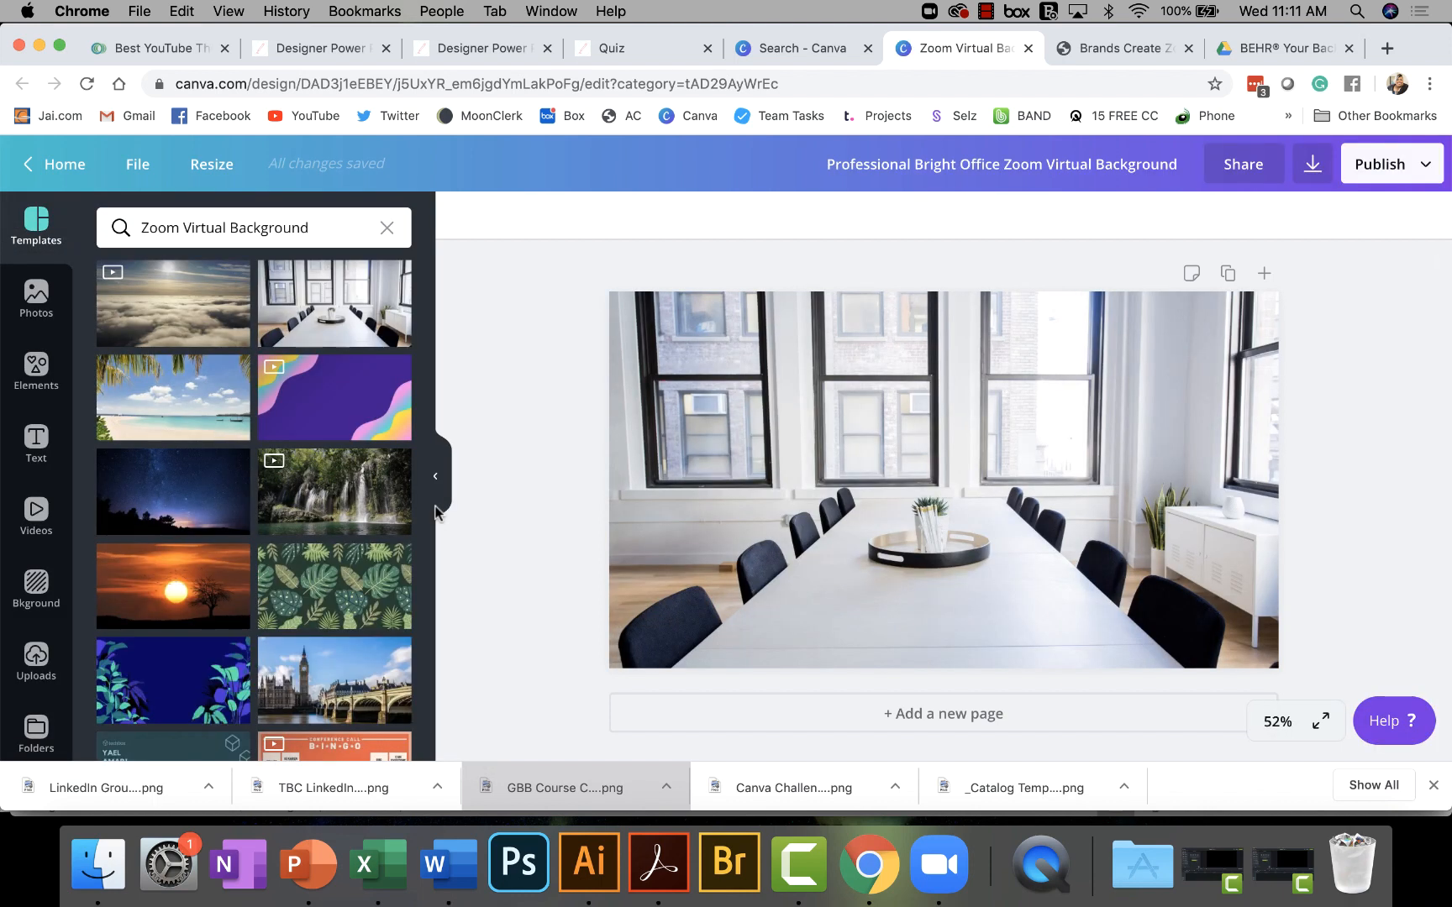
pyautogui.moveTo(439, 375)
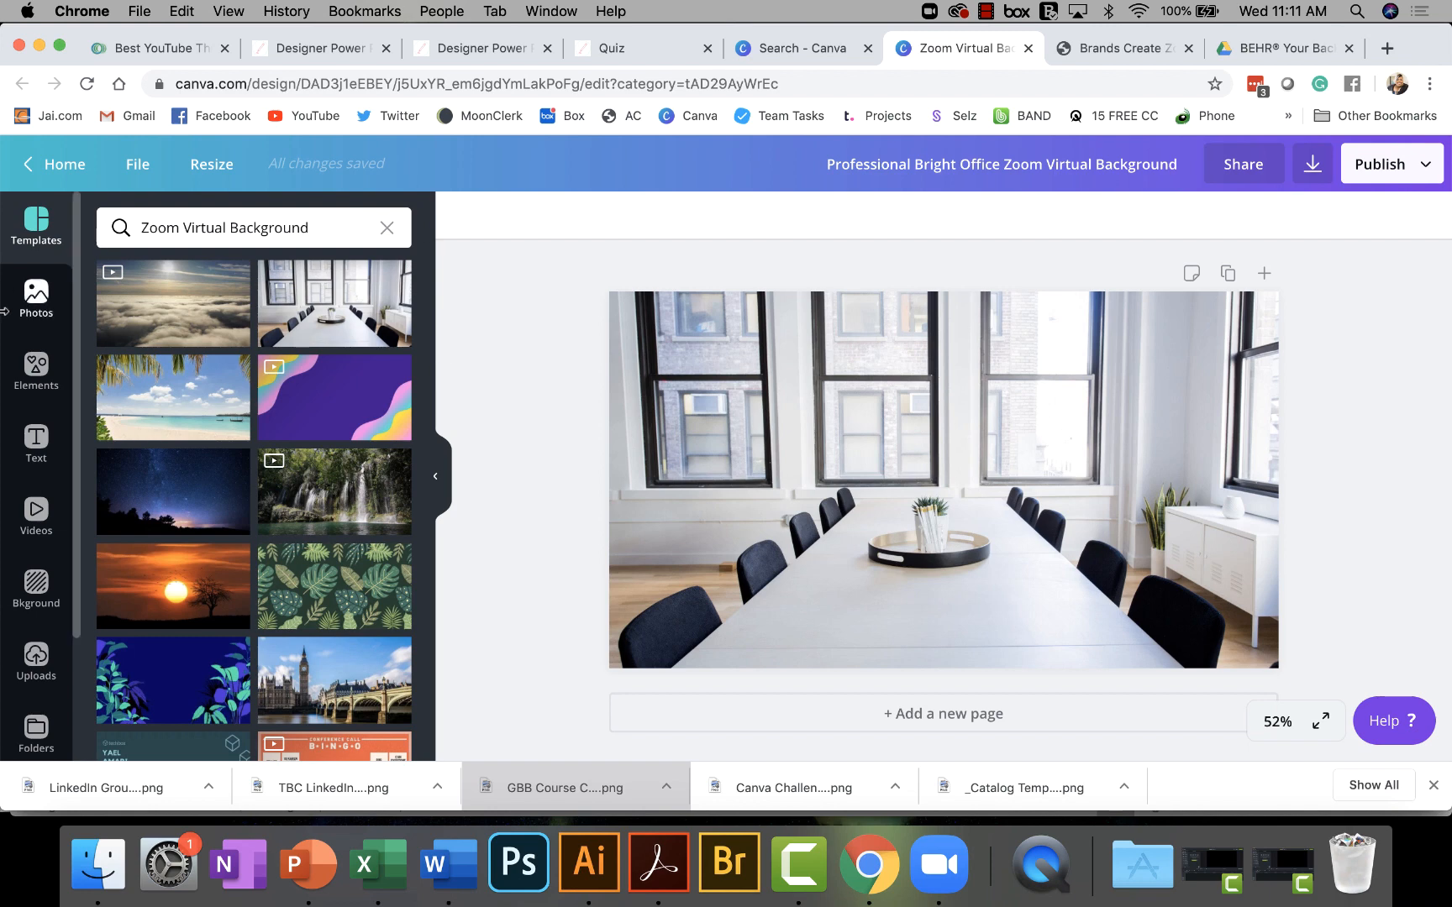
# Open the saved Folders list and scroll the Logos folder to the jai logos.
pyautogui.scroll(-3)
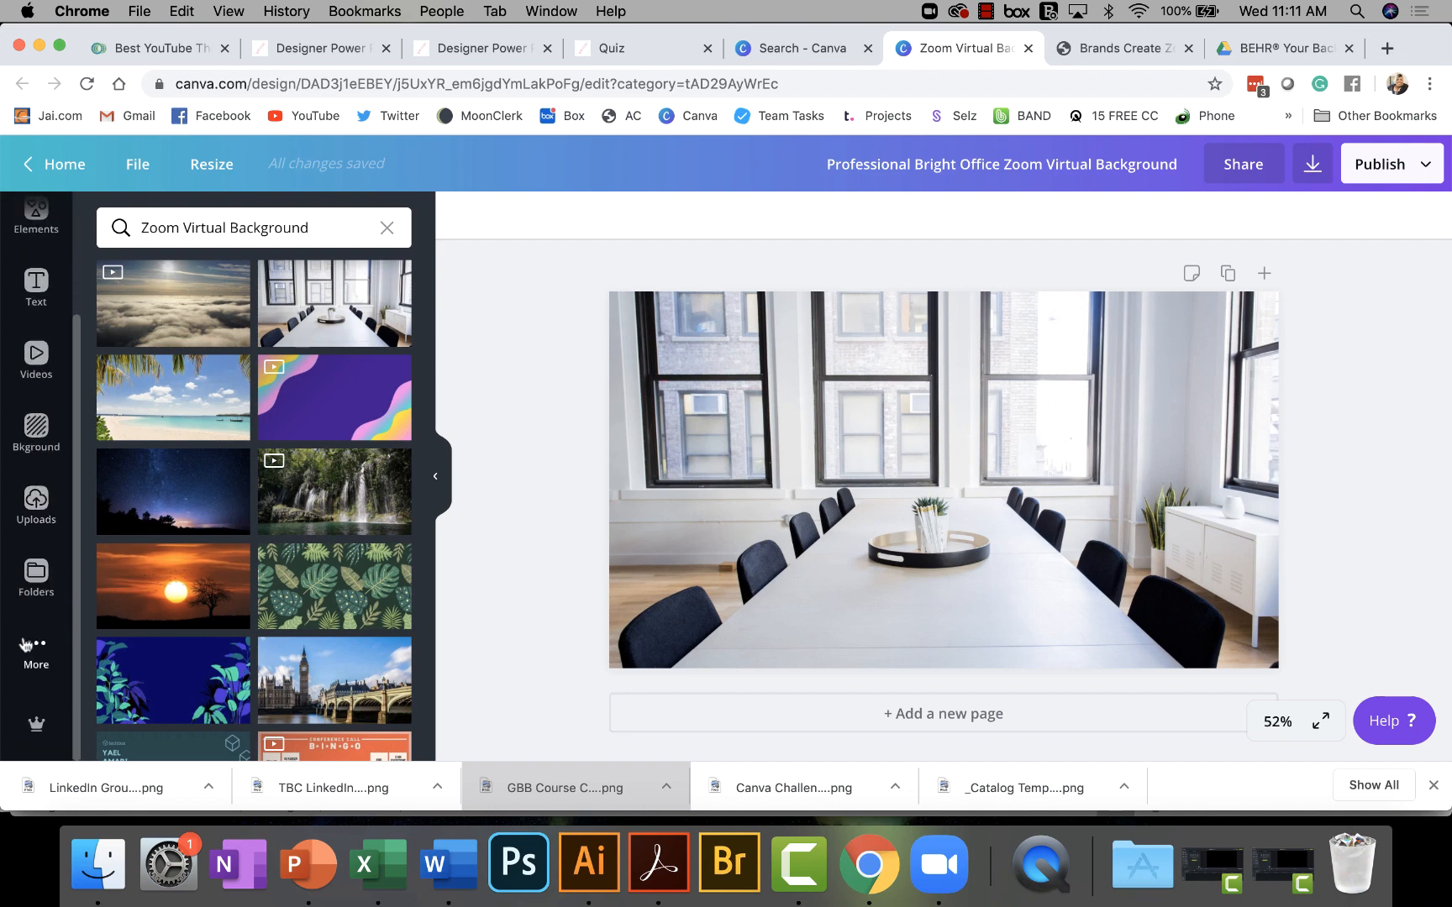
pyautogui.click(35, 574)
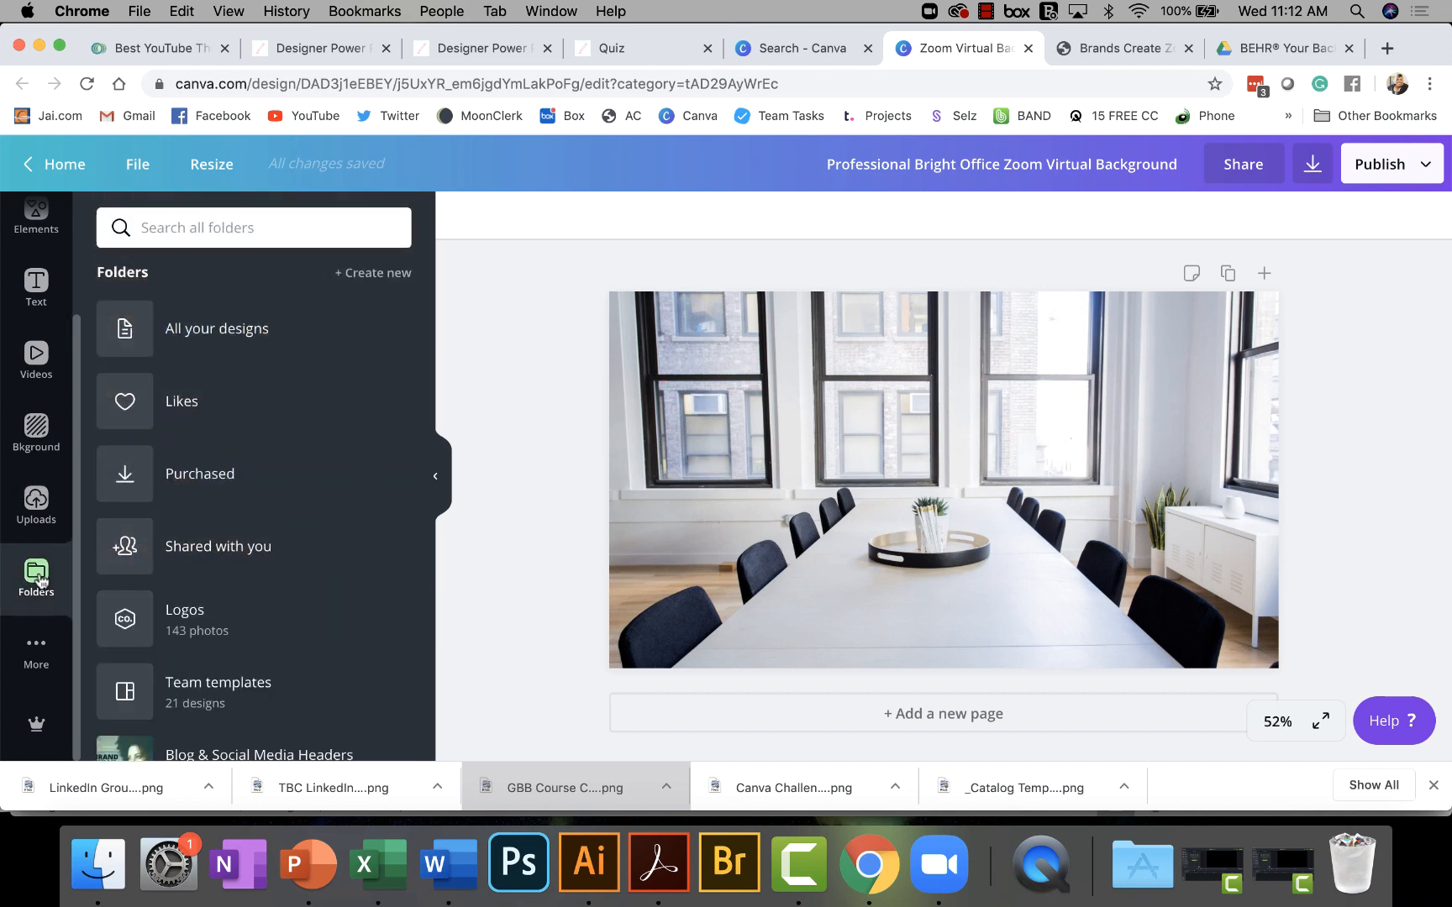
pyautogui.moveTo(148, 616)
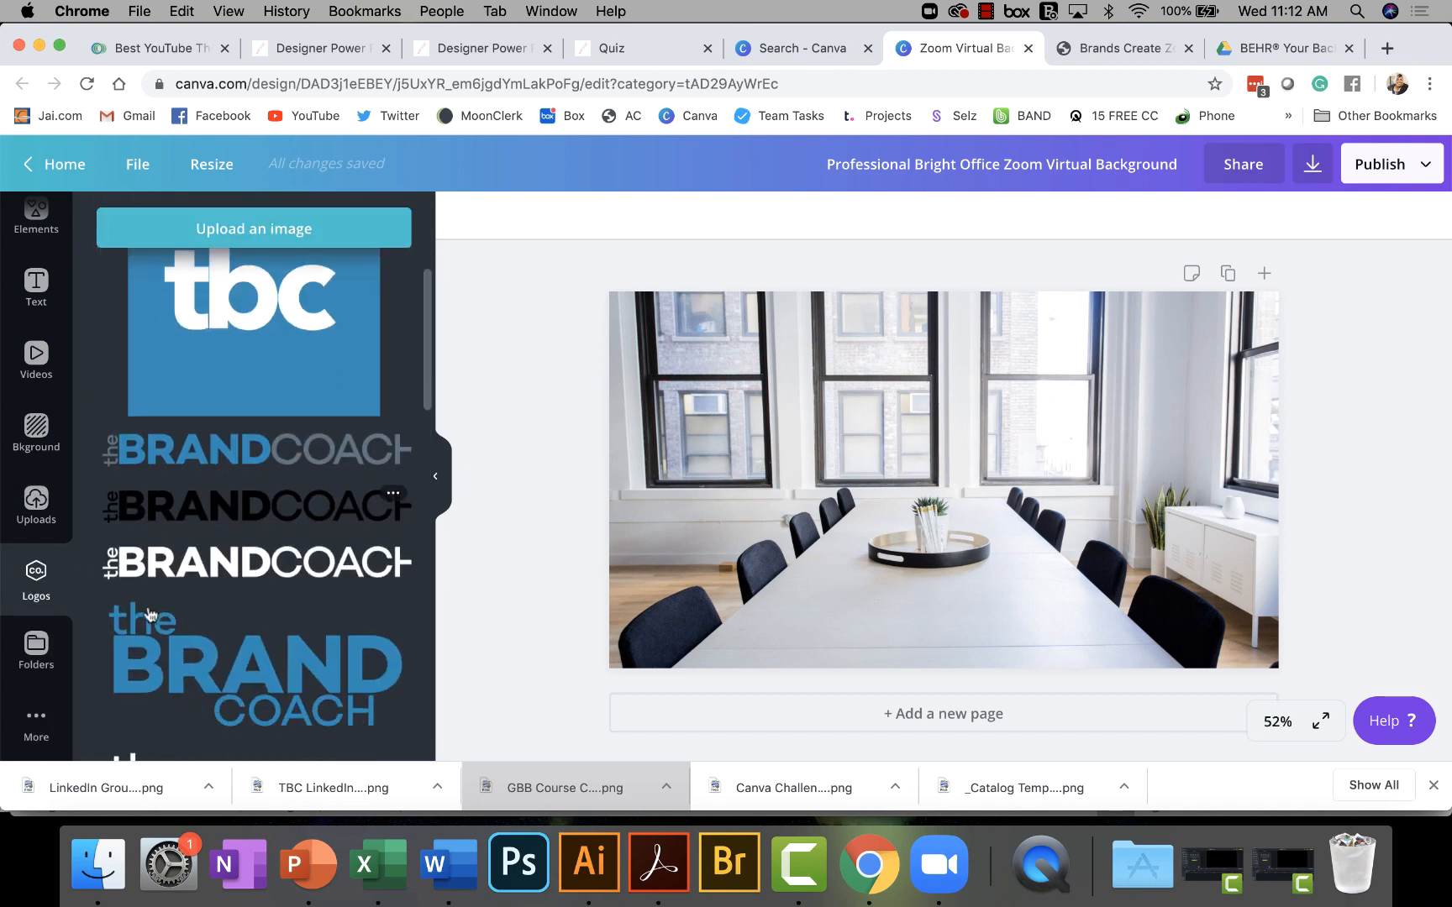
pyautogui.scroll(-3)
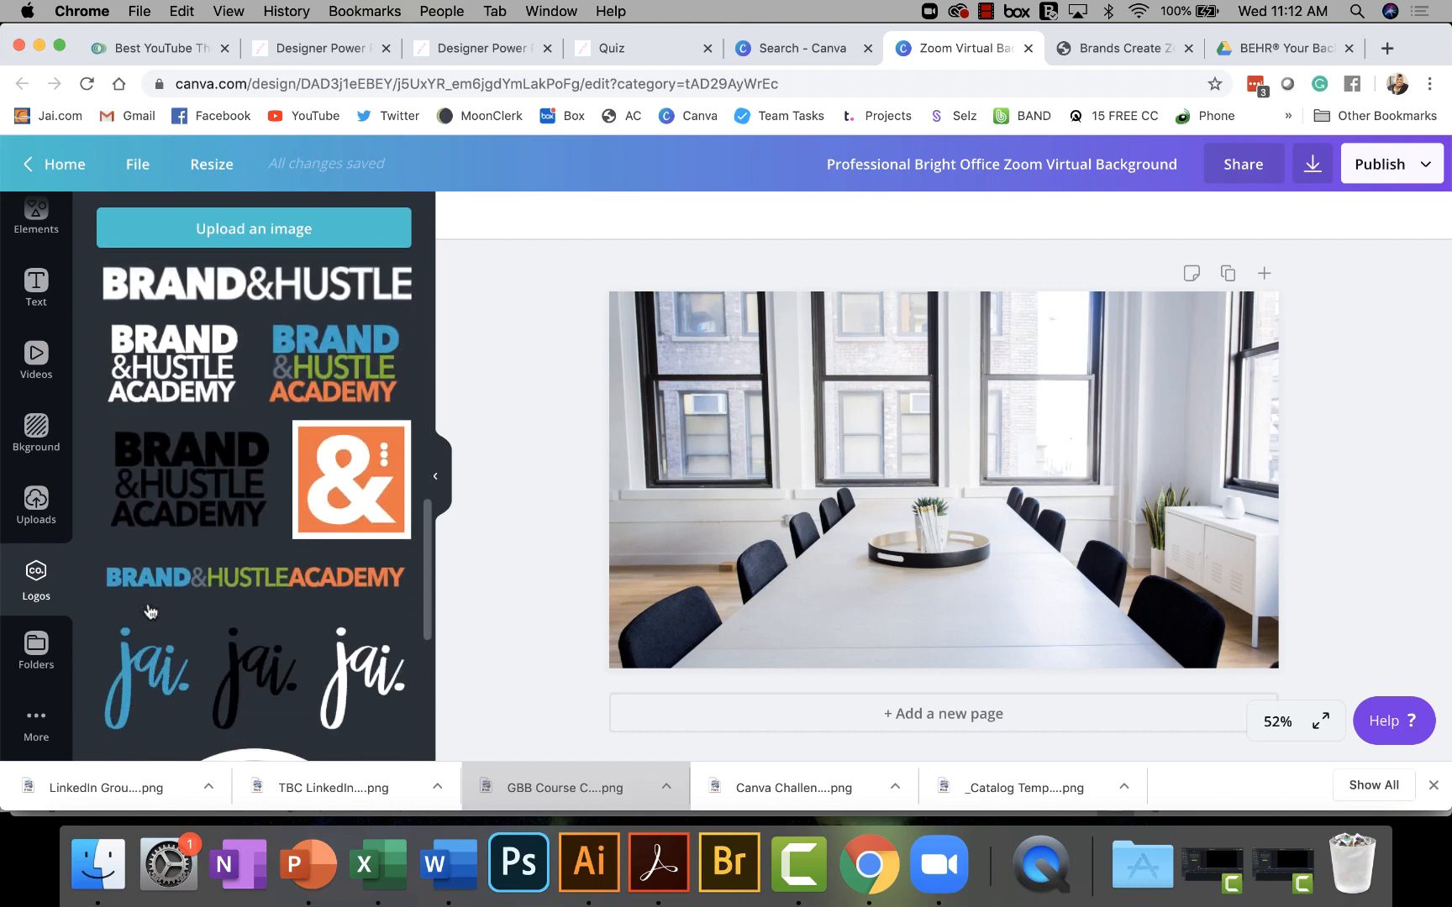
pyautogui.scroll(-3)
pyautogui.write('Zoom B')
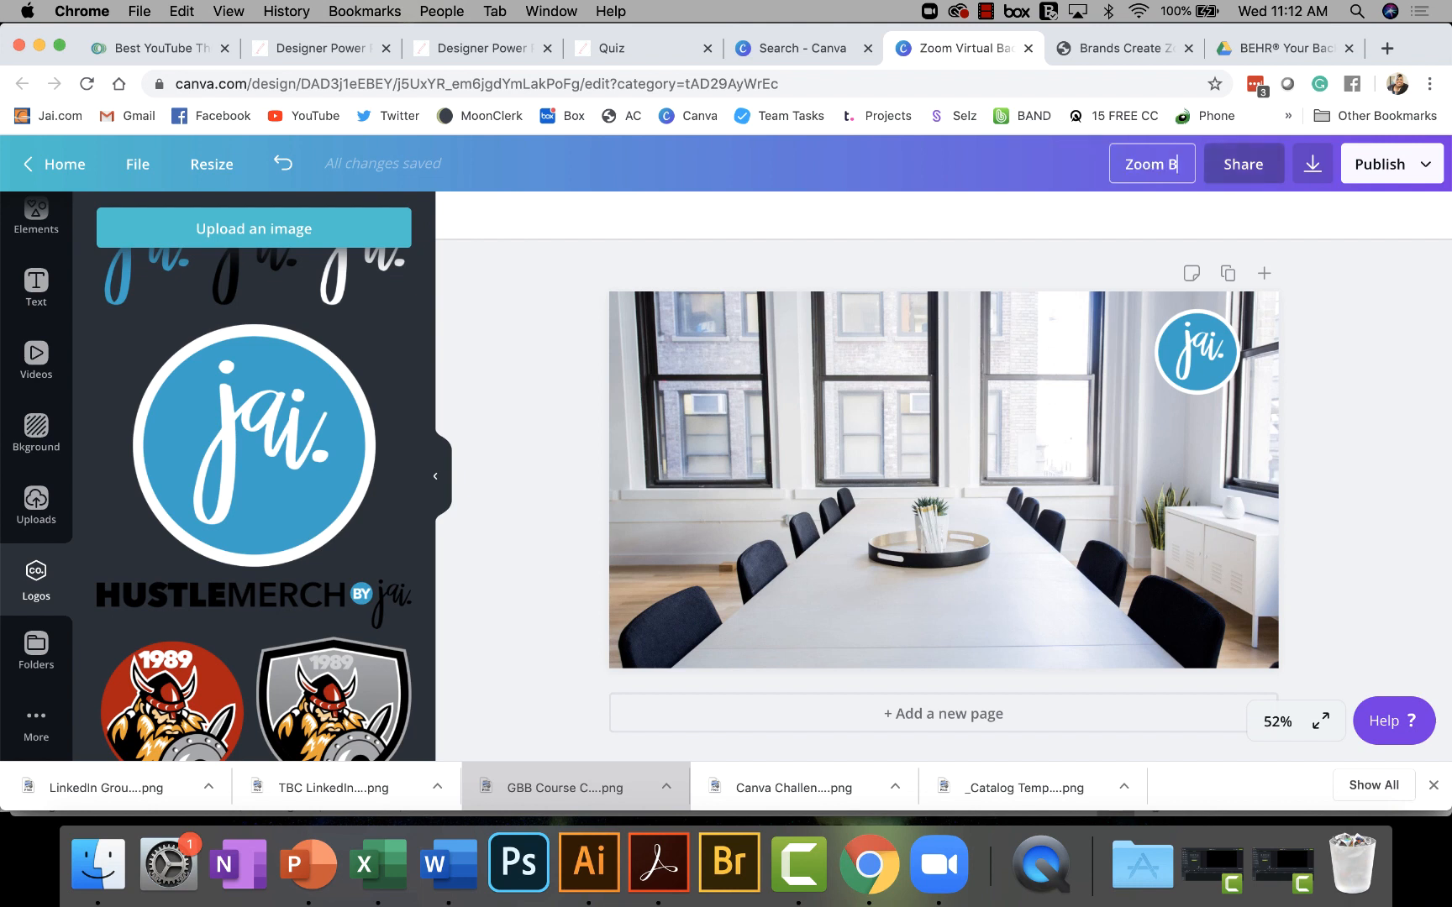
# Rename the design title to 'Zoom VB Boardroom'.
pyautogui.write('V')
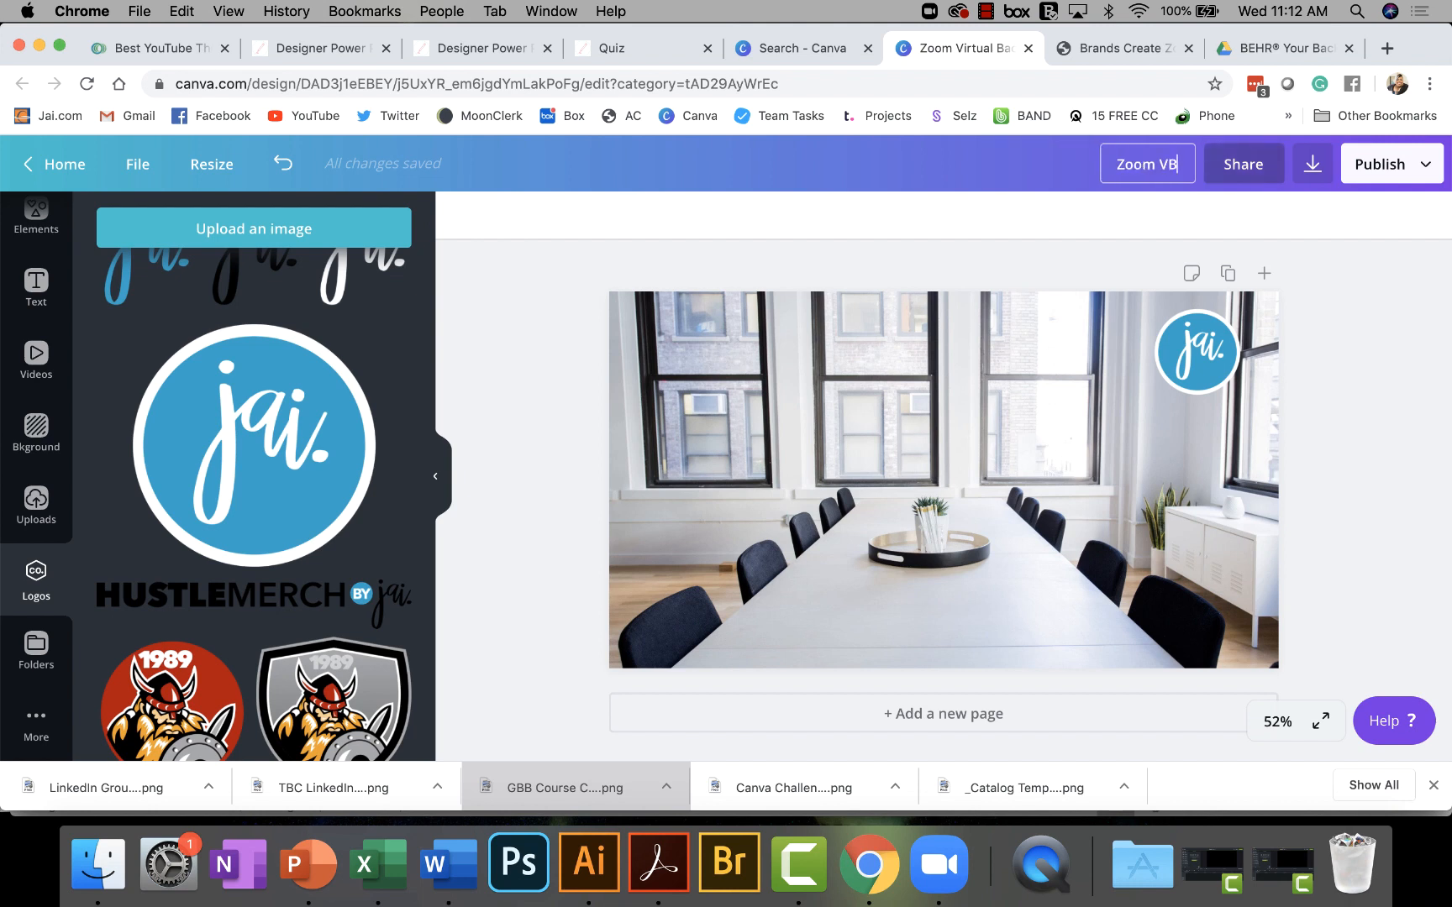
pyautogui.write('BOA')
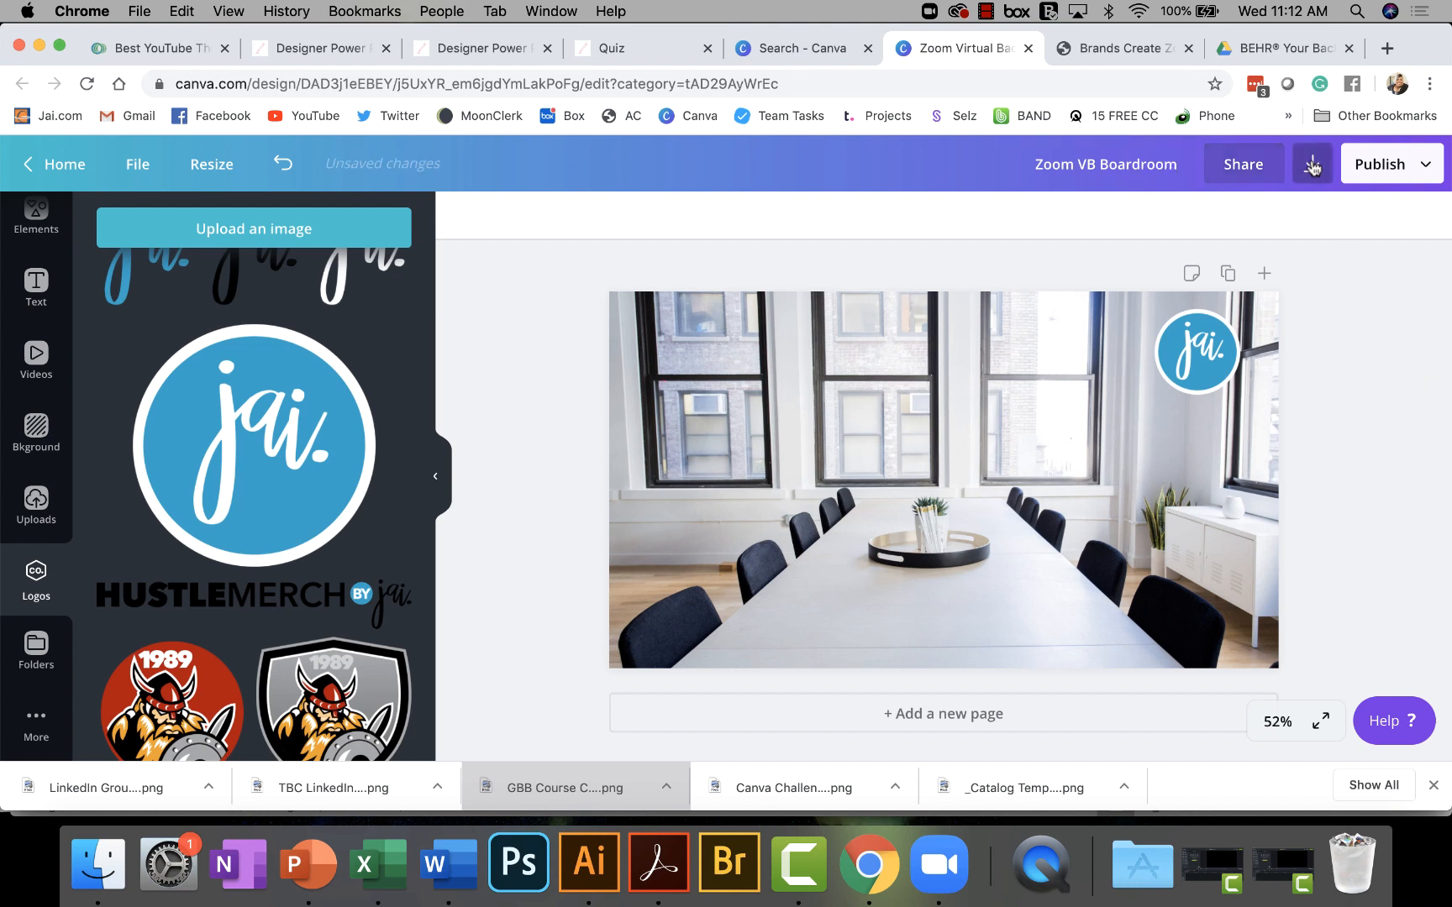
# Download the design as a PNG, choosing a different save location.
pyautogui.click(1313, 164)
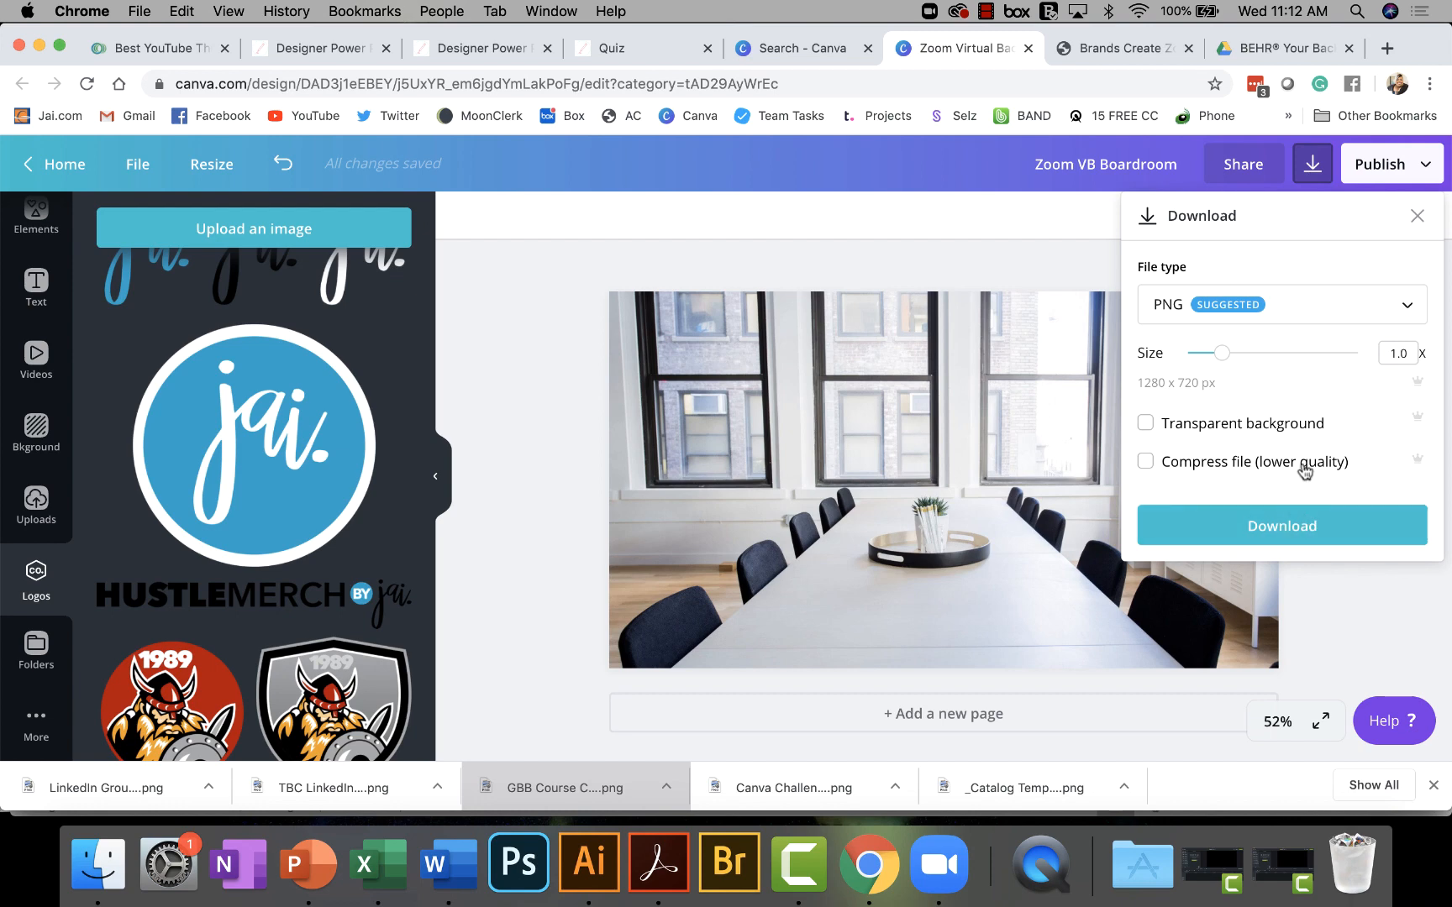
pyautogui.click(1281, 525)
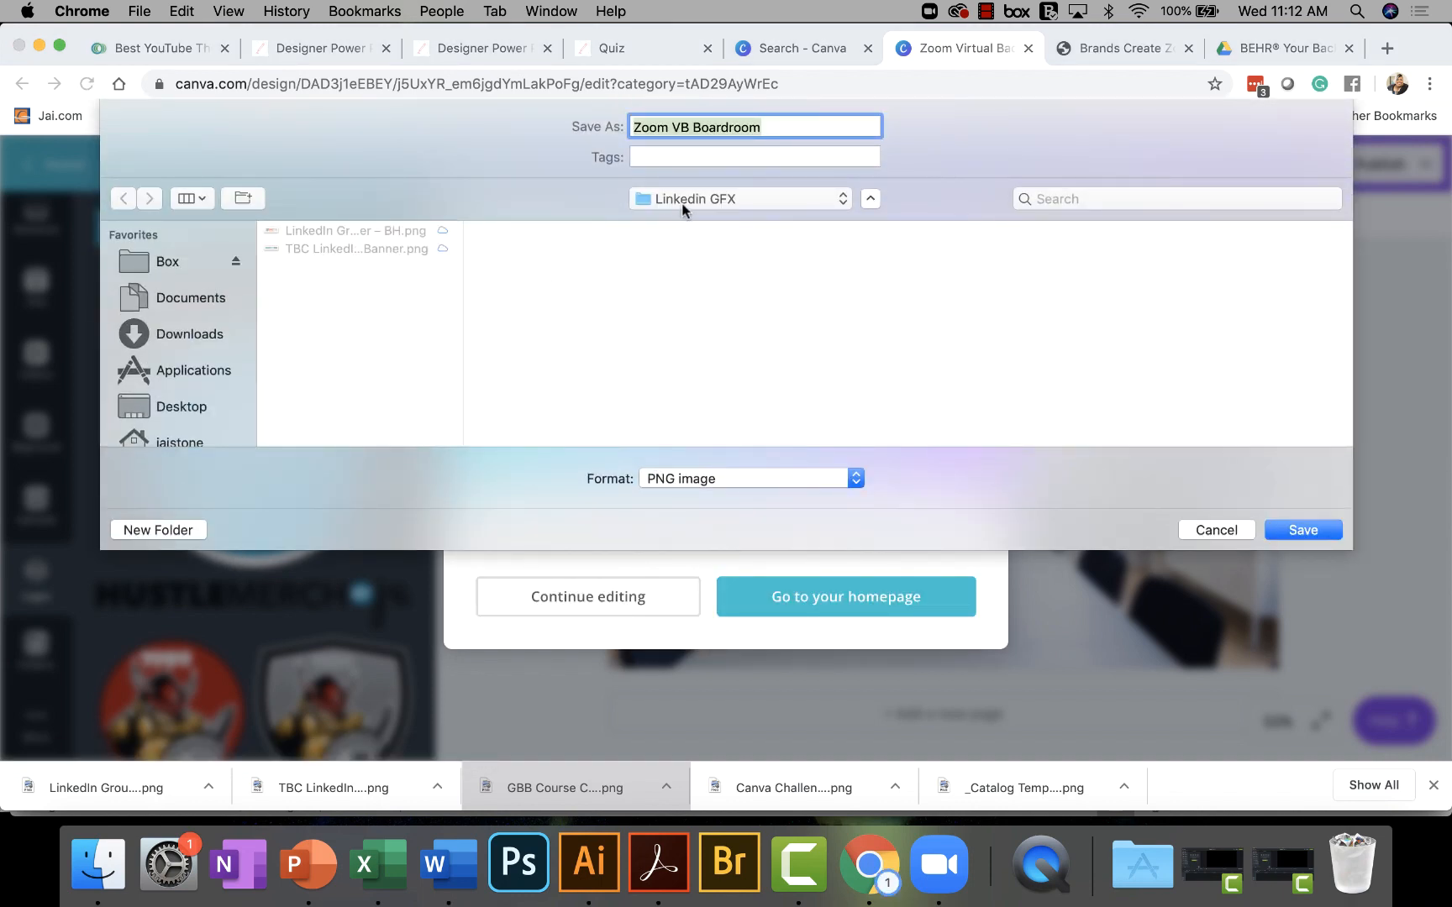
pyautogui.click(738, 198)
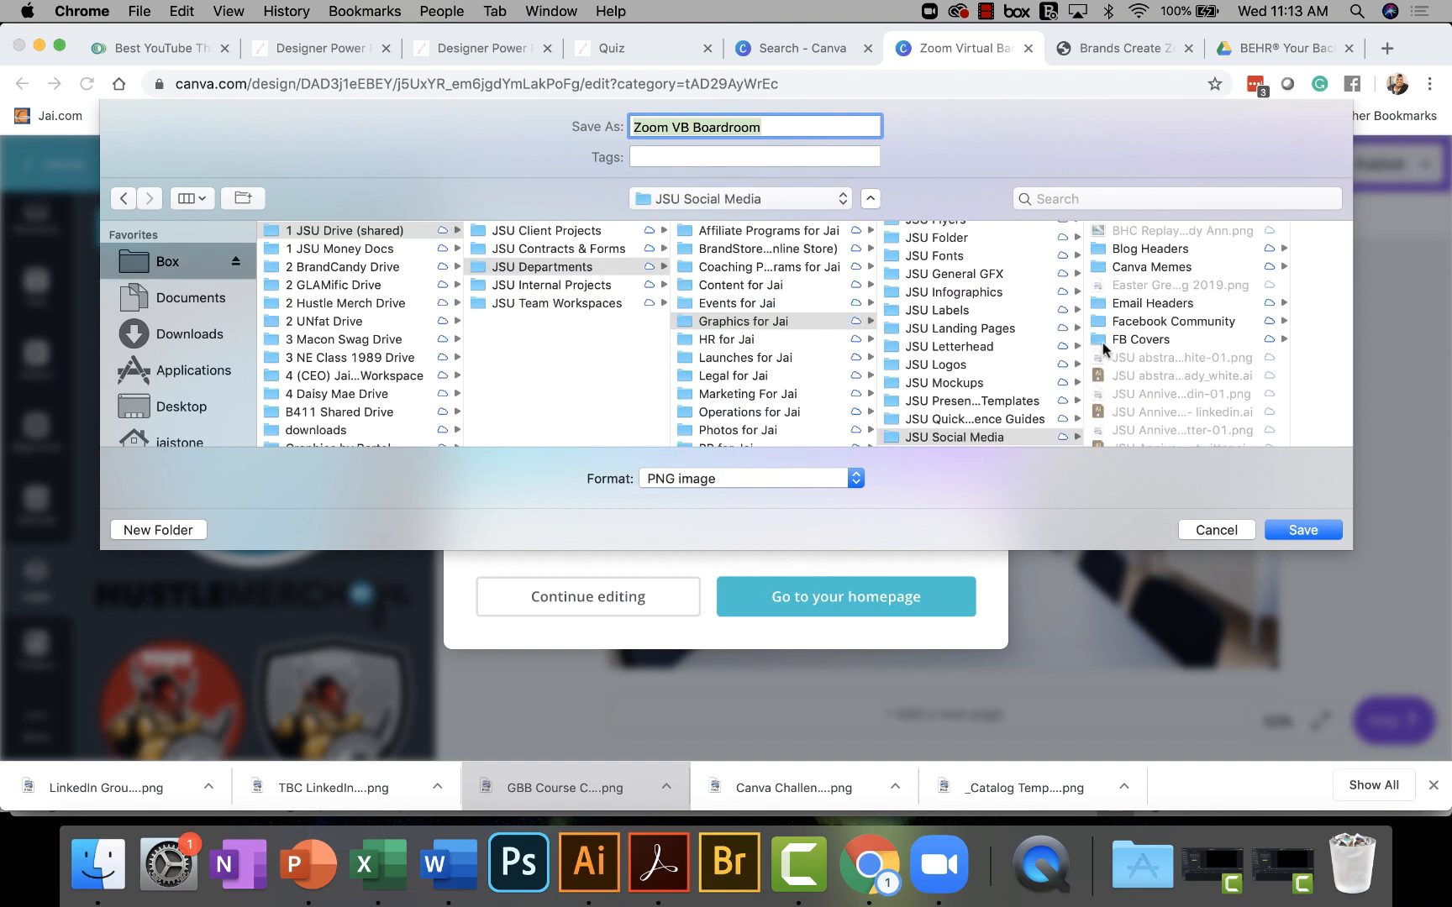
pyautogui.scroll(-3)
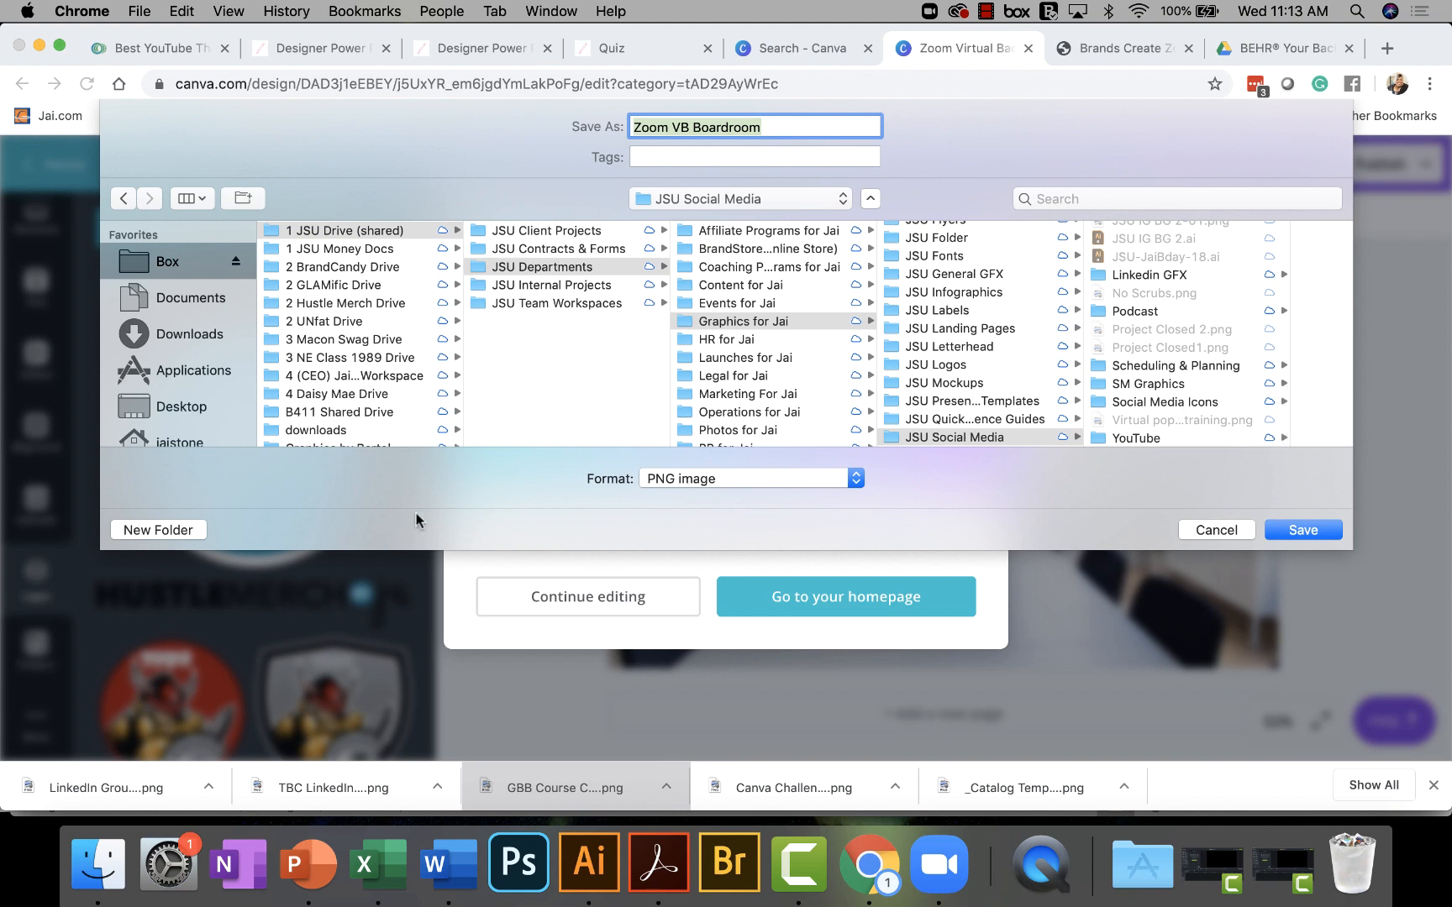
# Save the image into a new 'Zoom GFX' folder and dismiss the publish notice.
pyautogui.click(157, 530)
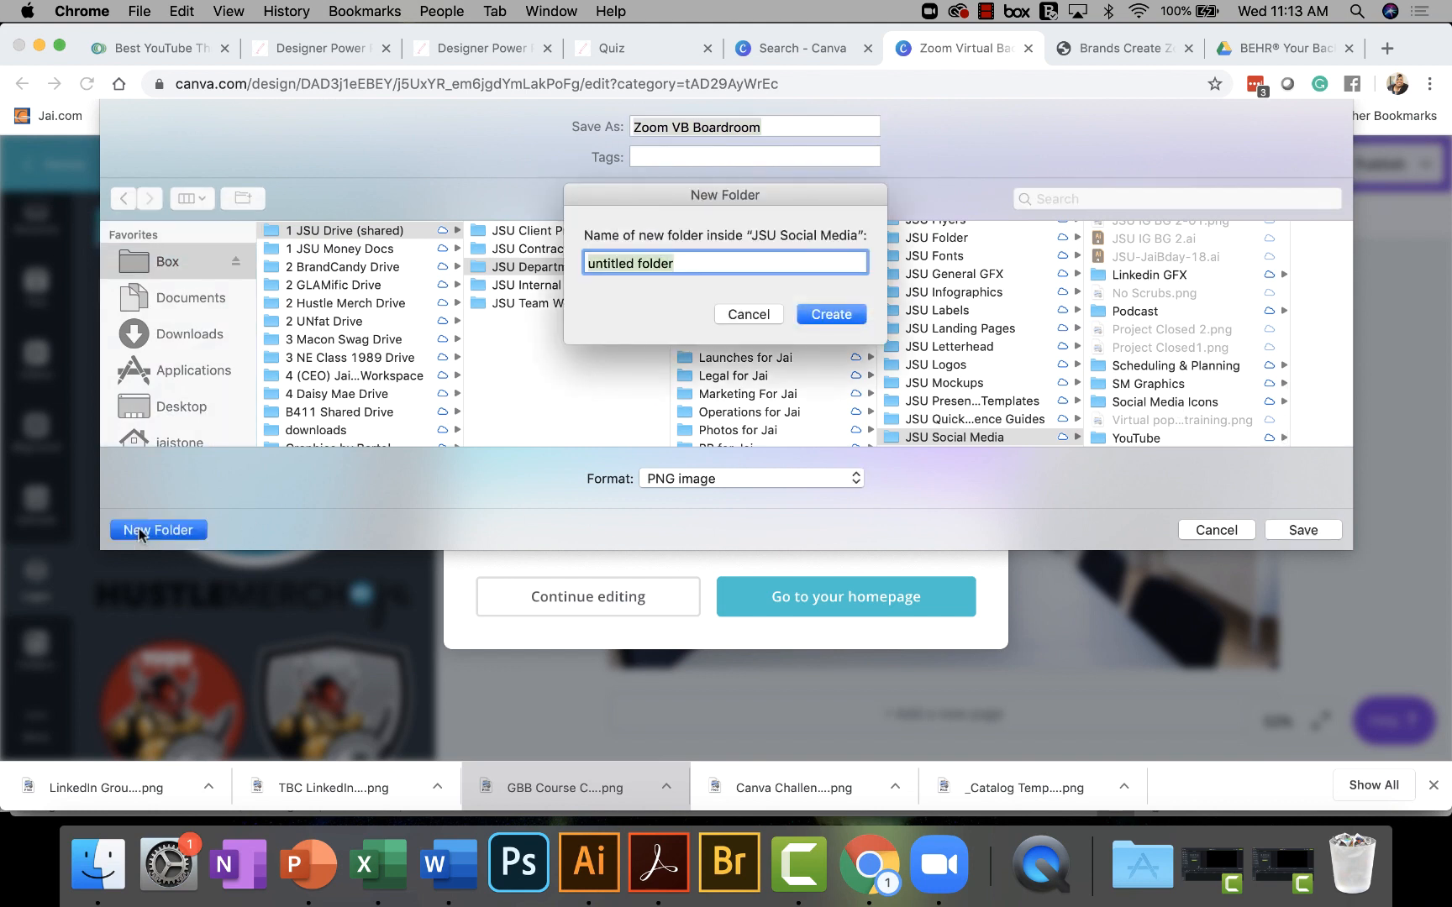
pyautogui.write('Zoom')
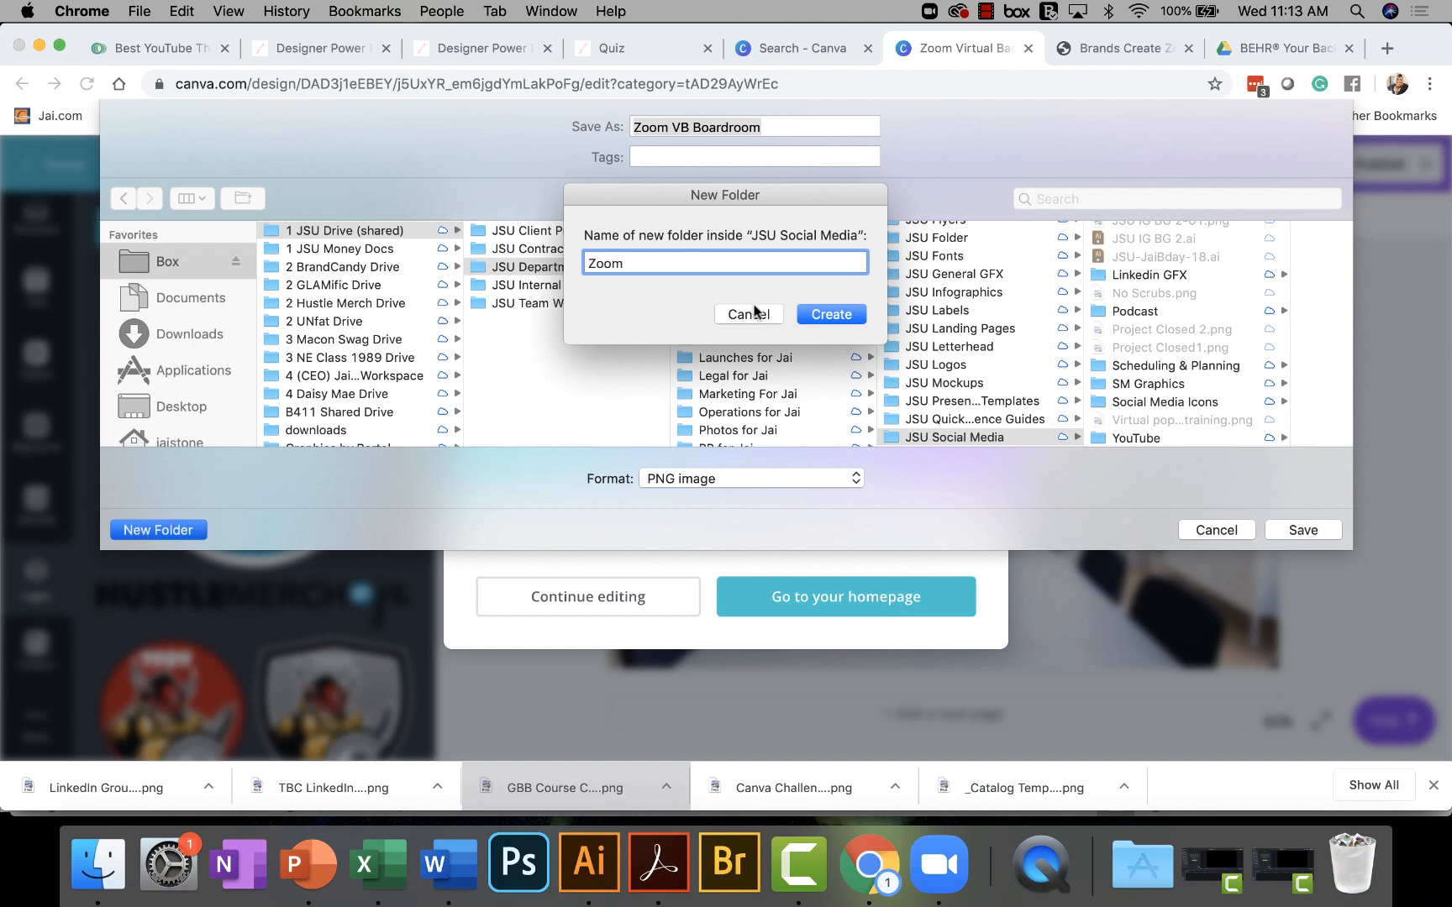
pyautogui.write('F')
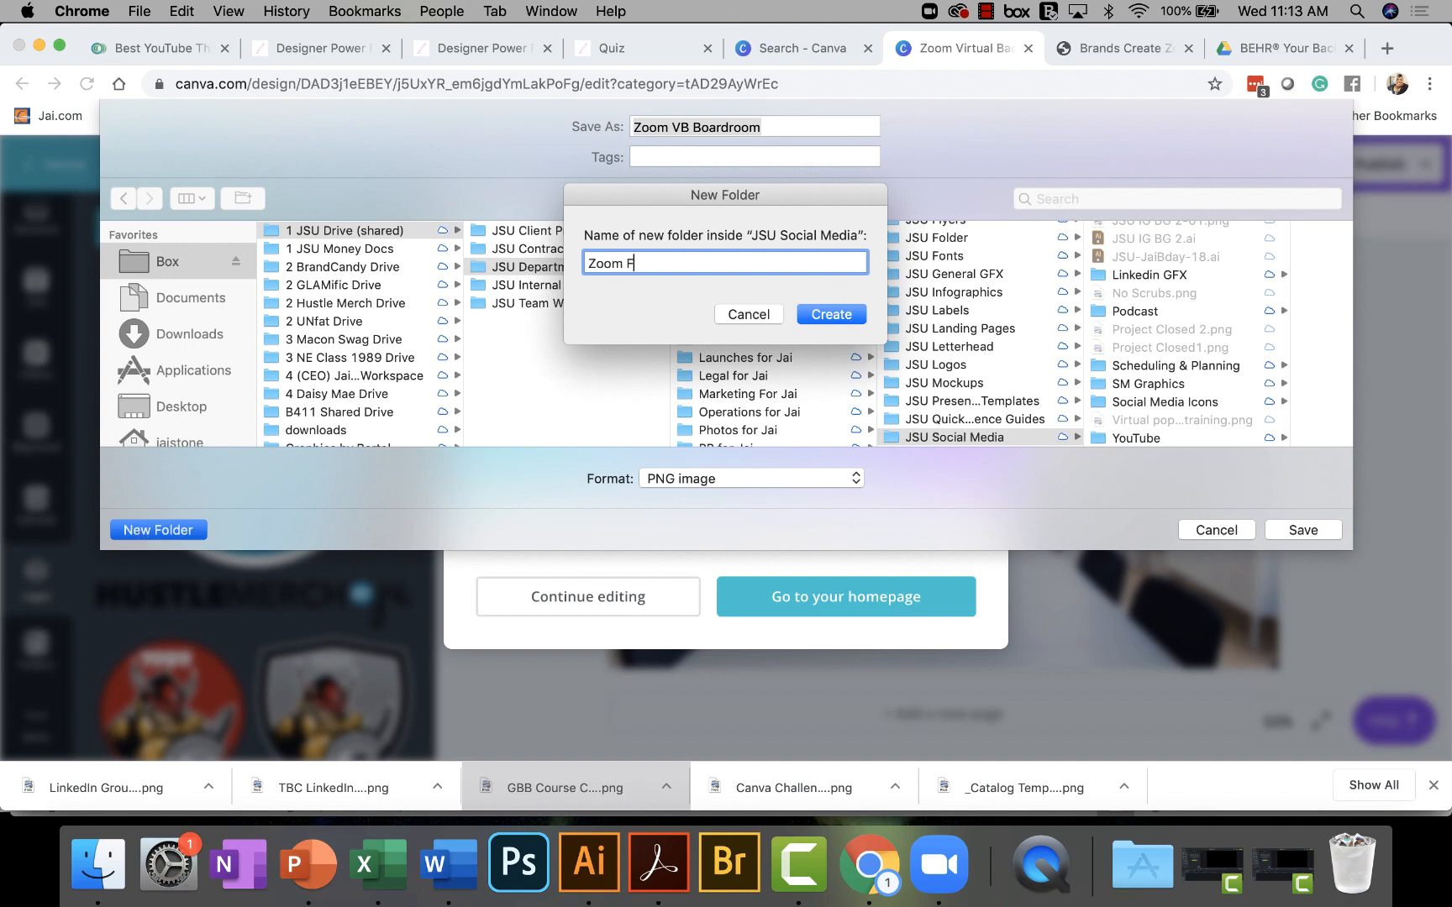
pyautogui.write('GFX')
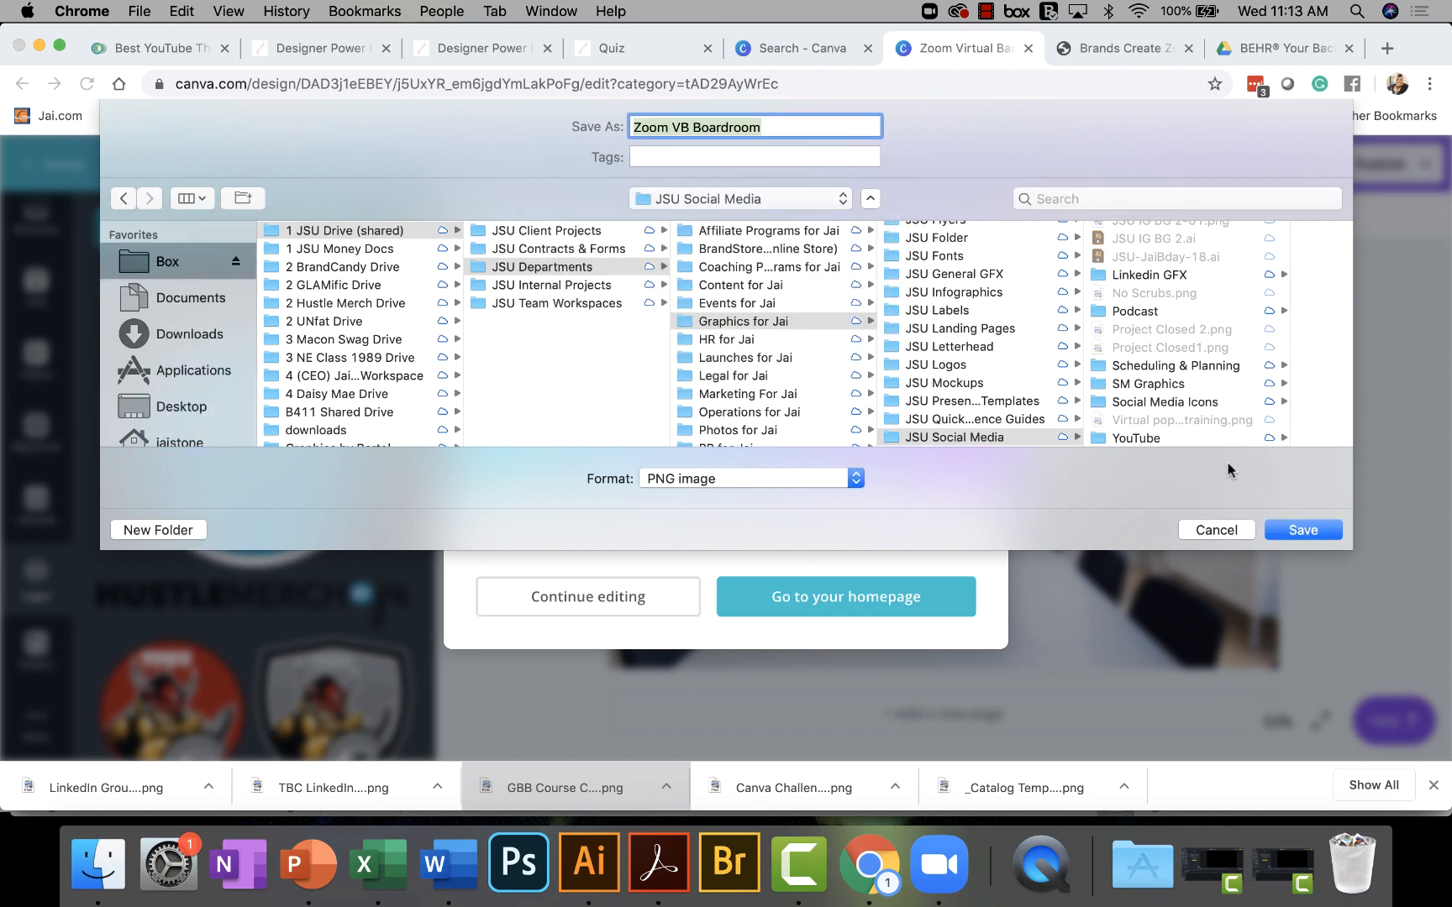
pyautogui.click(1301, 529)
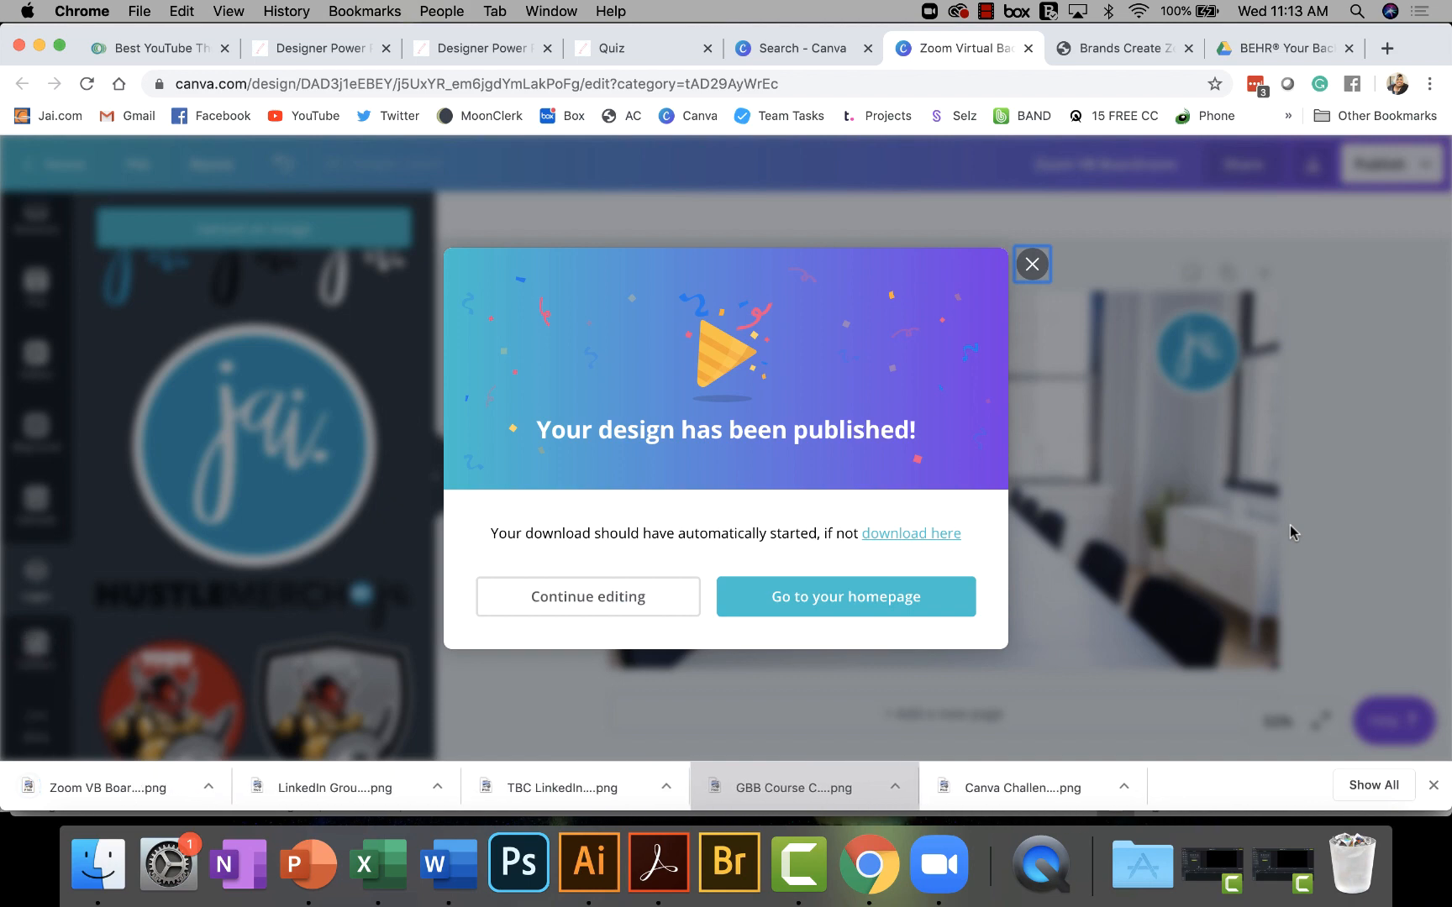
pyautogui.moveTo(1134, 445)
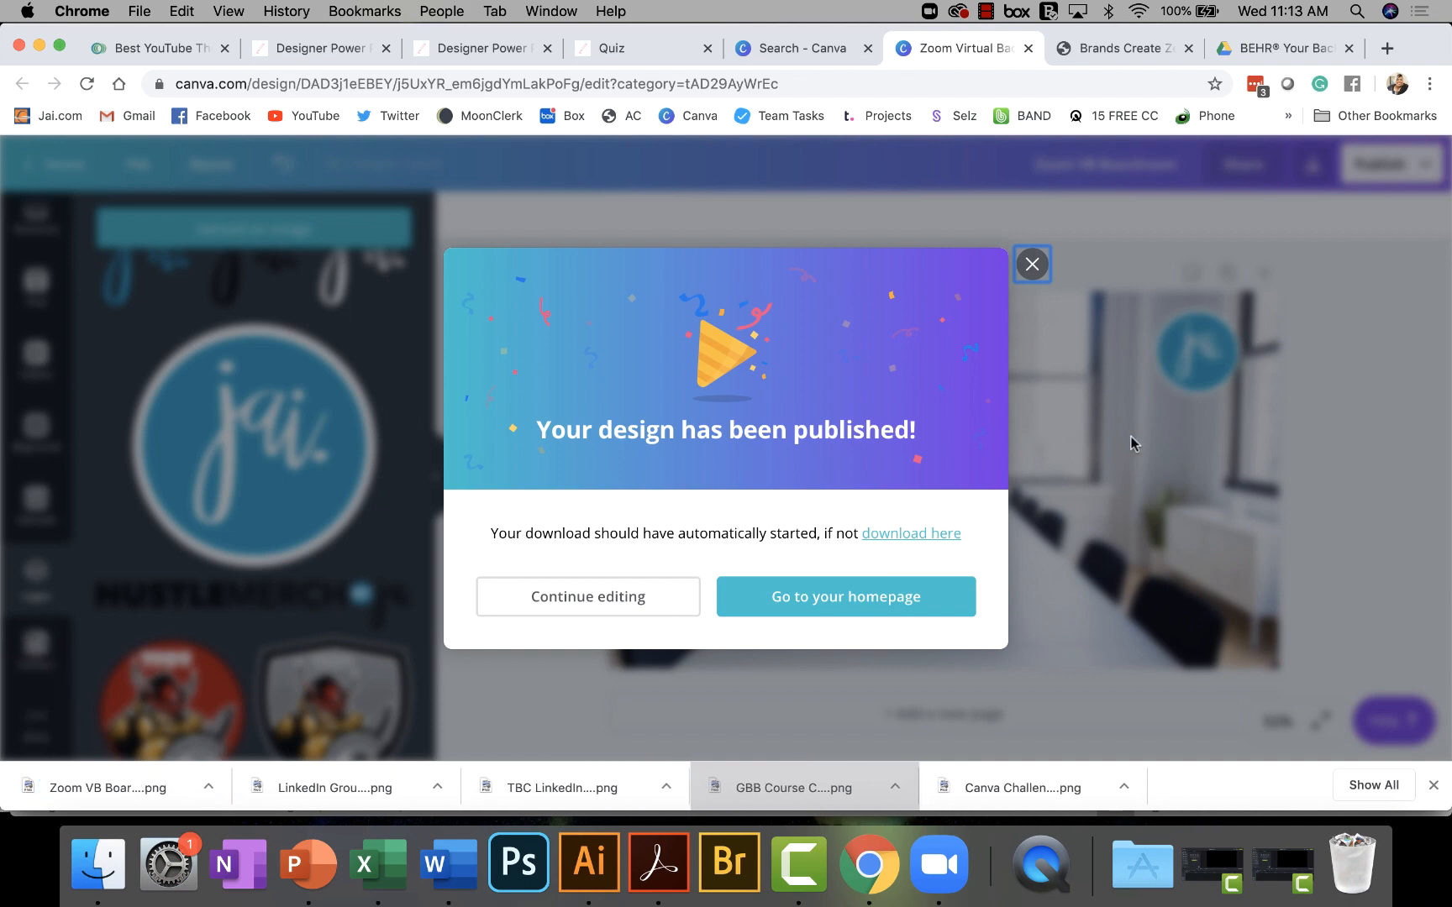
pyautogui.click(1031, 264)
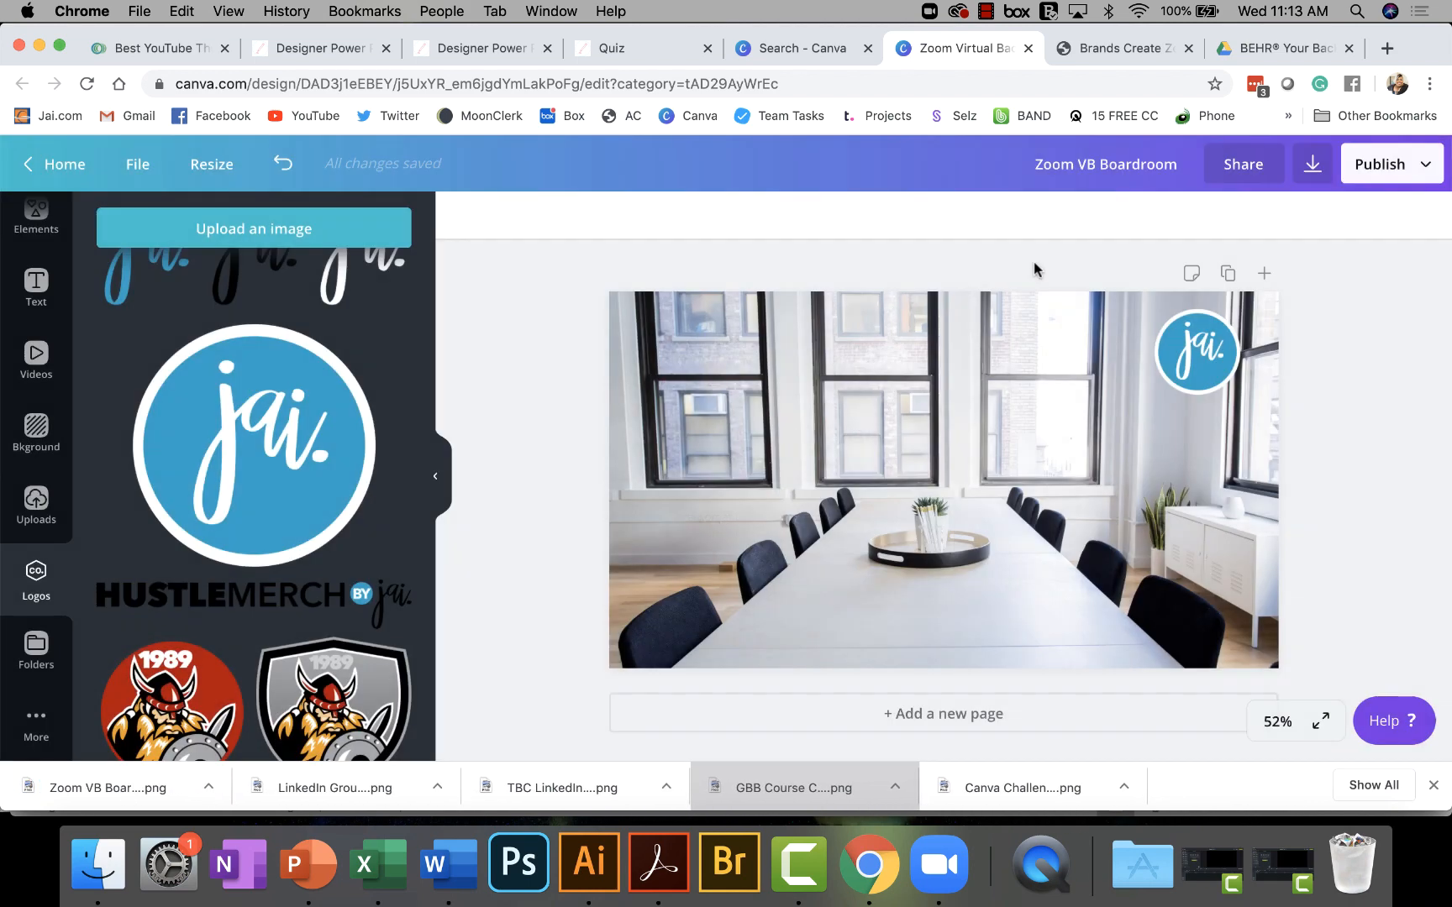
# Bring up the Zoom home window, briefly open Settings, then close it.
pyautogui.click(938, 863)
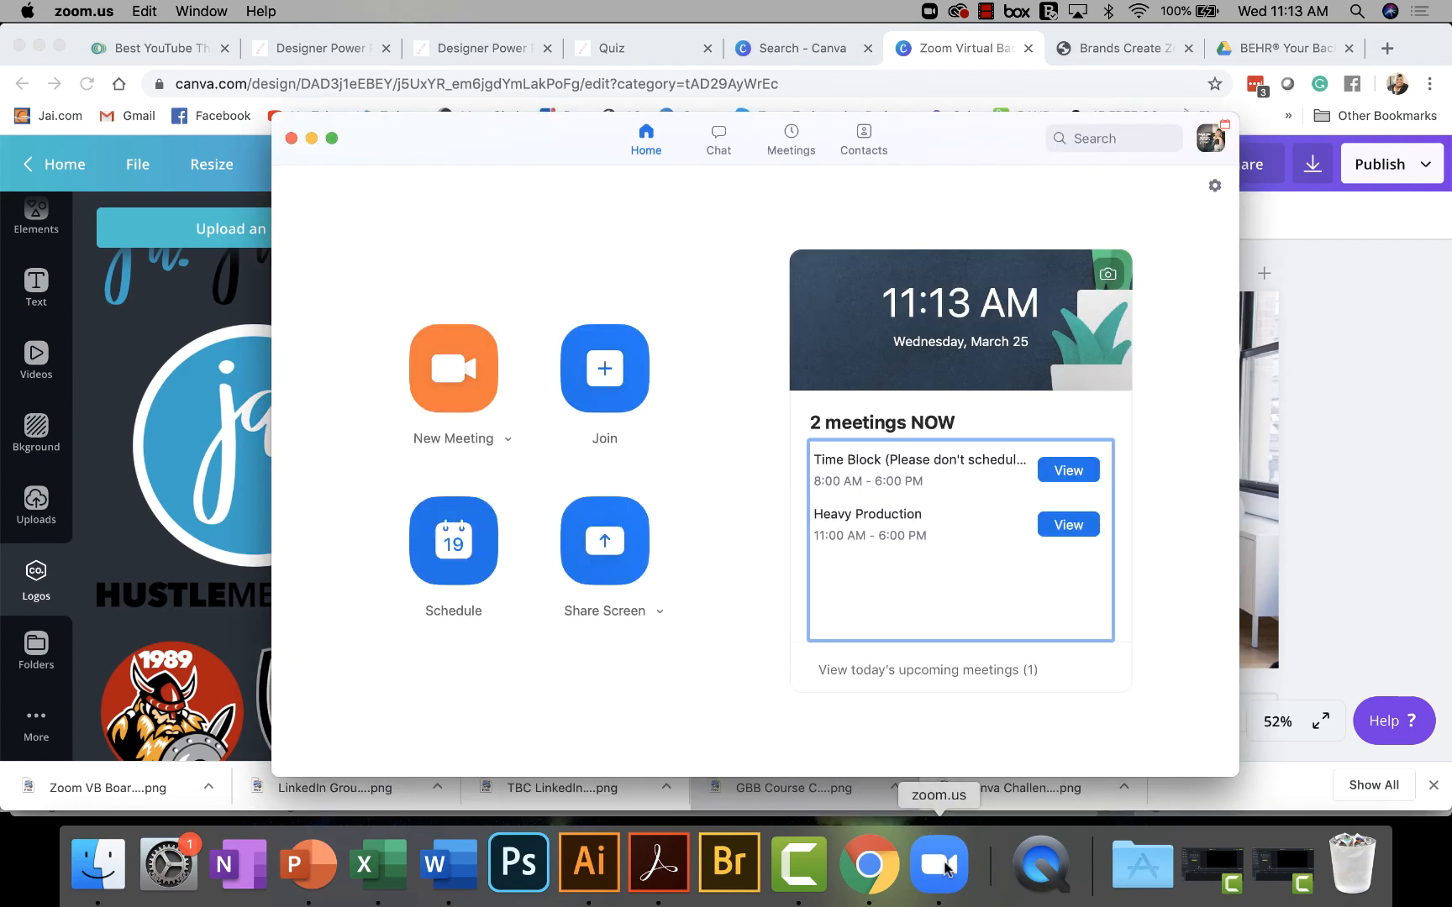
pyautogui.moveTo(1214, 184)
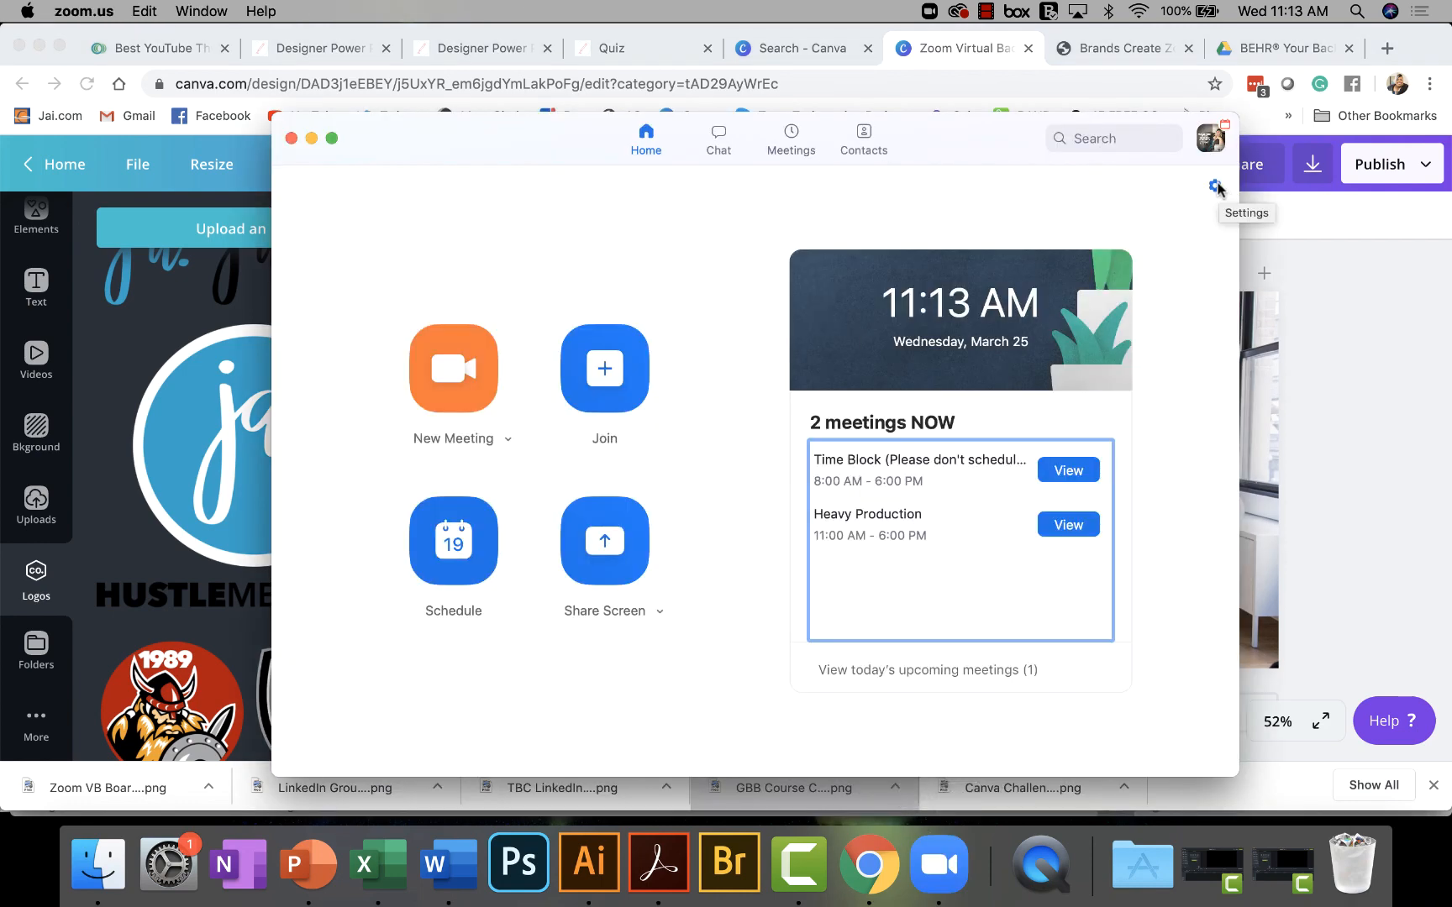
pyautogui.click(1214, 185)
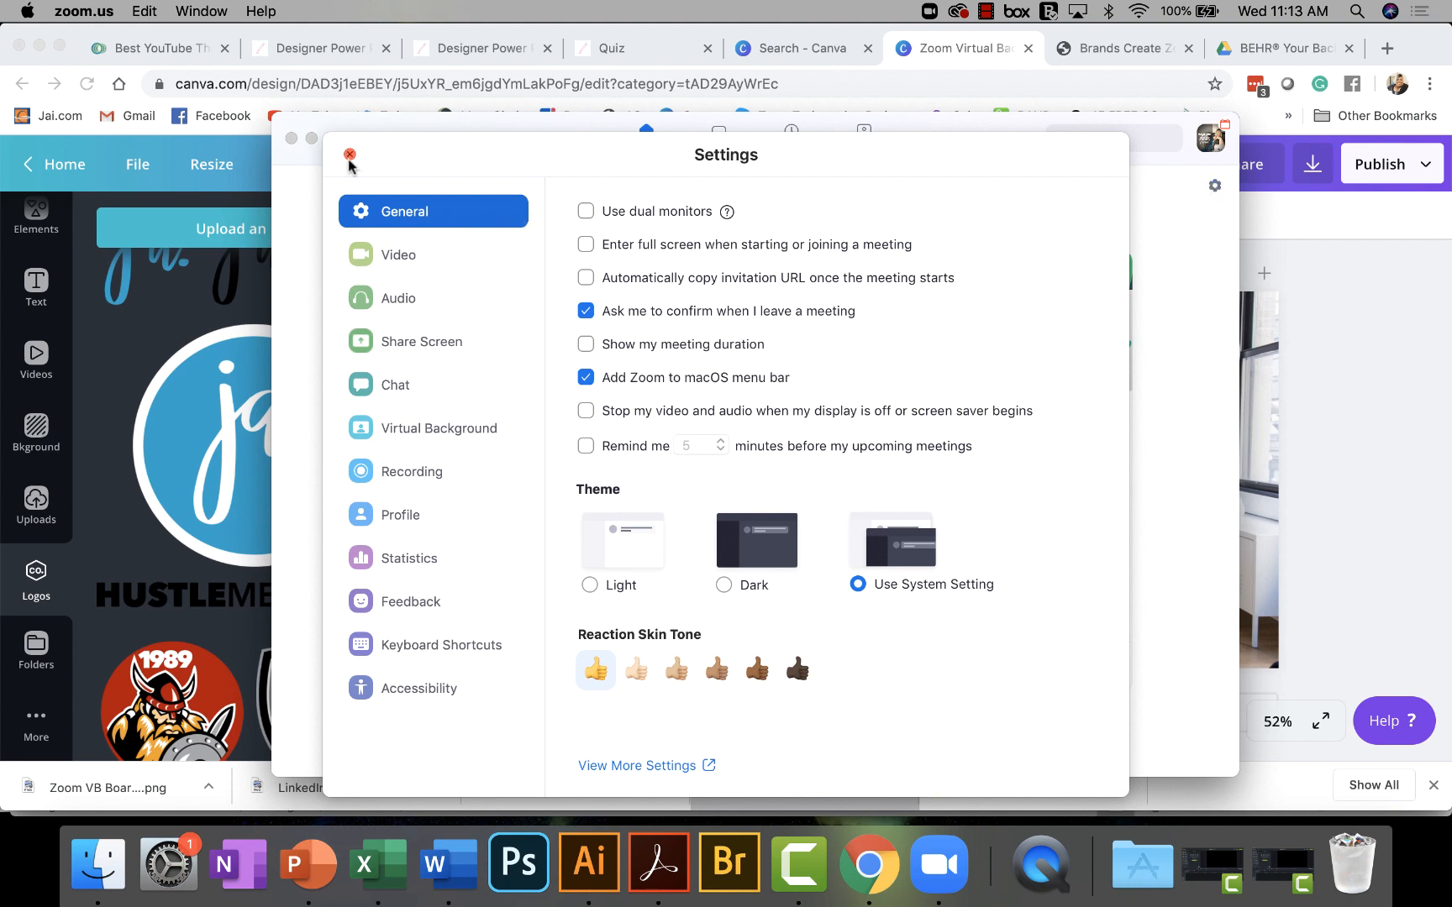
pyautogui.click(351, 154)
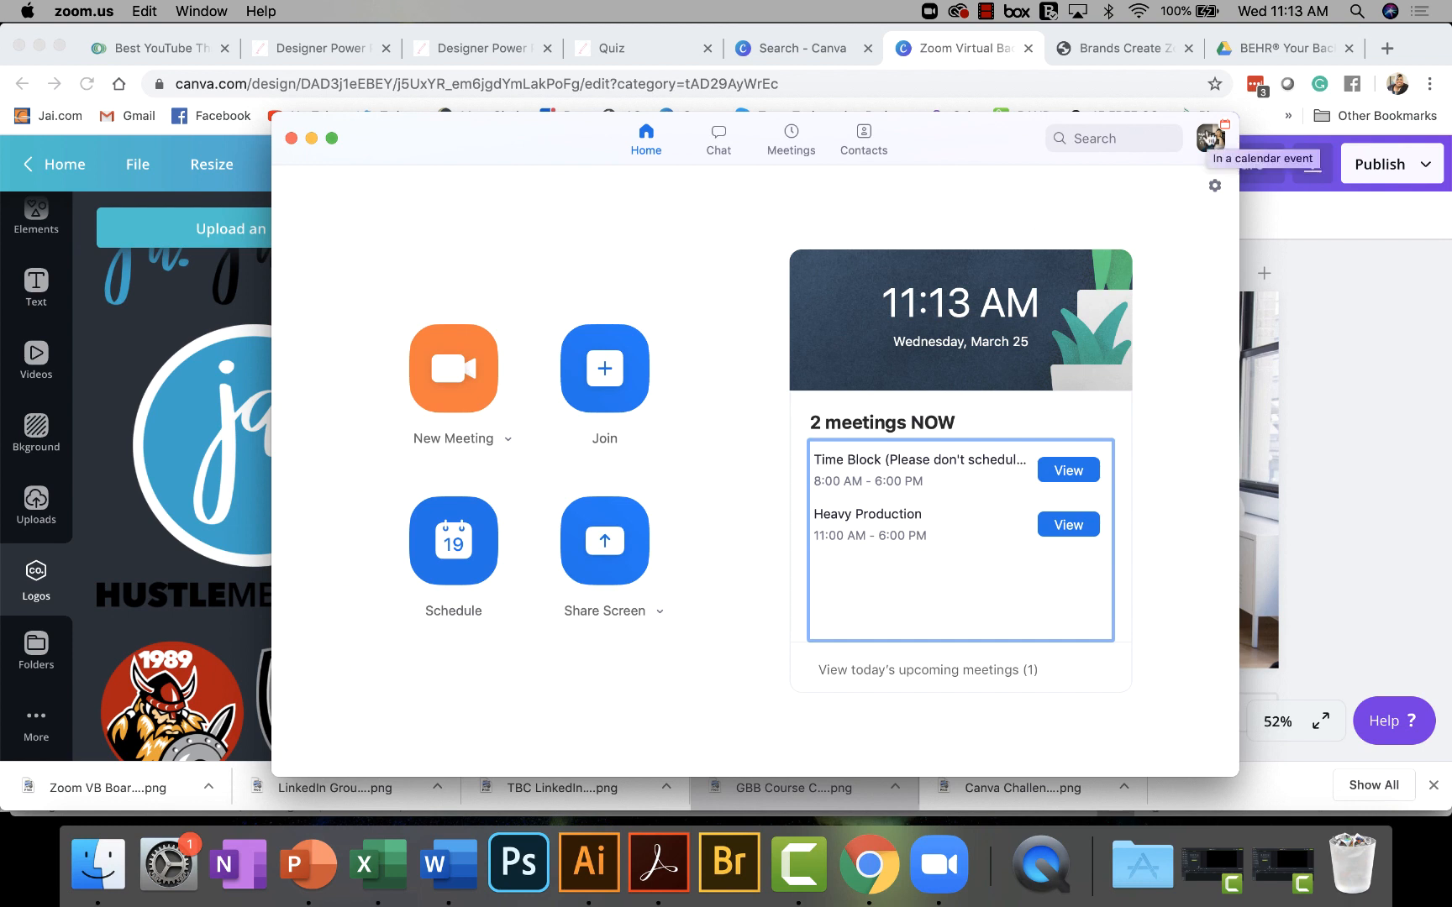
pyautogui.moveTo(1214, 184)
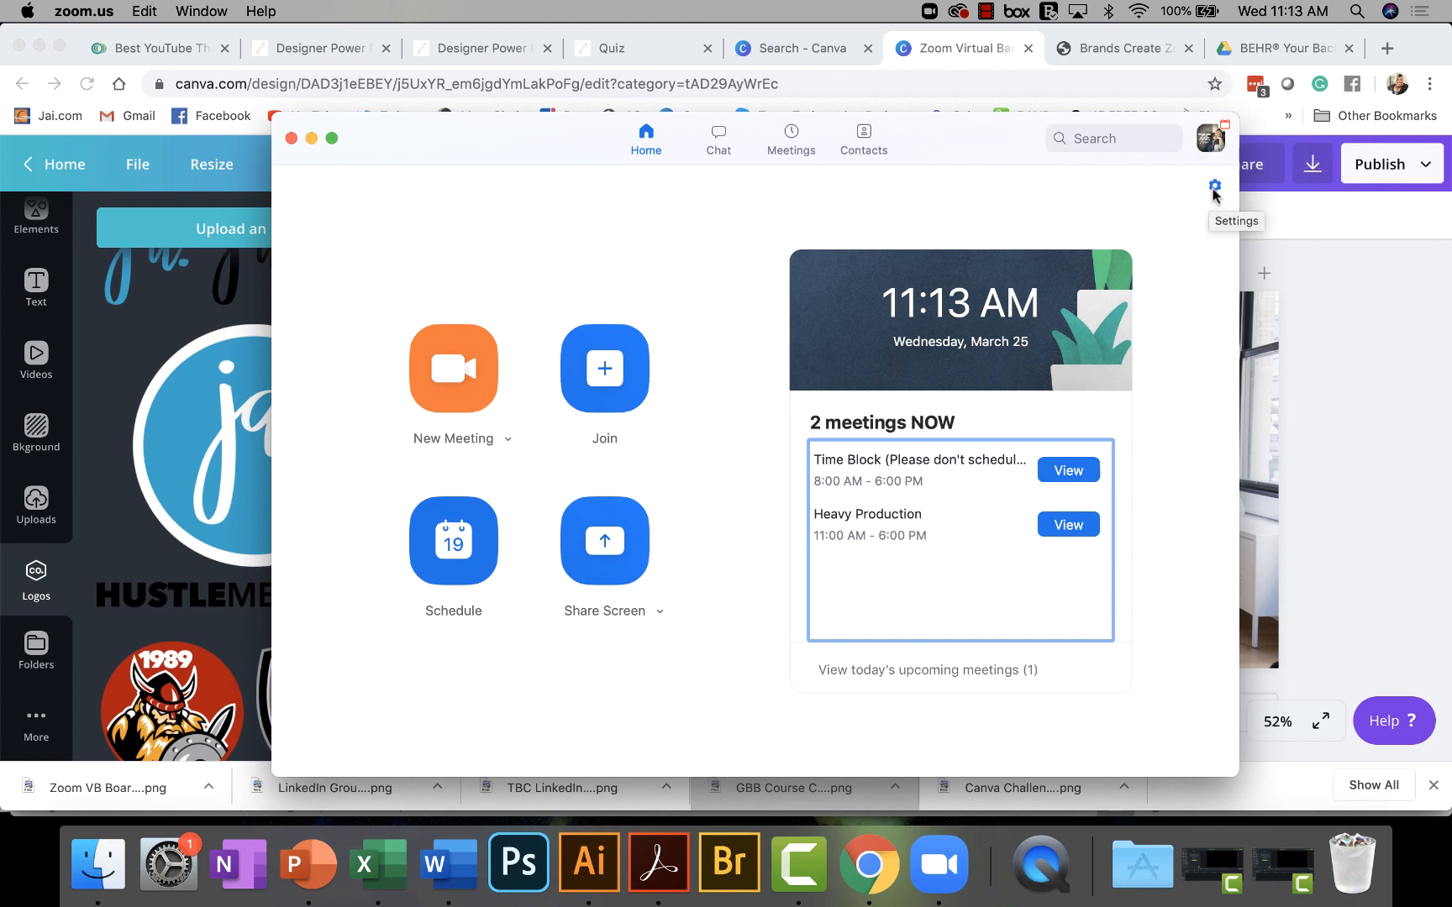
pyautogui.moveTo(1205, 202)
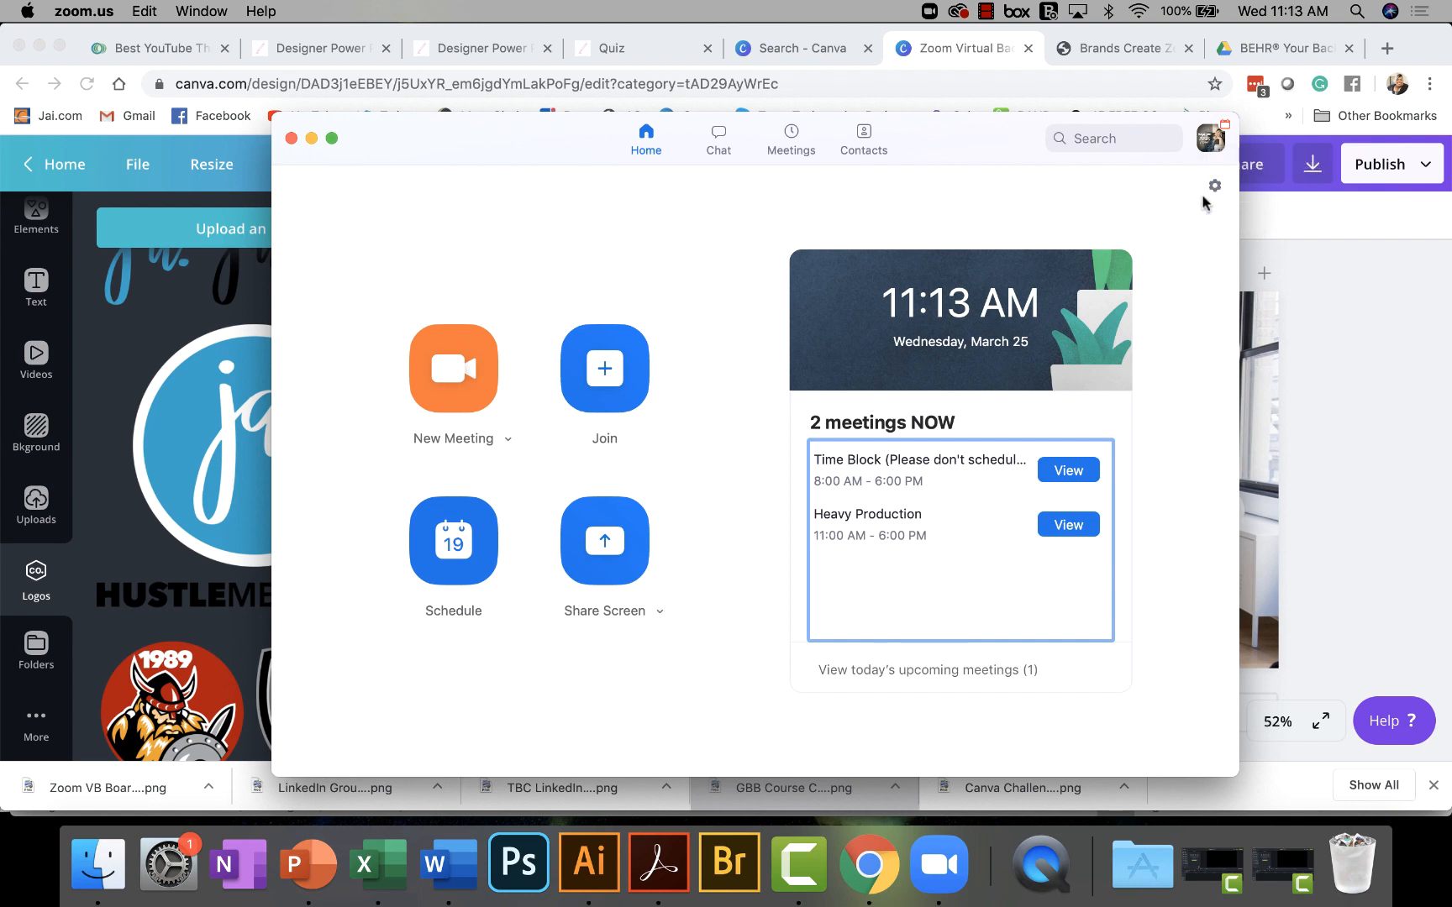
pyautogui.moveTo(1214, 186)
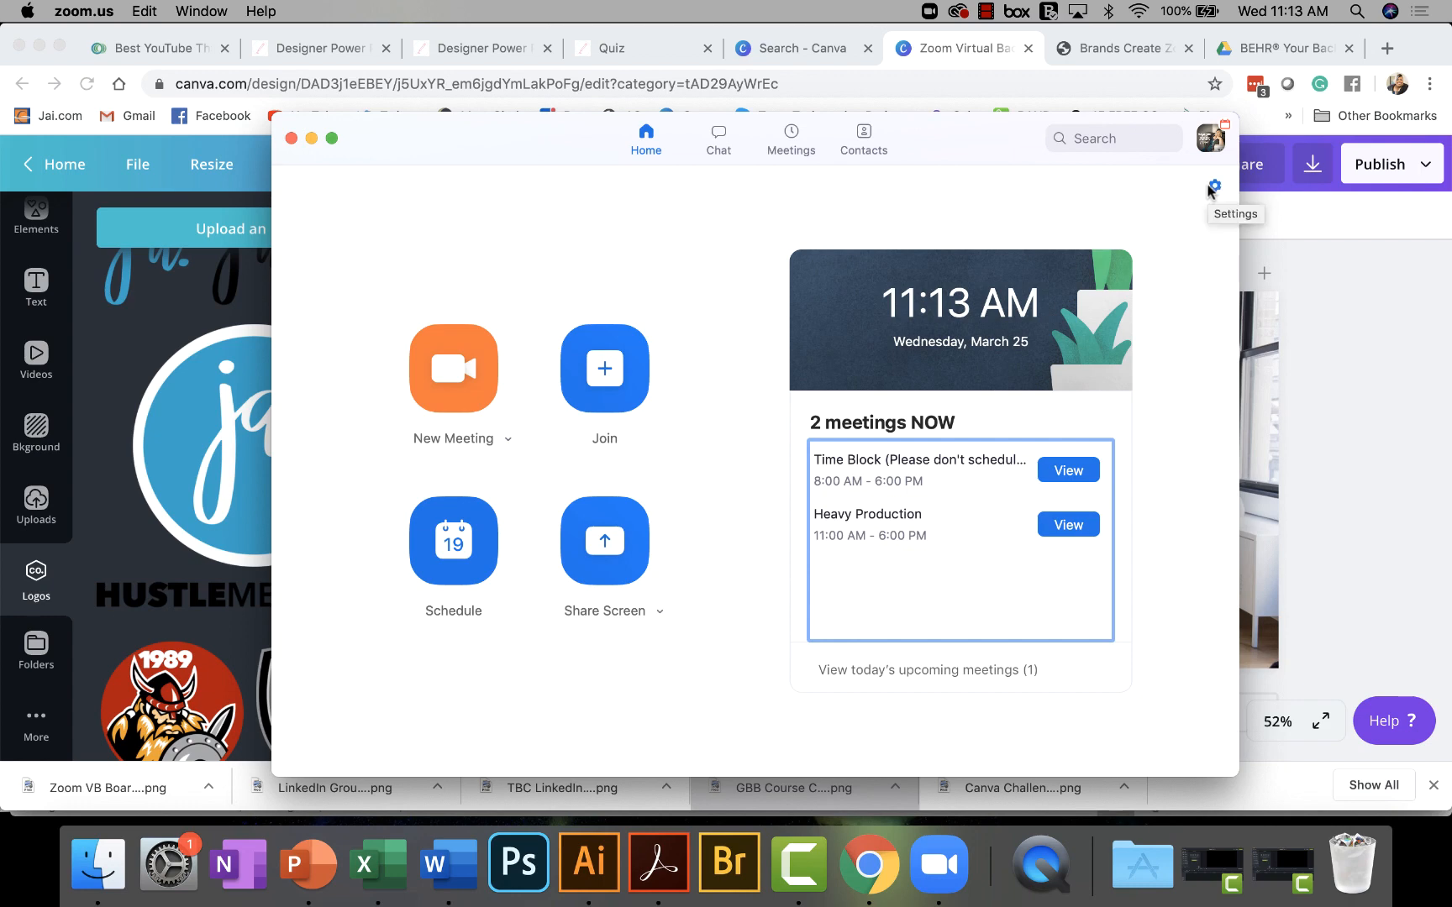
# Apply the JSU Virtual Background boardroom image in Zoom's Virtual Background settings.
pyautogui.click(1214, 186)
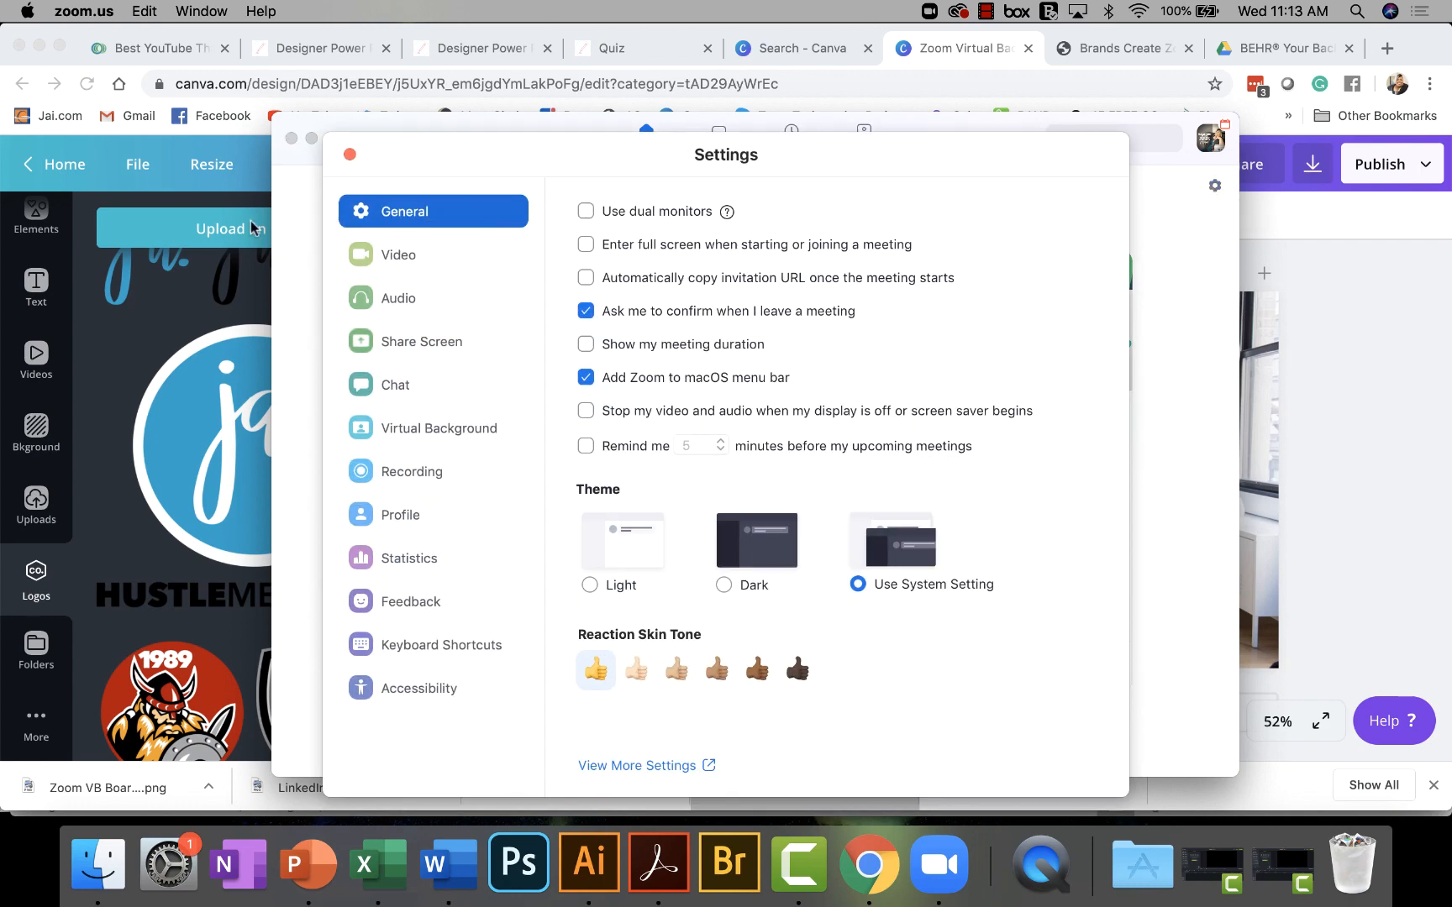
pyautogui.moveTo(438, 427)
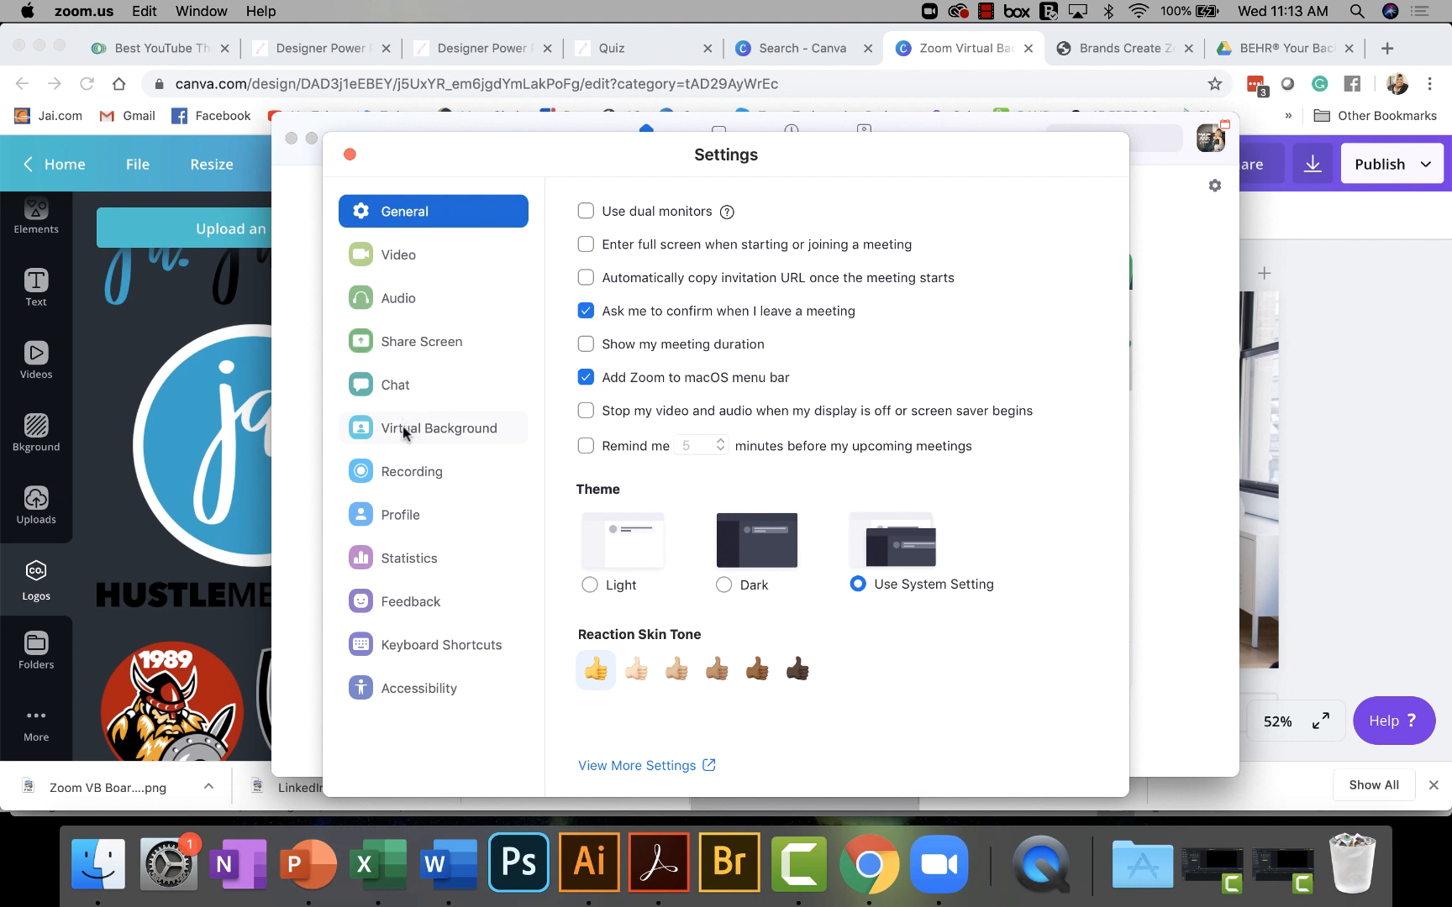
pyautogui.click(438, 428)
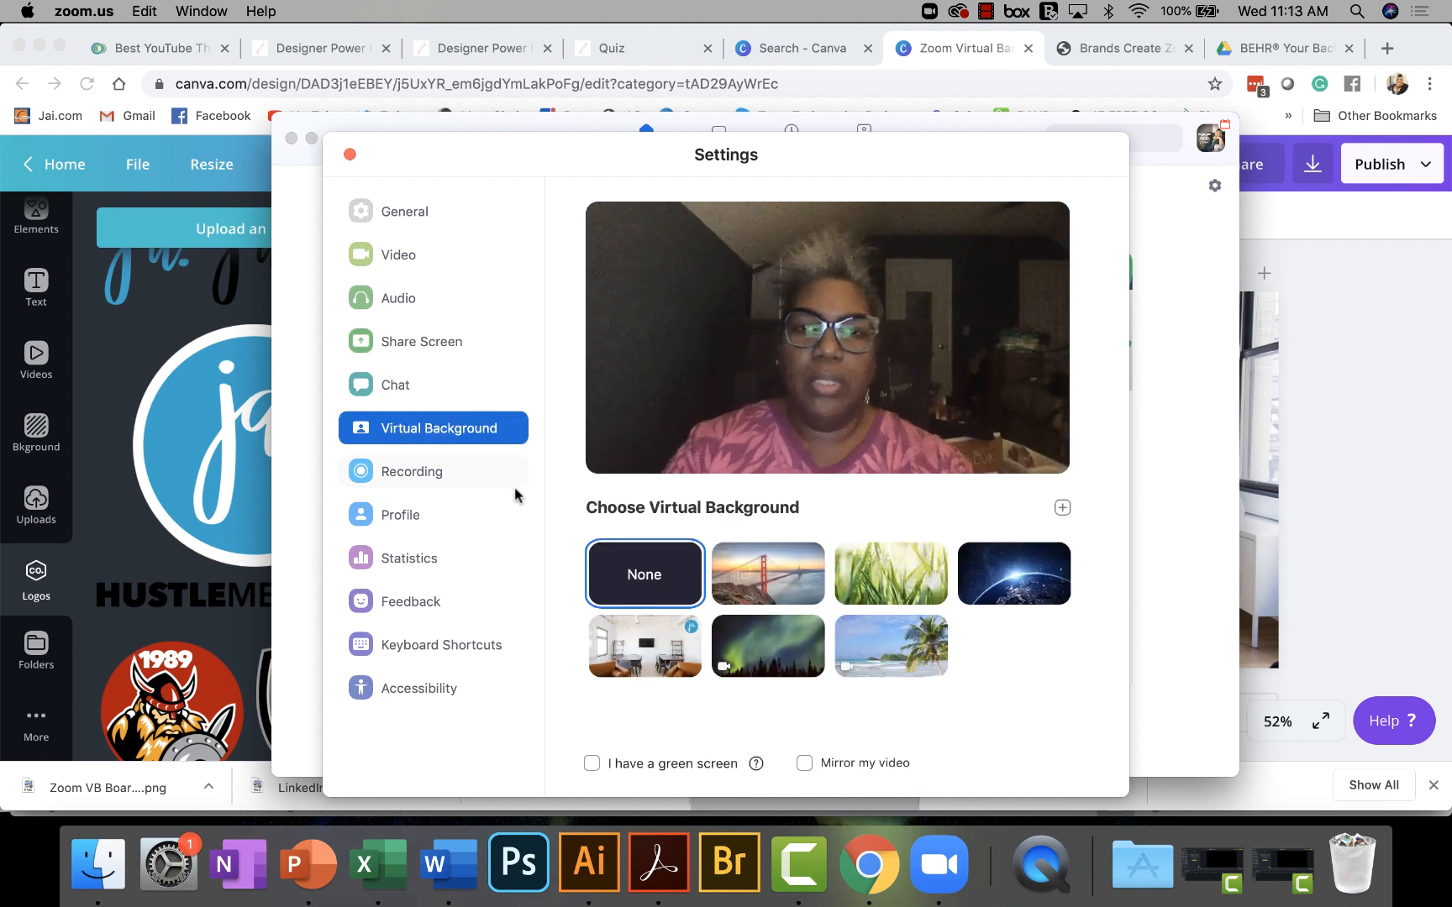
pyautogui.moveTo(644, 574)
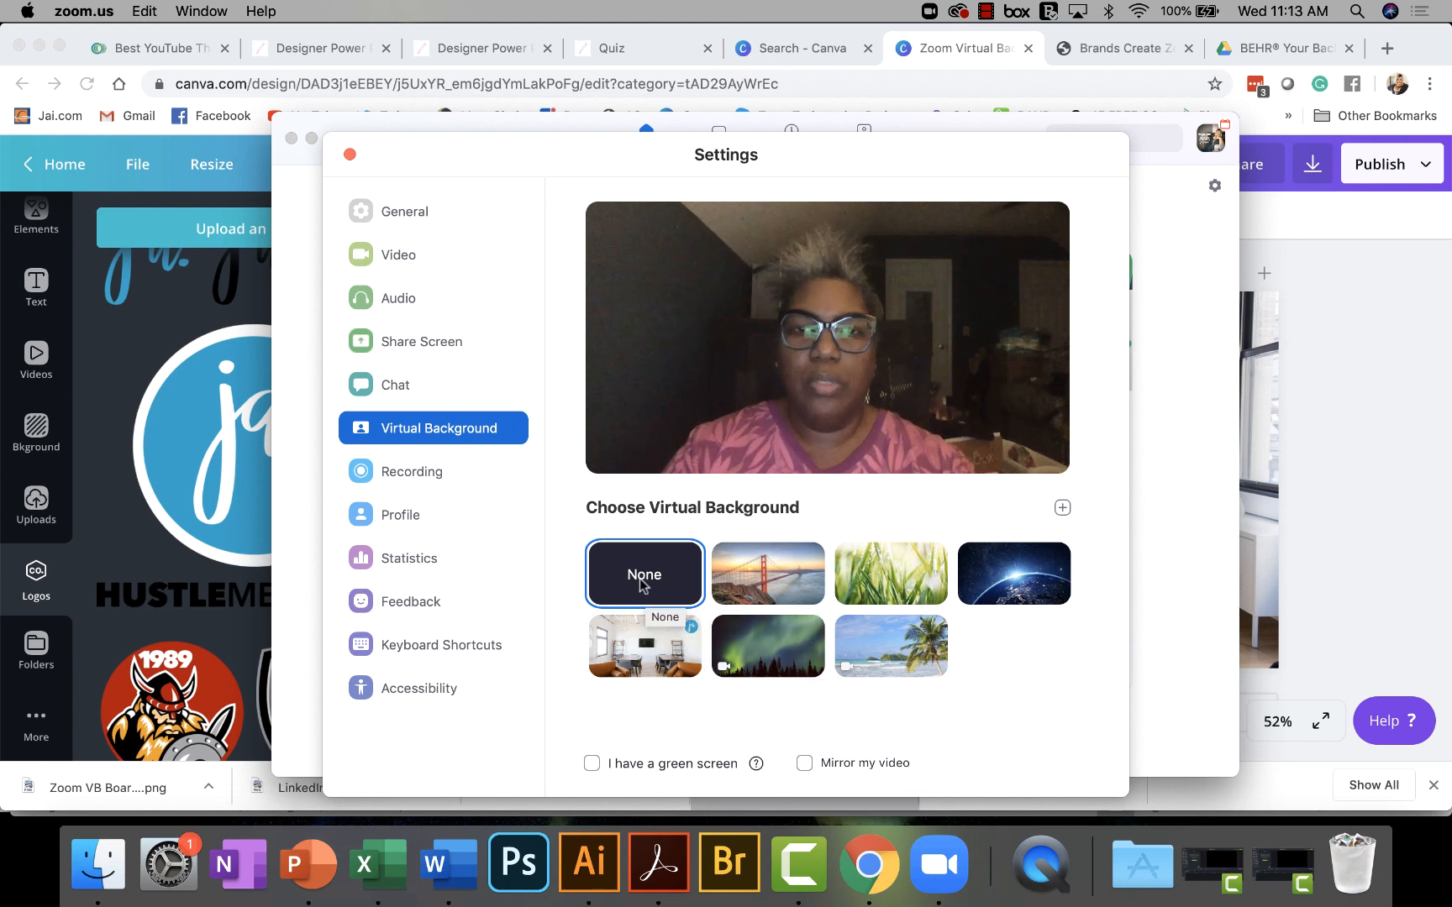
pyautogui.moveTo(833, 310)
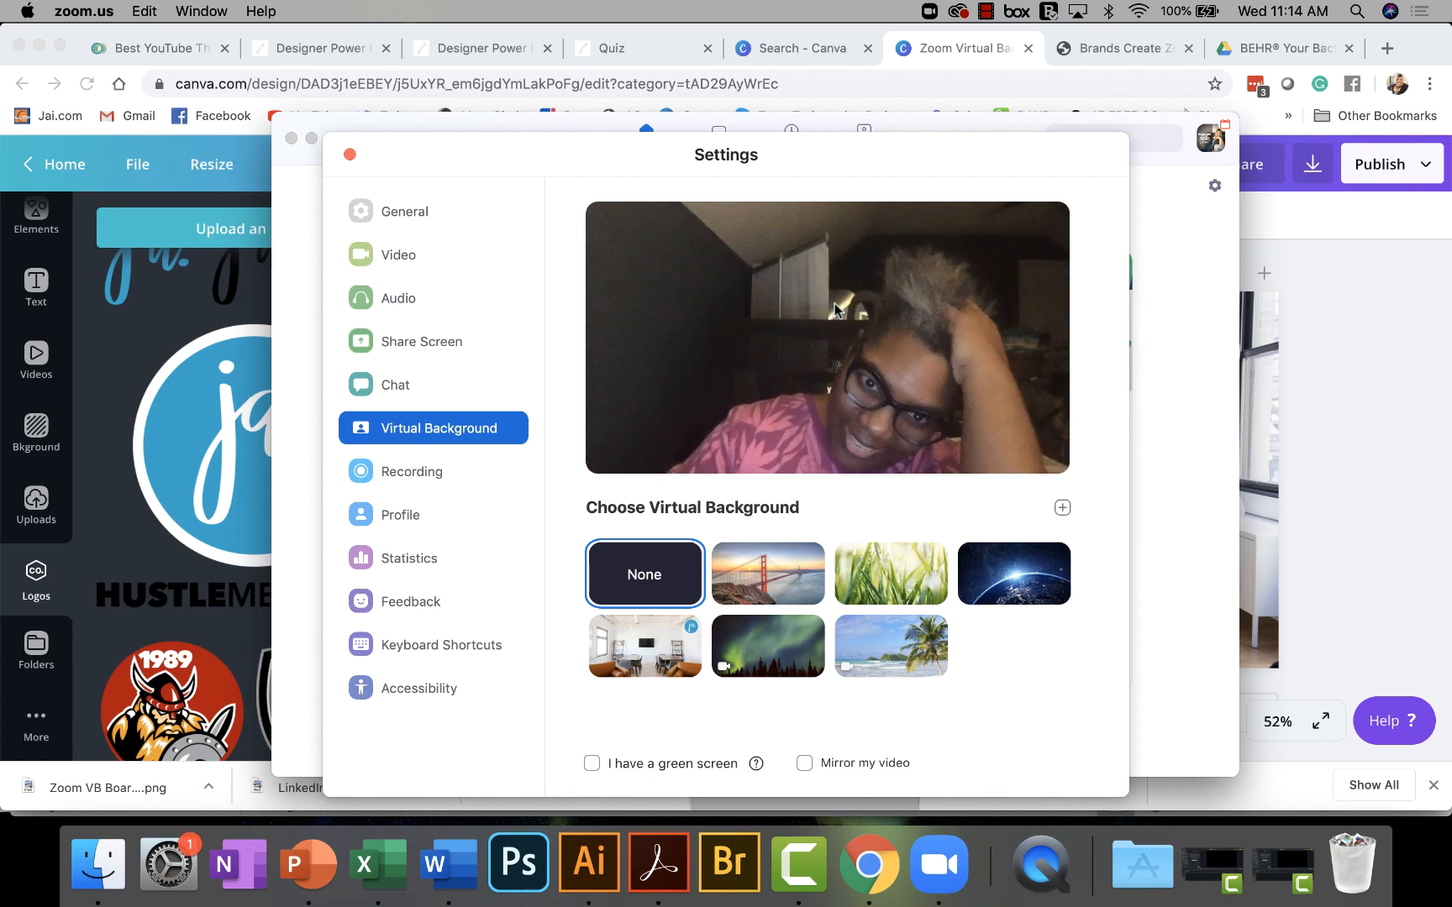
pyautogui.moveTo(645, 574)
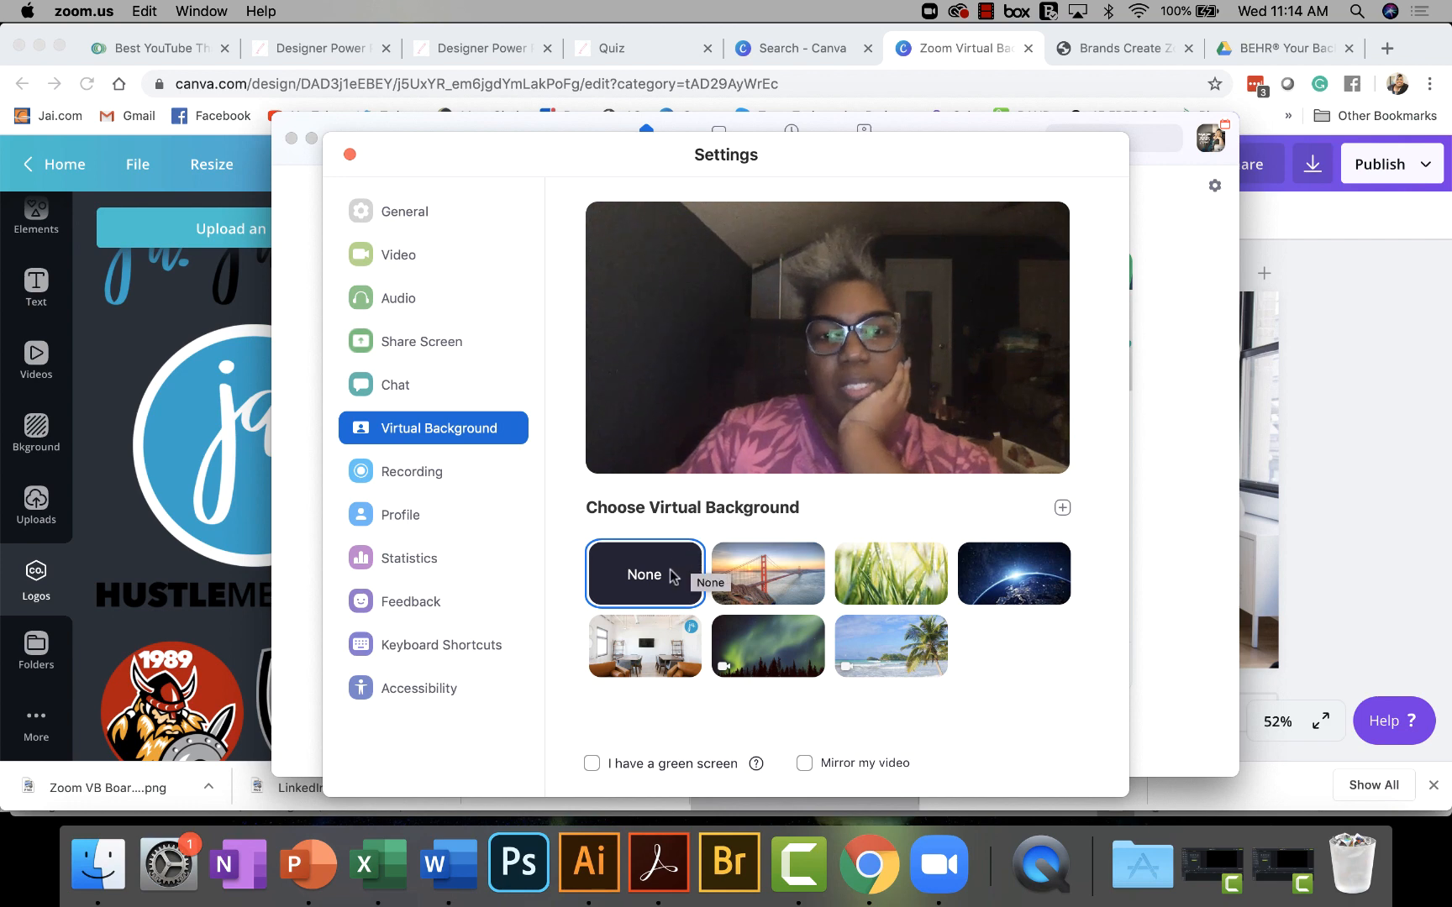
pyautogui.moveTo(644, 645)
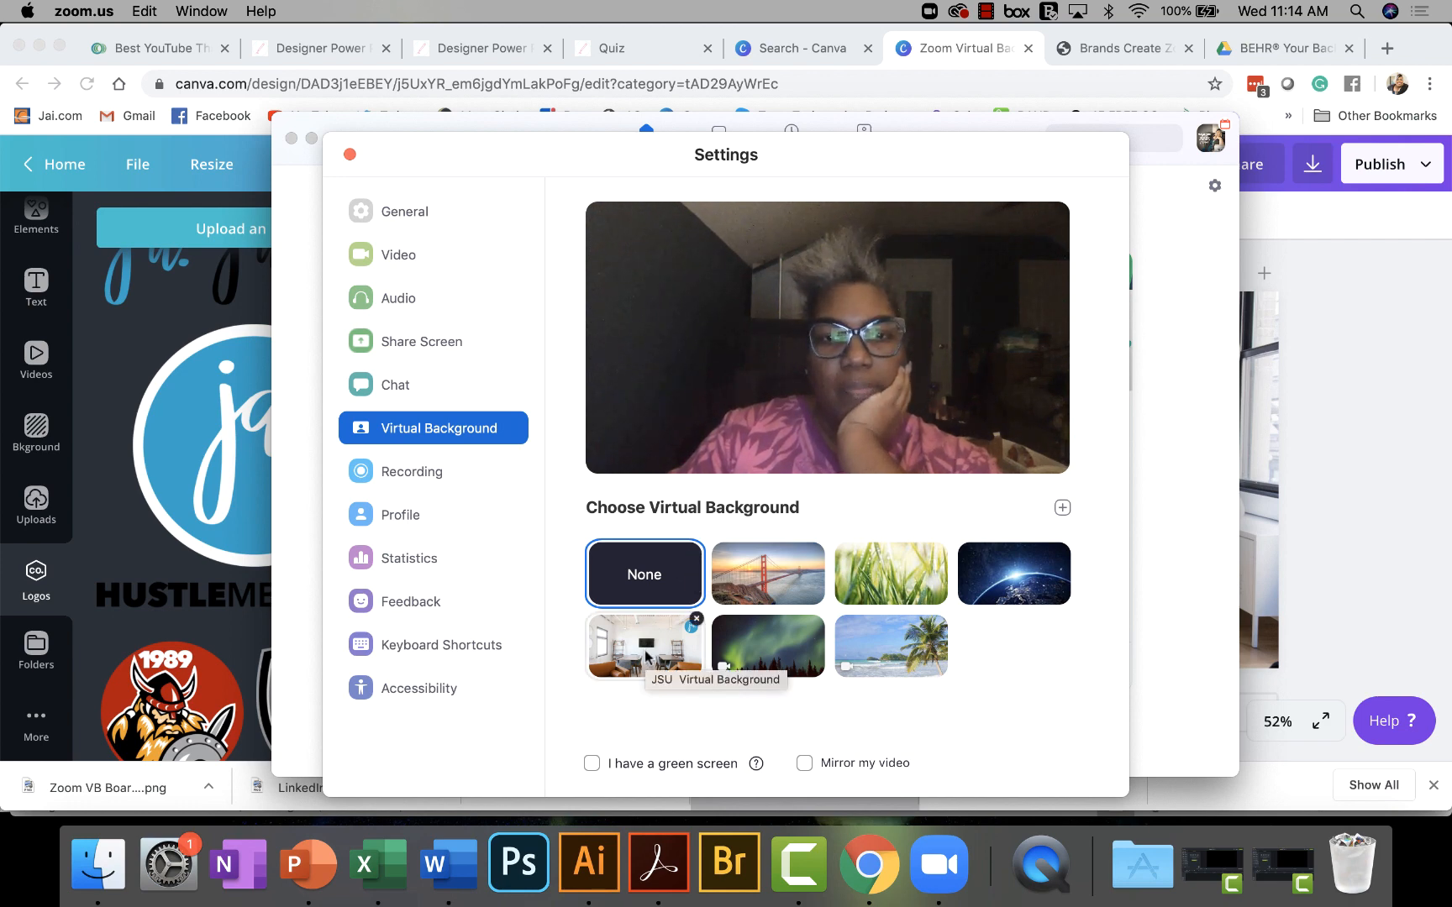
pyautogui.click(644, 645)
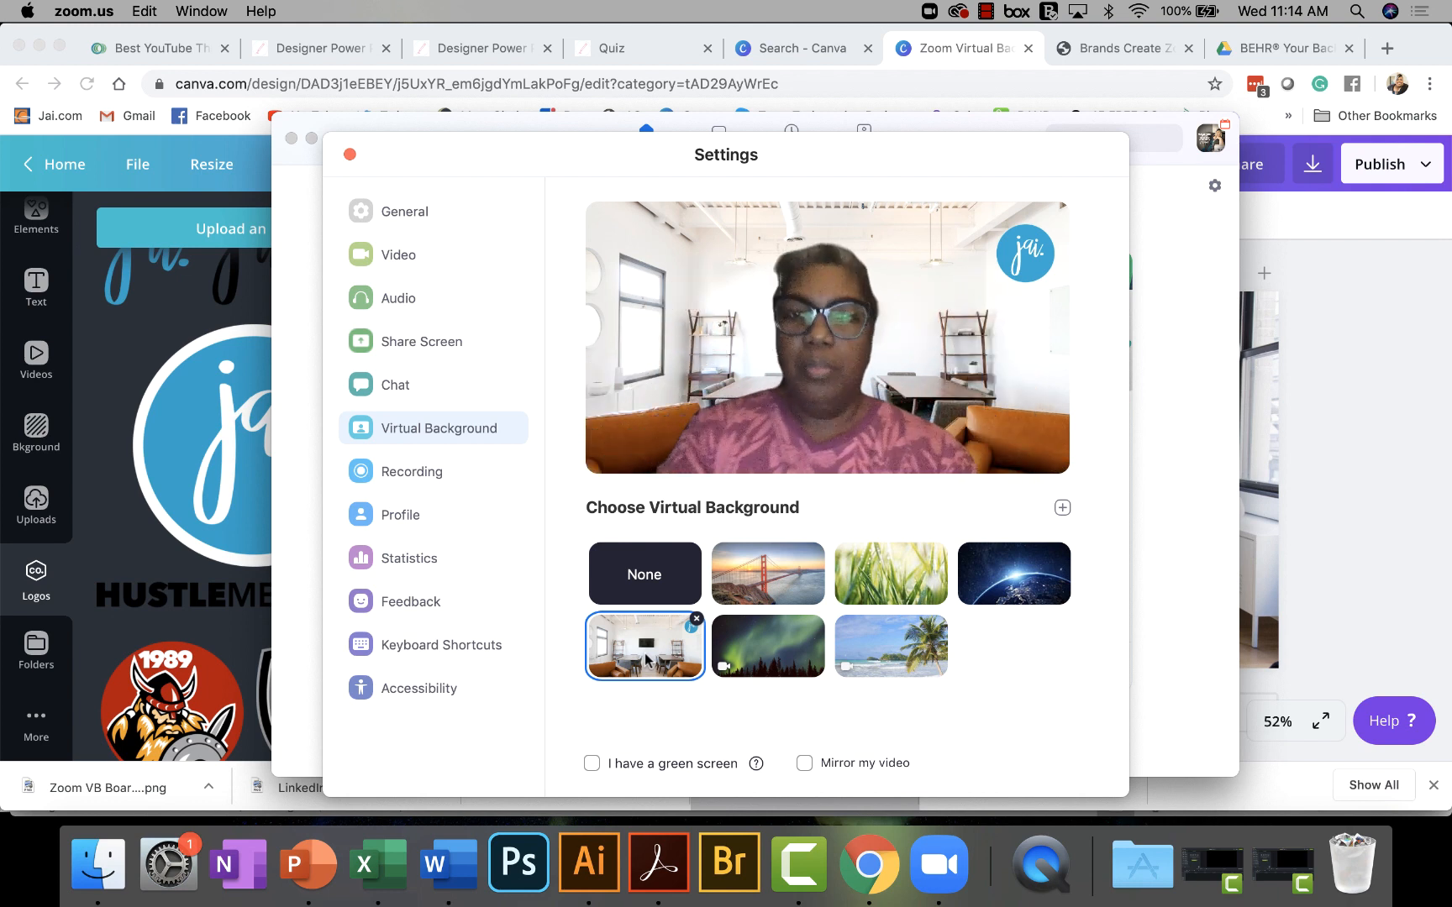
pyautogui.moveTo(768, 645)
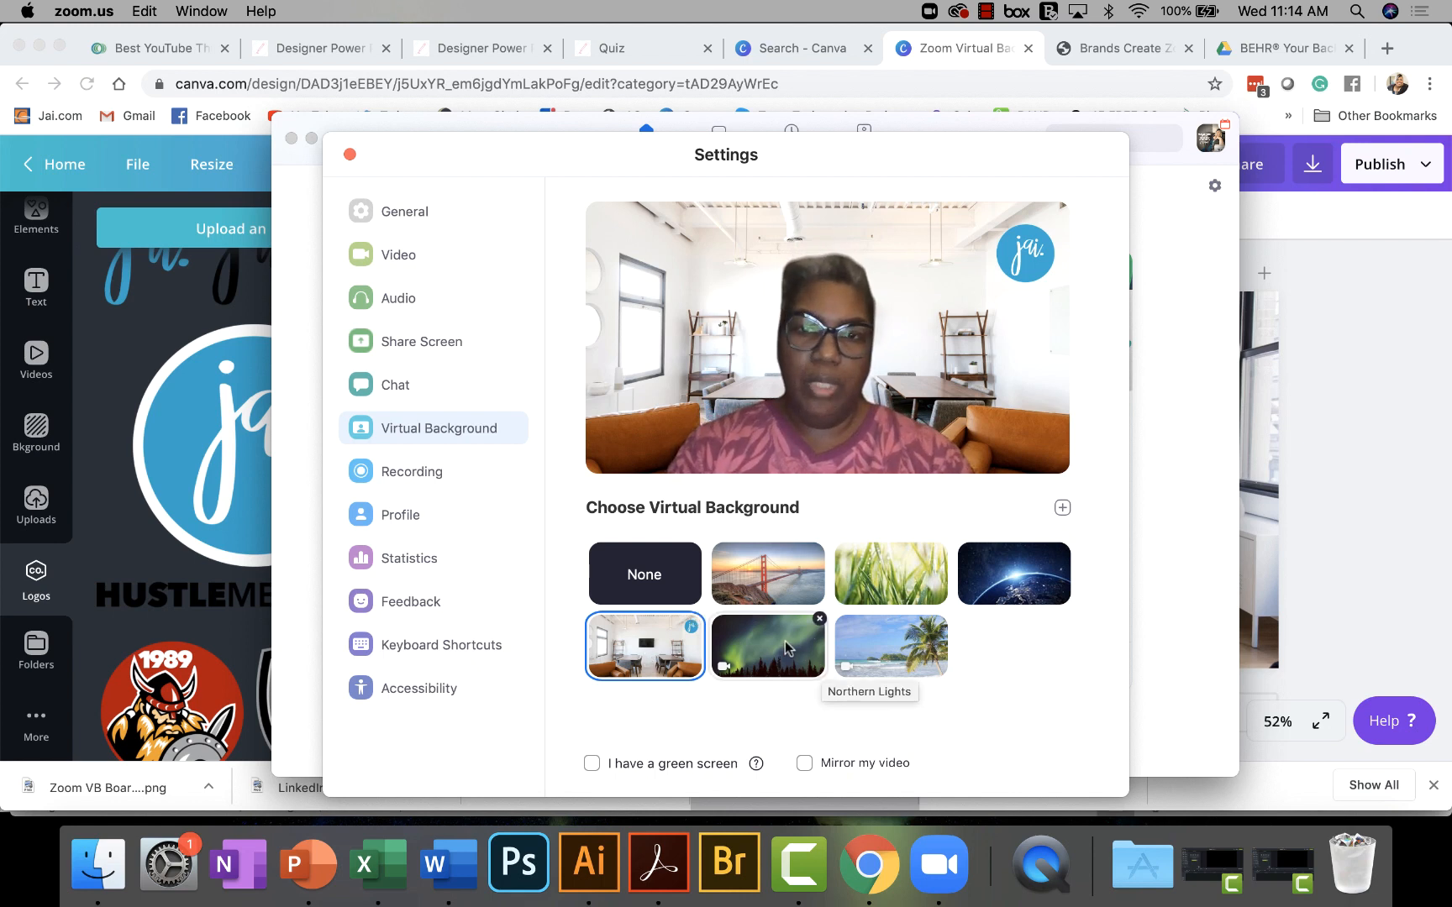
pyautogui.moveTo(1073, 479)
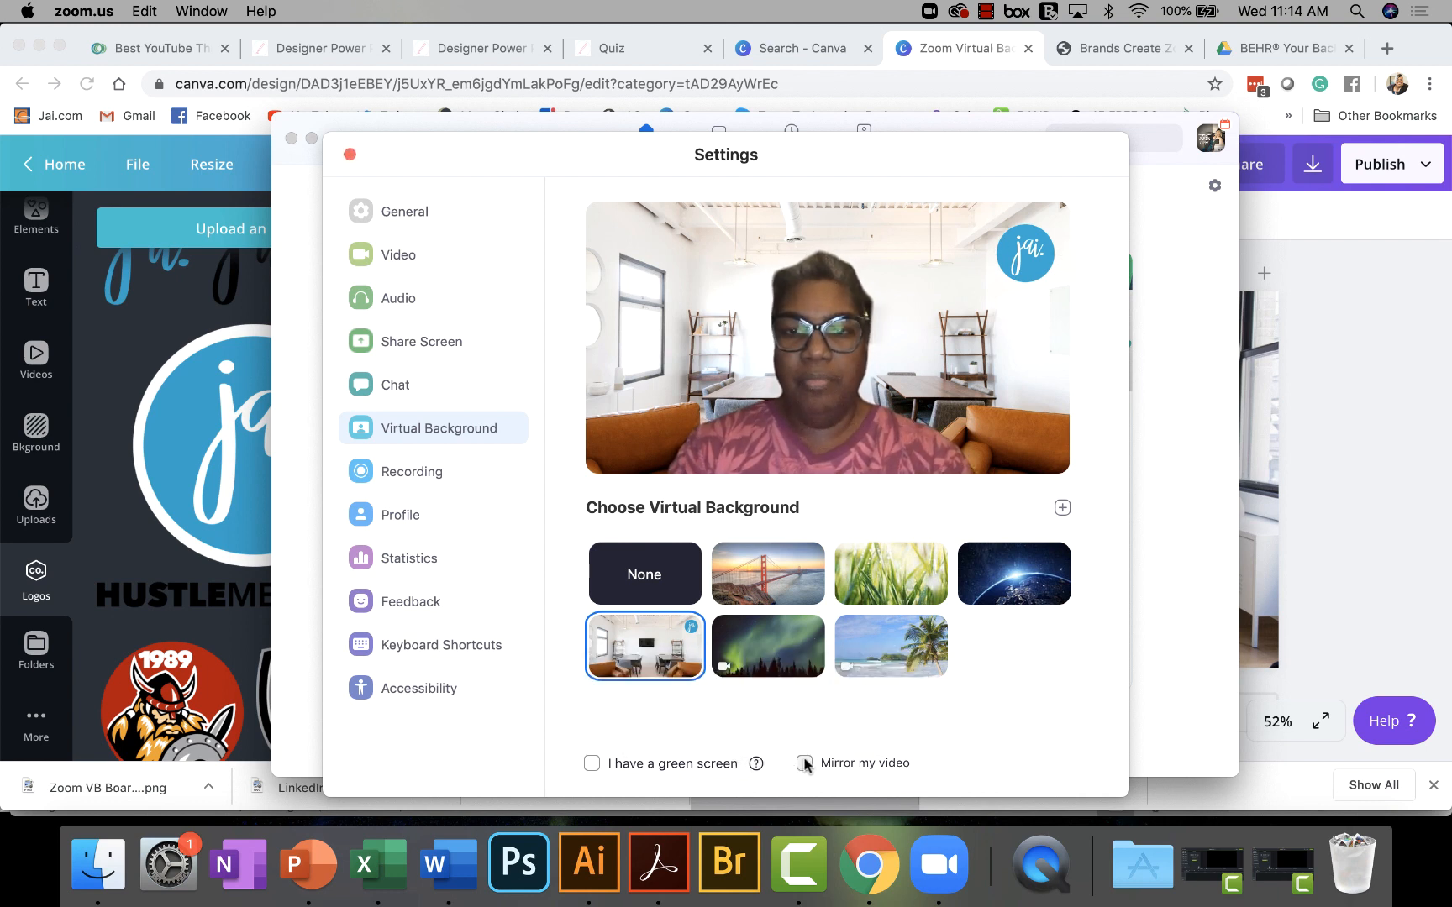
pyautogui.click(805, 763)
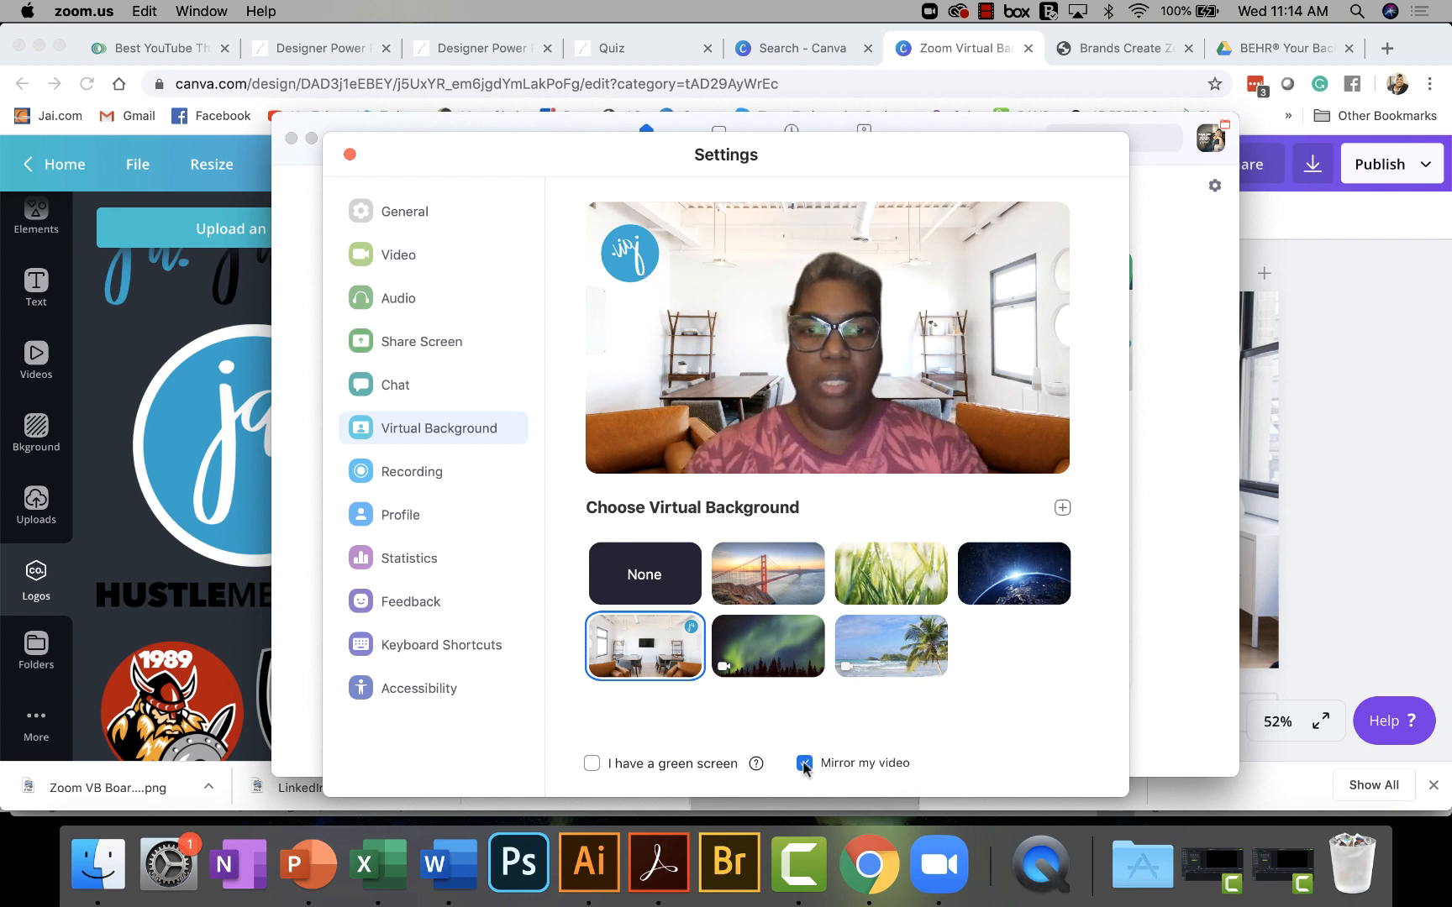
pyautogui.click(805, 762)
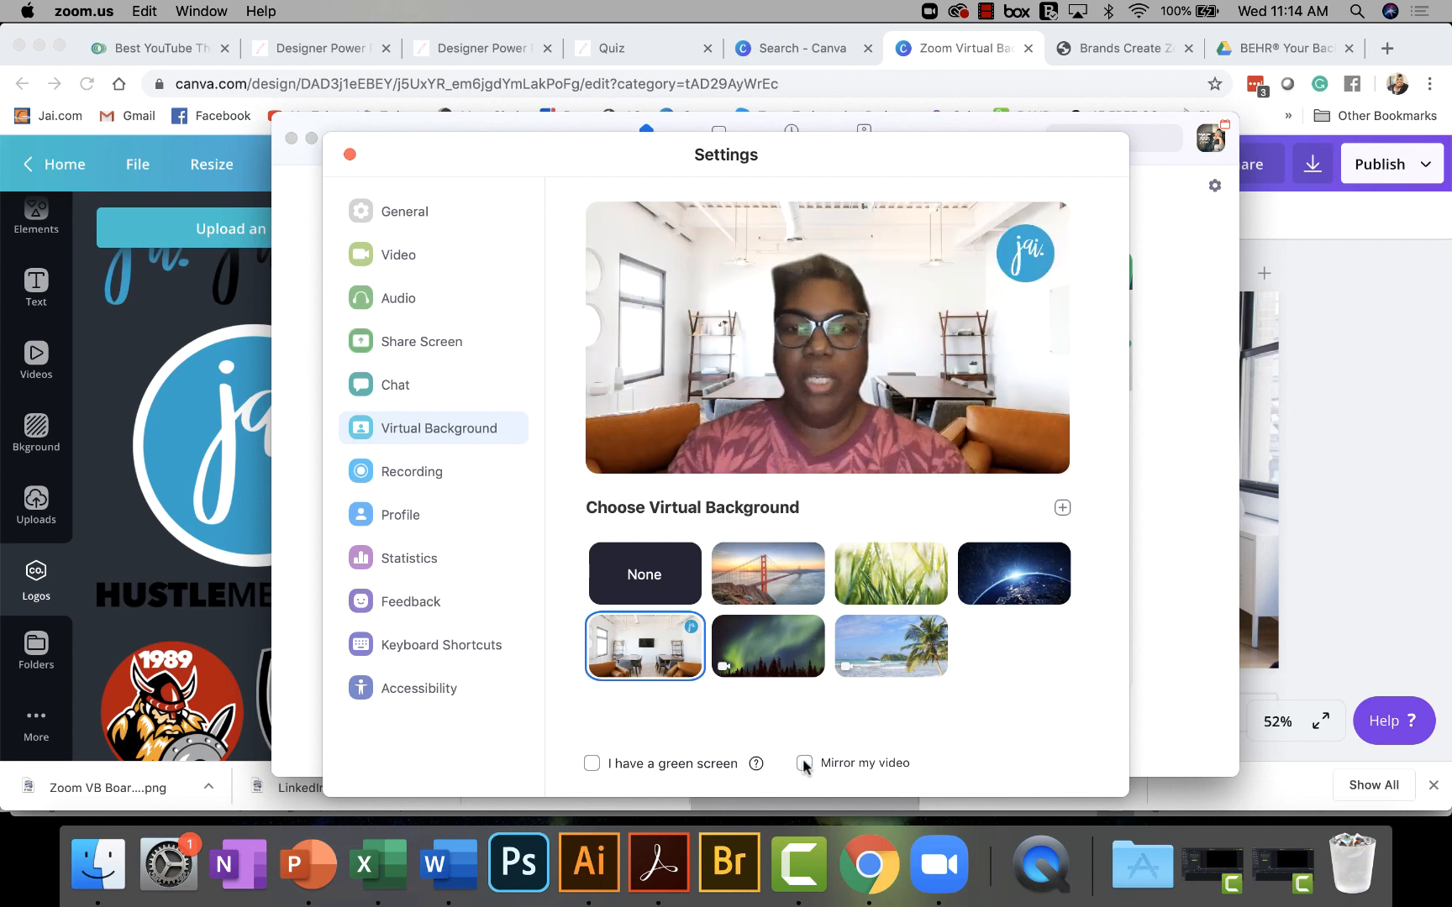
pyautogui.moveTo(1173, 497)
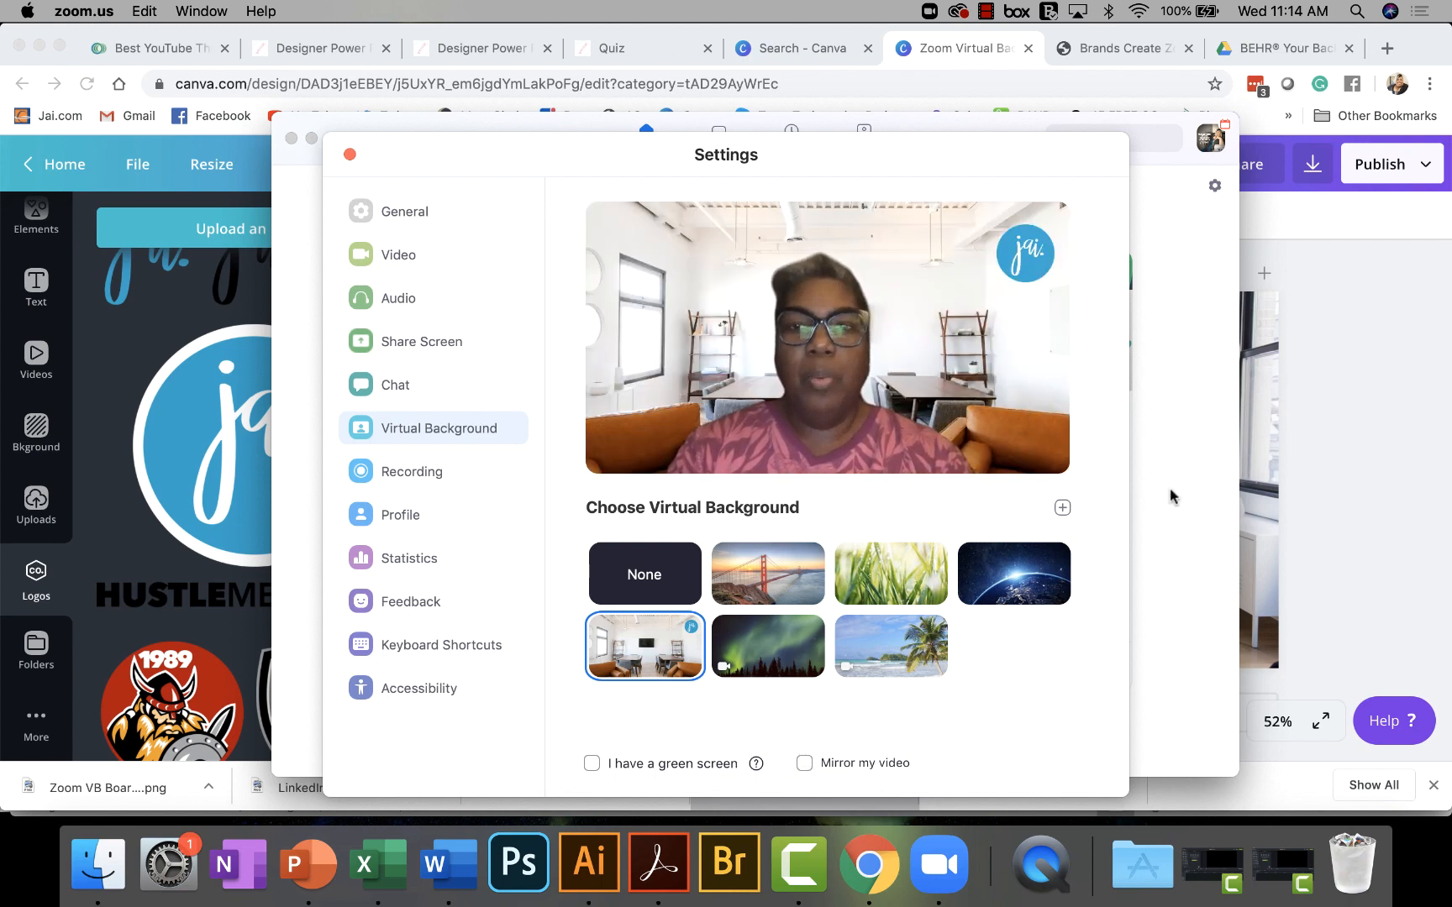
pyautogui.moveTo(1062, 508)
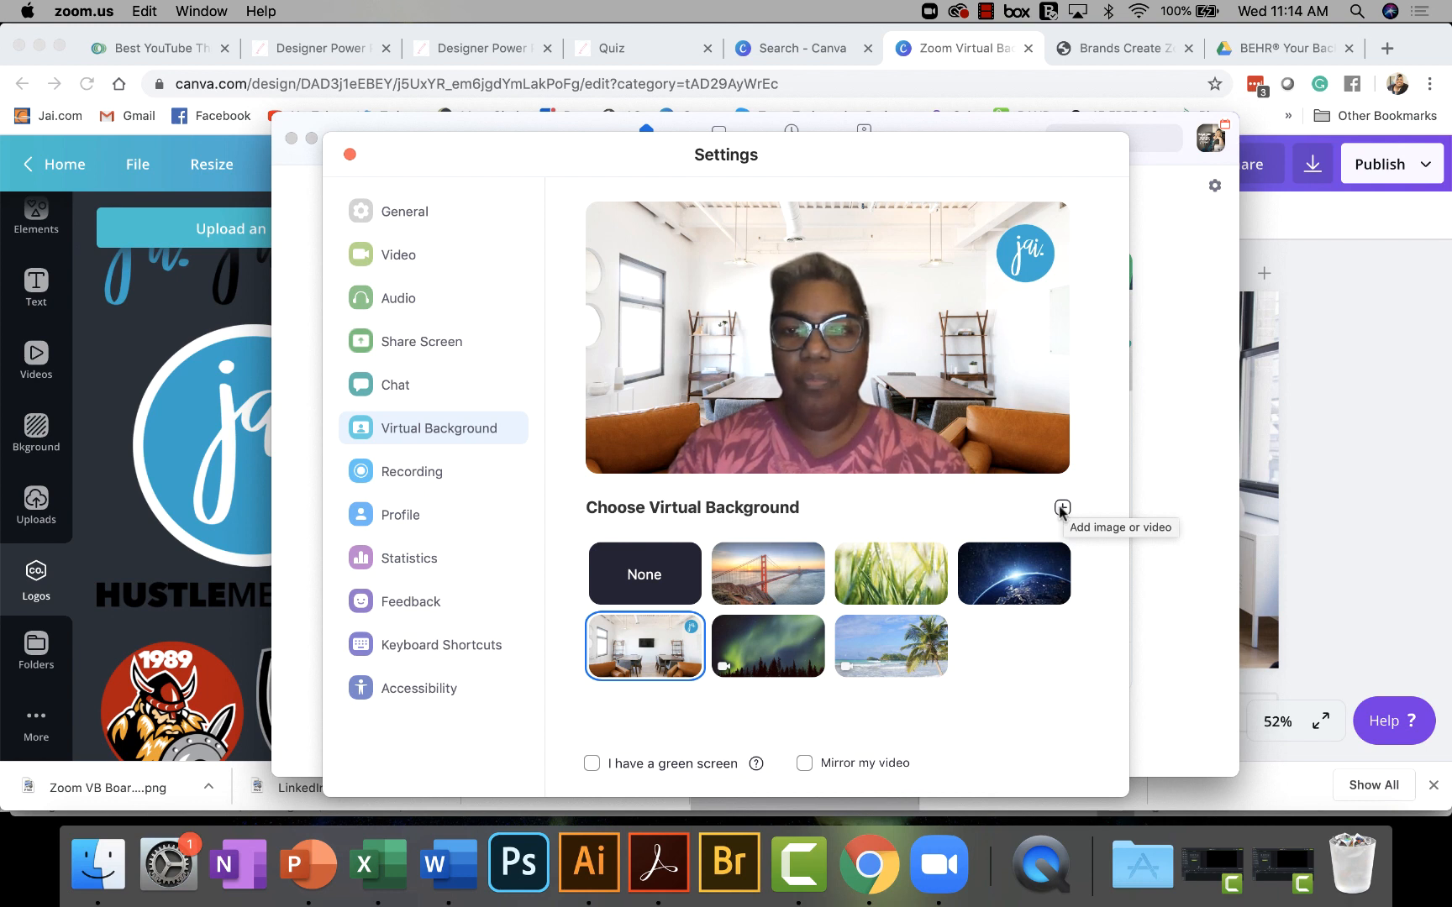
# Add 'Zoom VB Boardroom.png' from the Zoom GFX folder as a new virtual background image.
pyautogui.click(1061, 509)
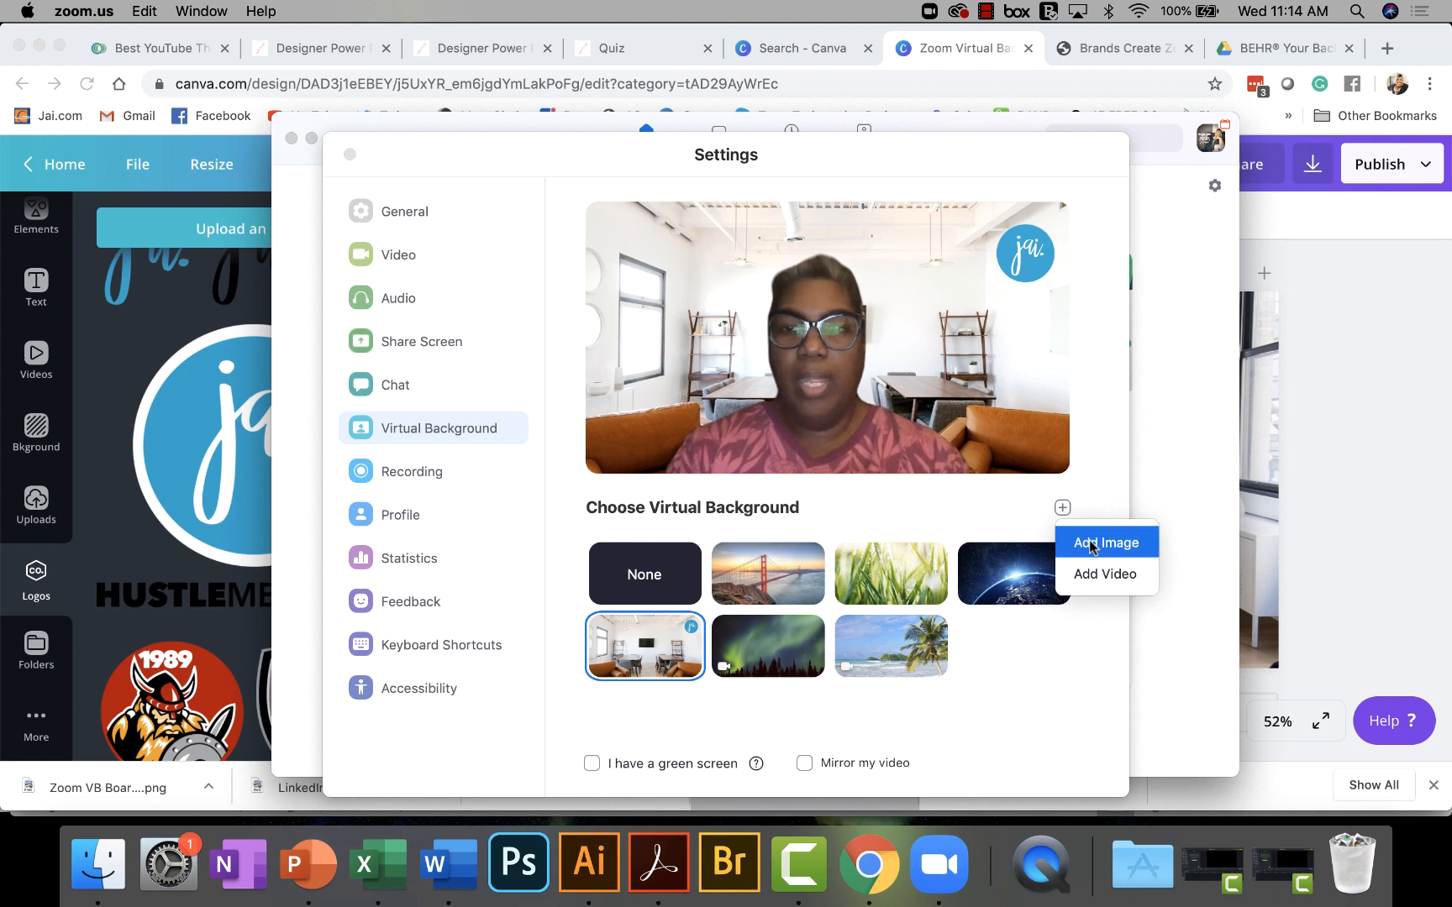
pyautogui.click(1104, 542)
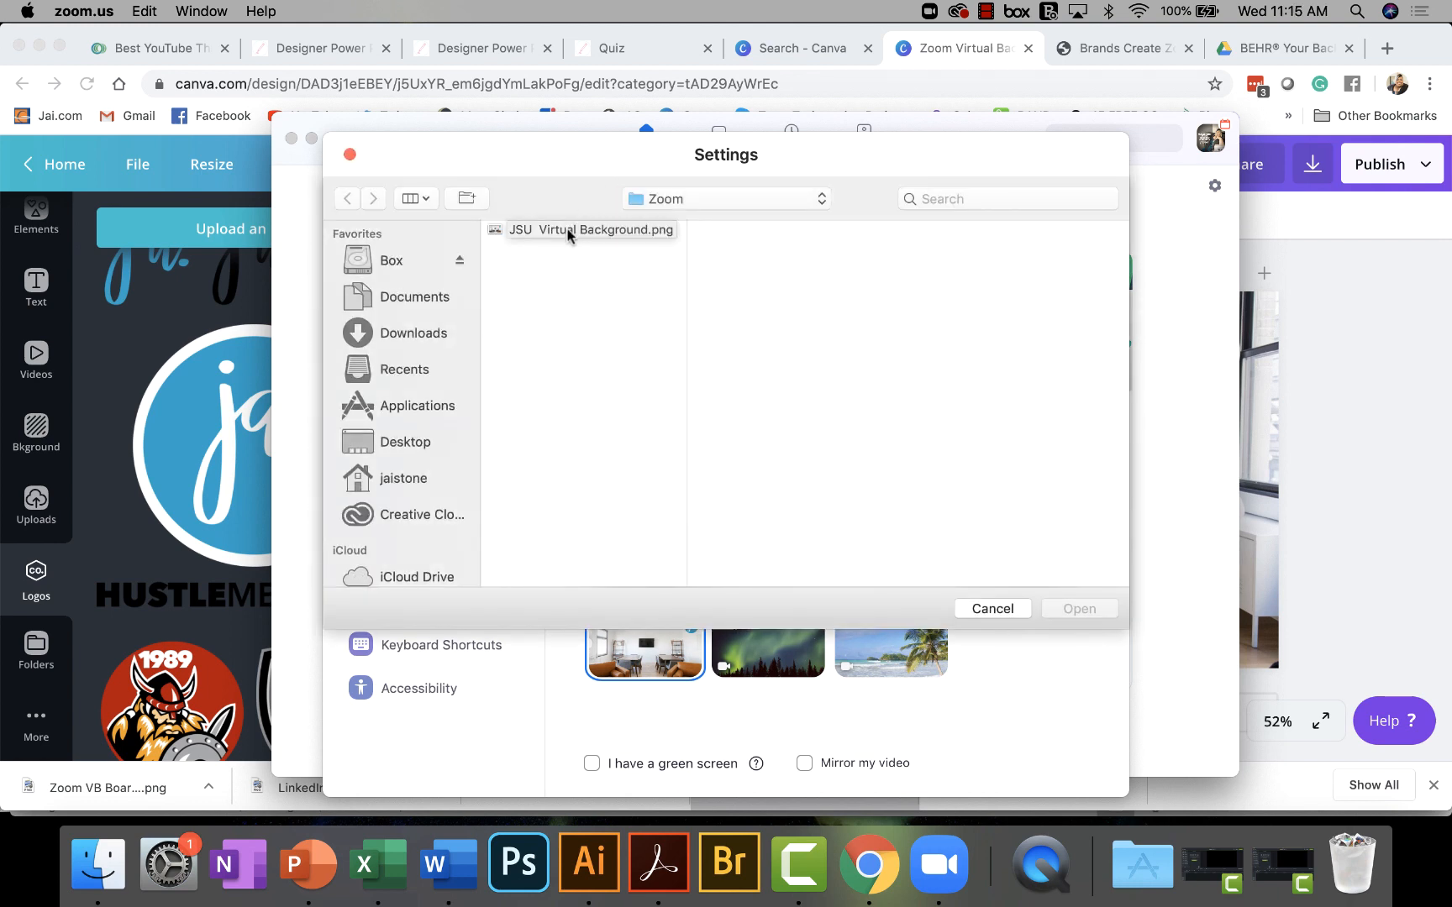
pyautogui.click(725, 198)
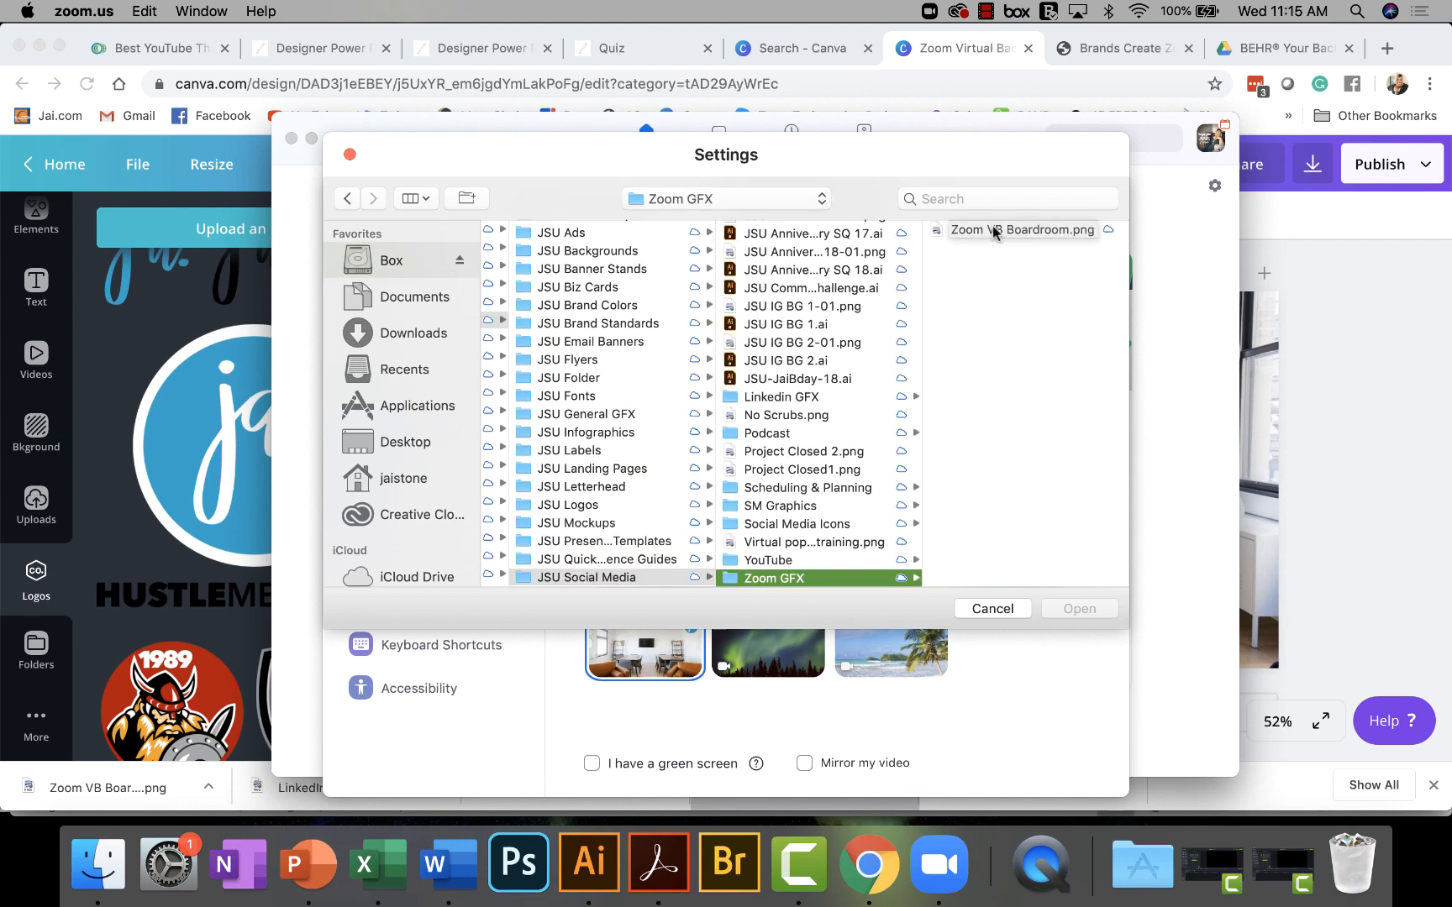
pyautogui.click(1022, 229)
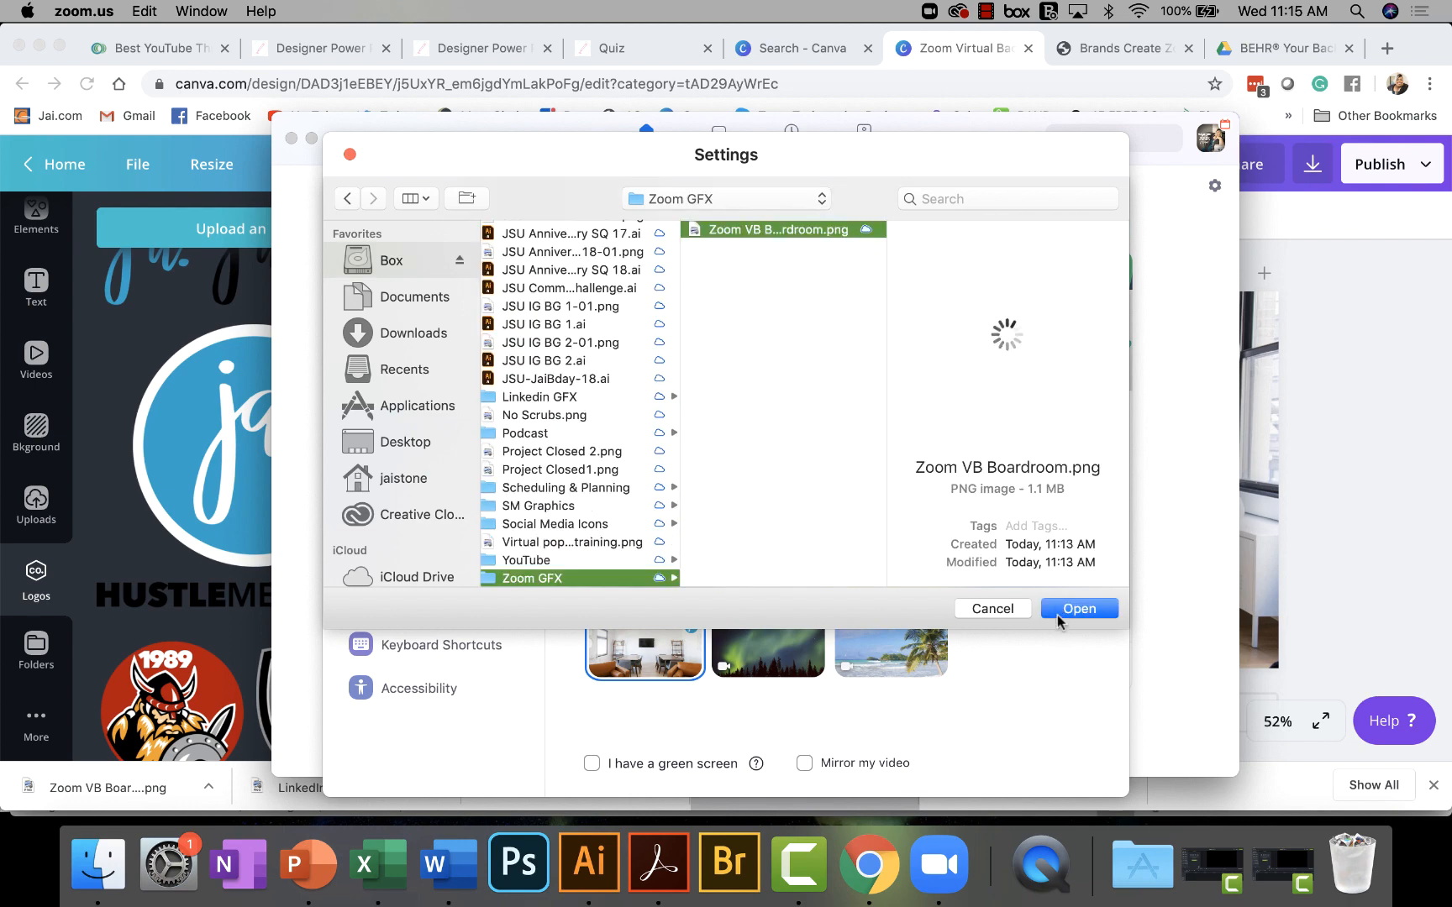
pyautogui.click(1077, 608)
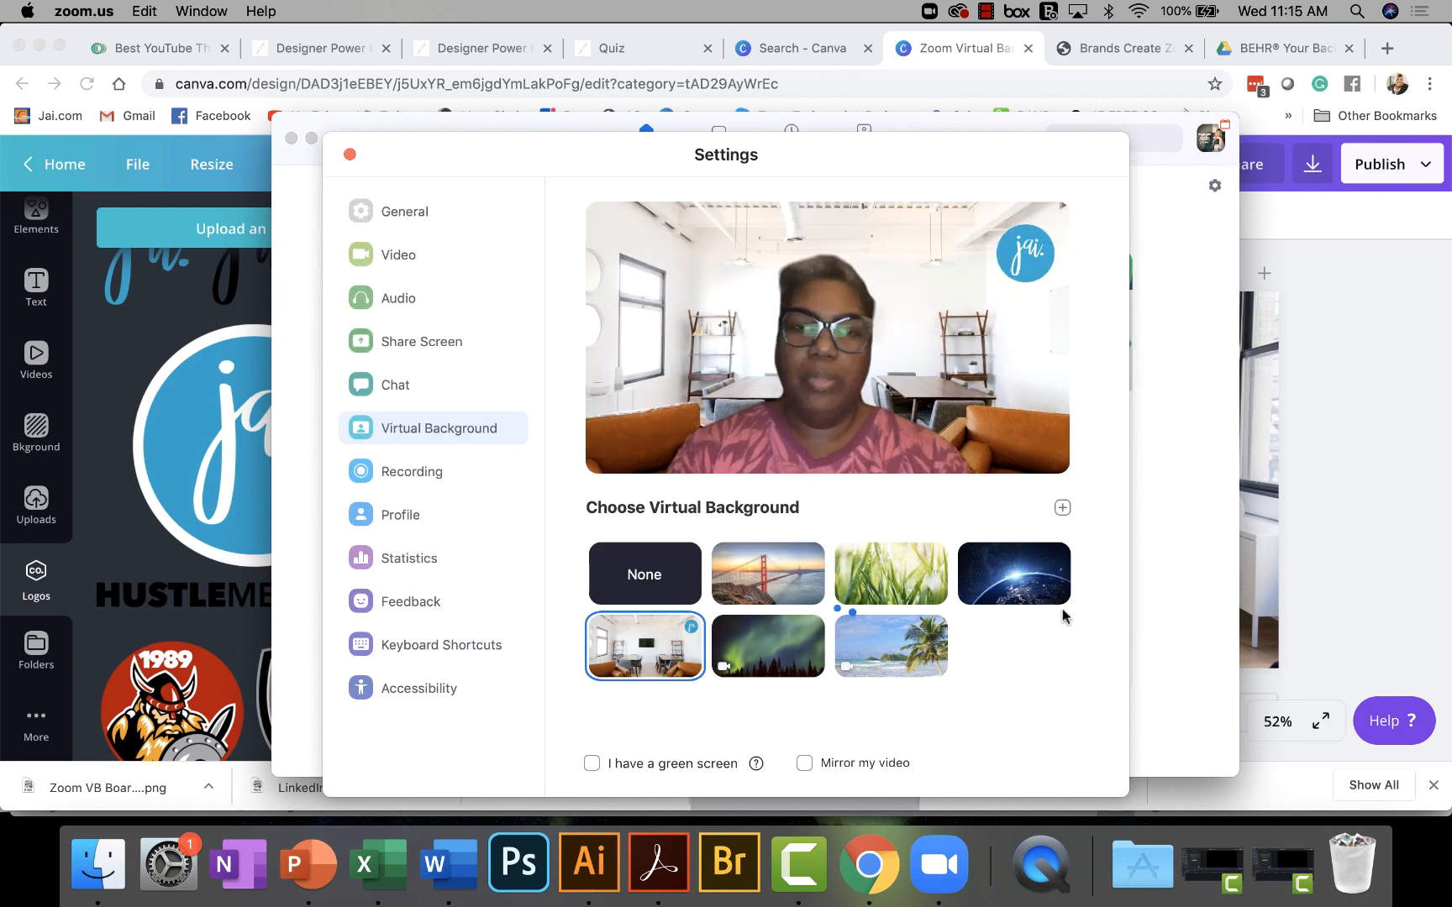
# Select the Zoom VB Boardroom background, toggling 'I have a green screen' on and back off.
pyautogui.click(1013, 646)
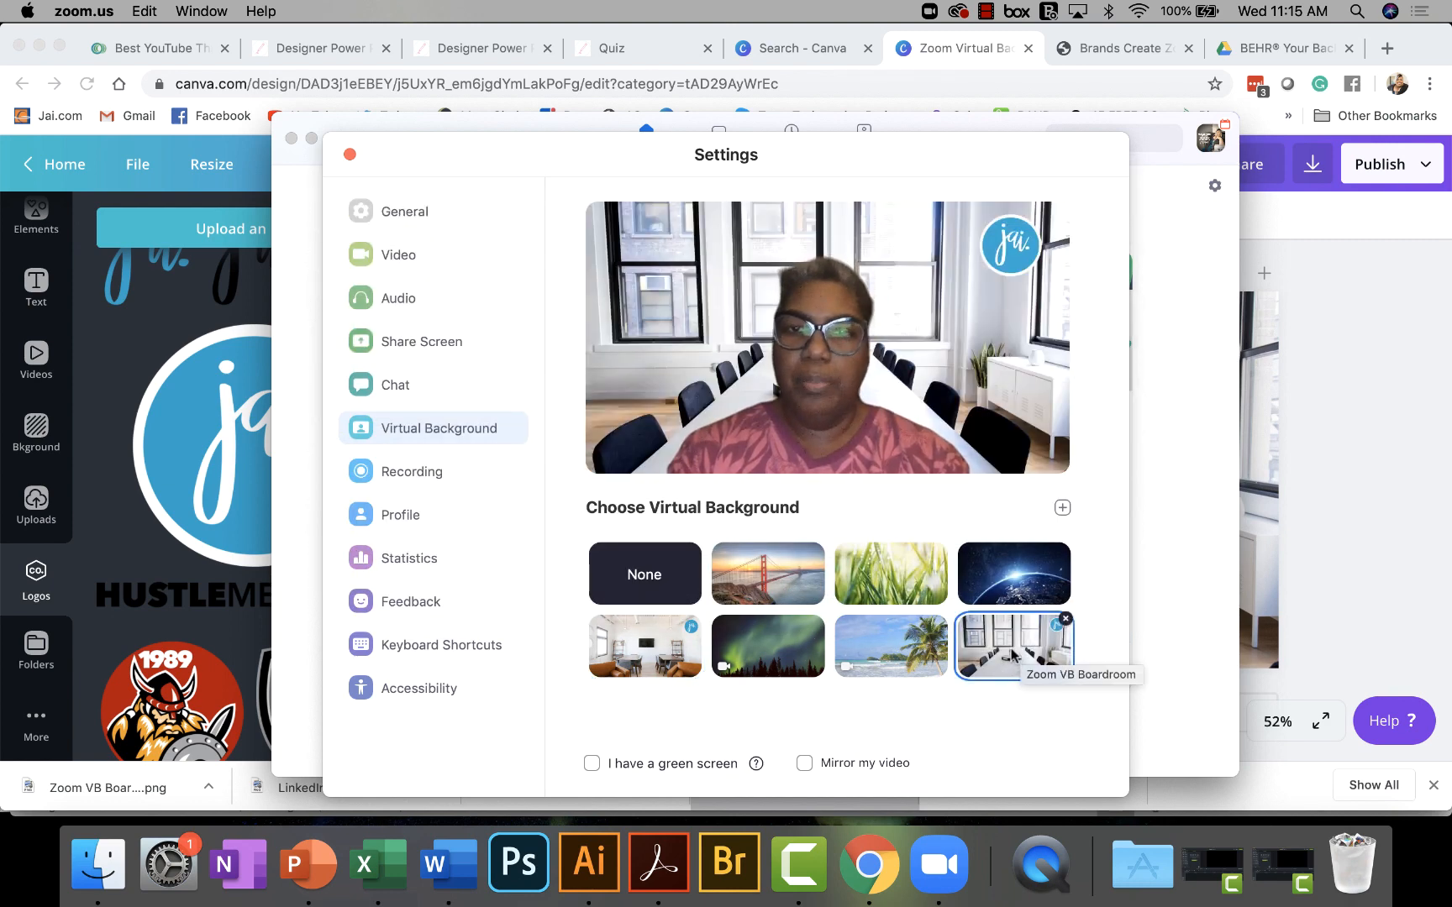
pyautogui.moveTo(870, 480)
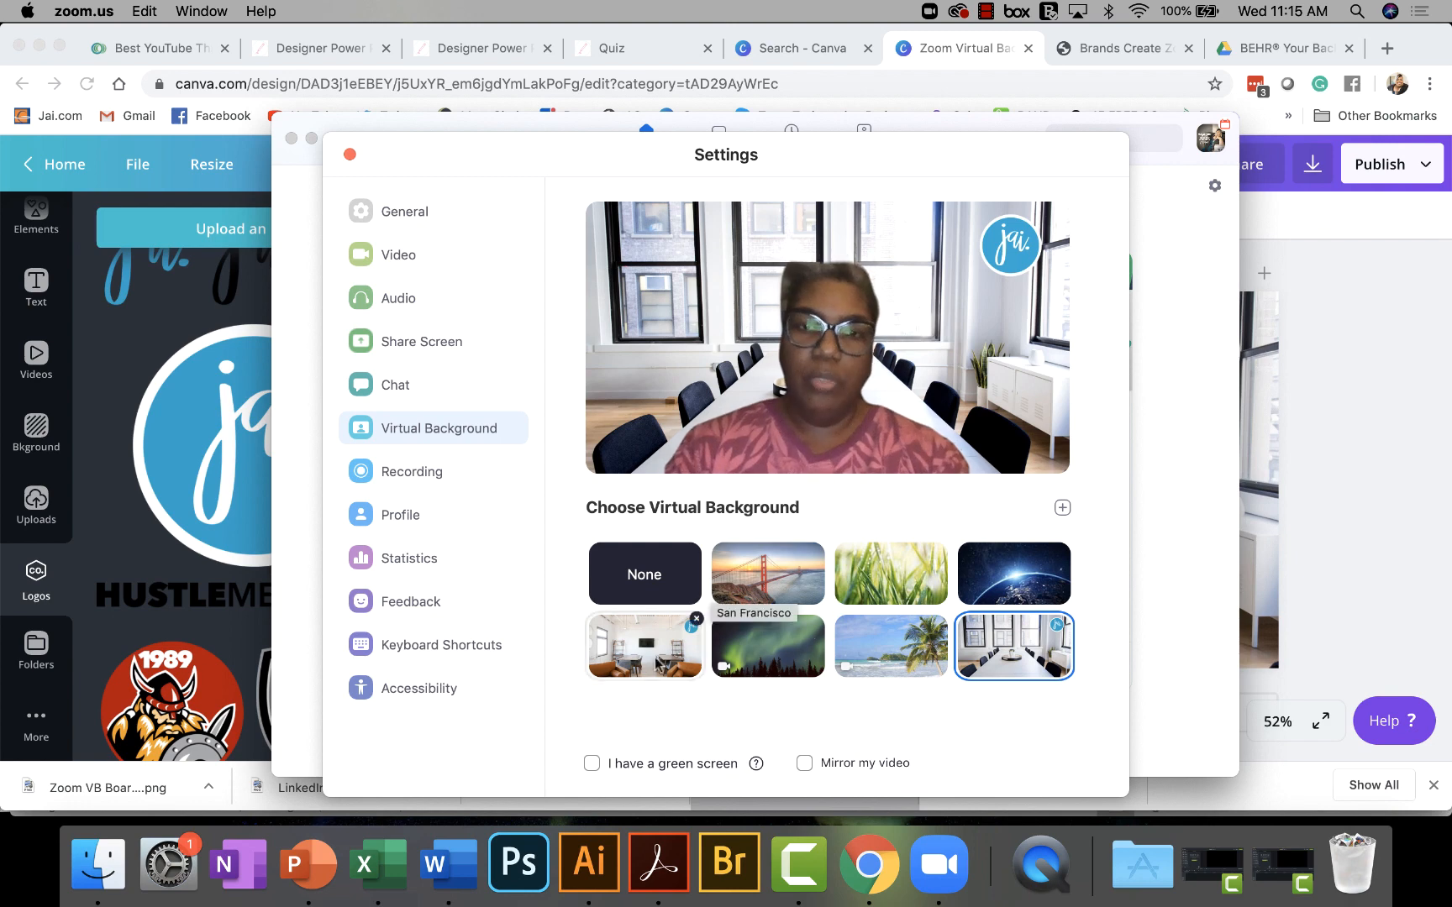
pyautogui.click(591, 763)
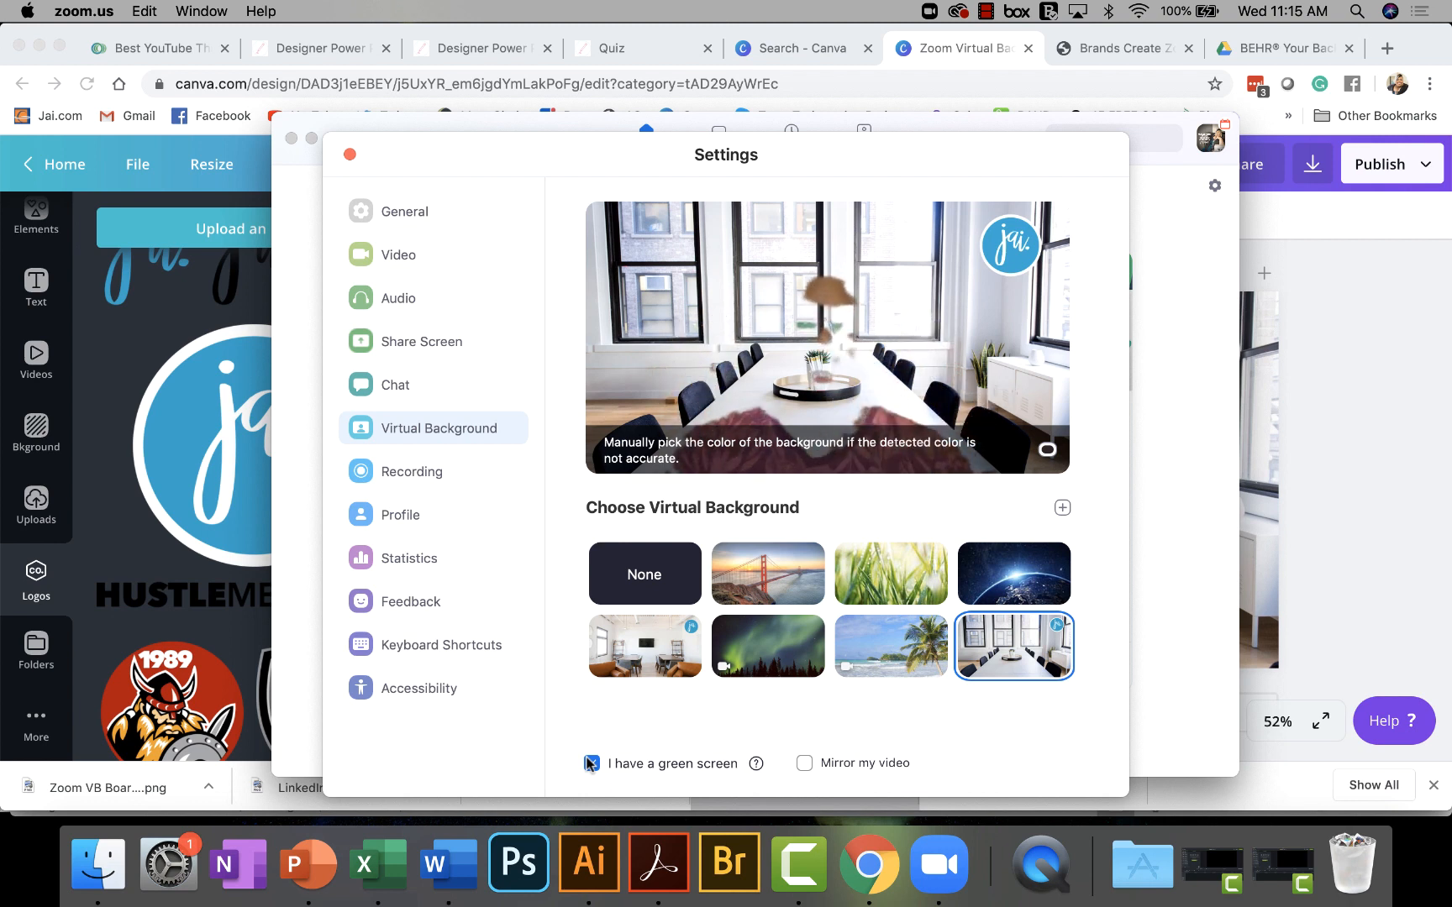
pyautogui.click(592, 763)
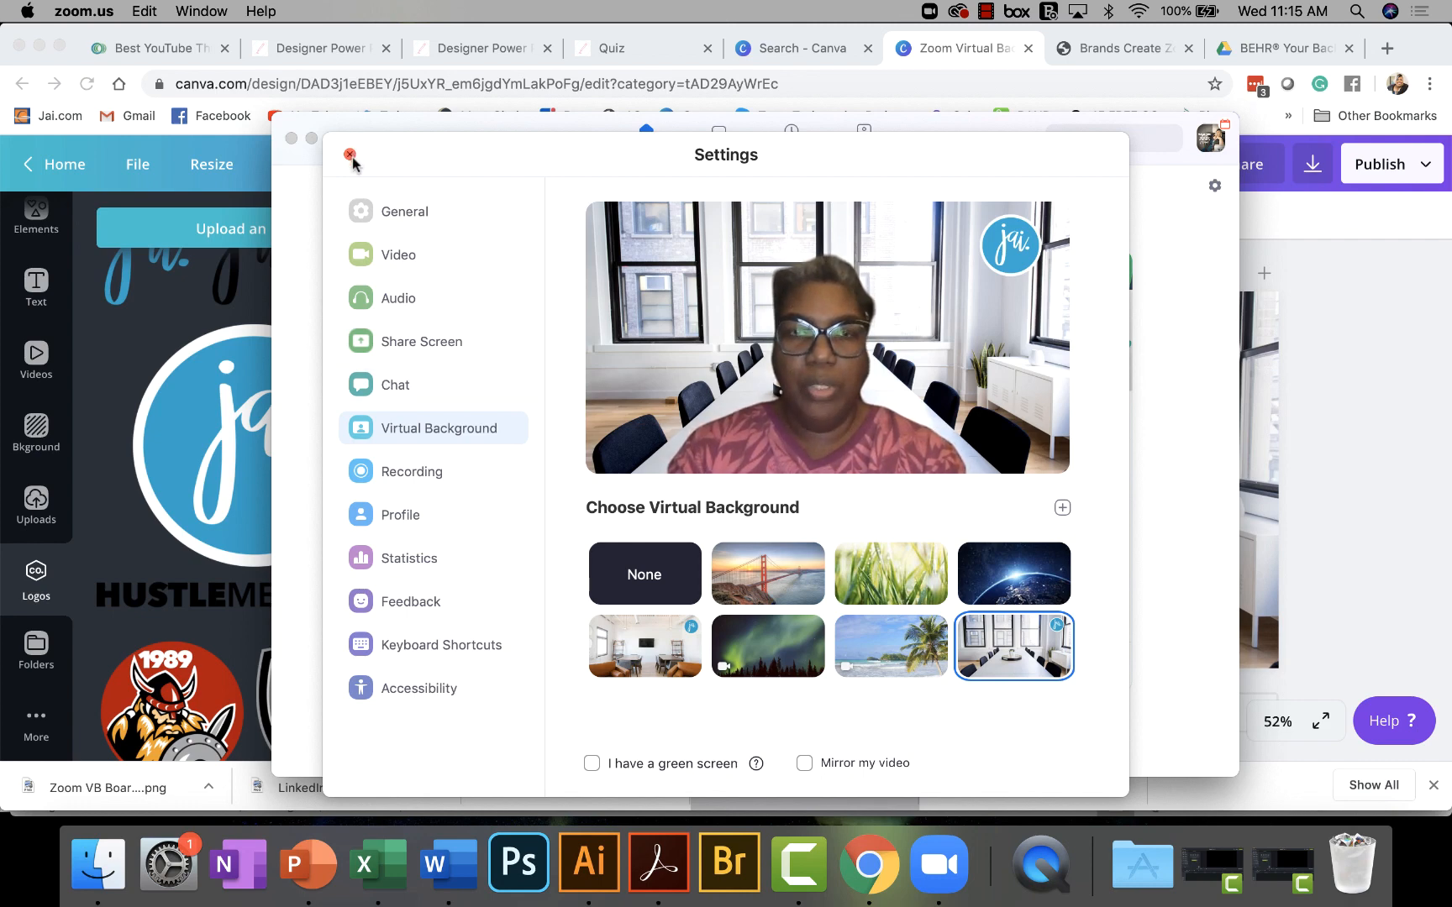
# Close Zoom's Settings window to return to the home screen.
pyautogui.click(350, 154)
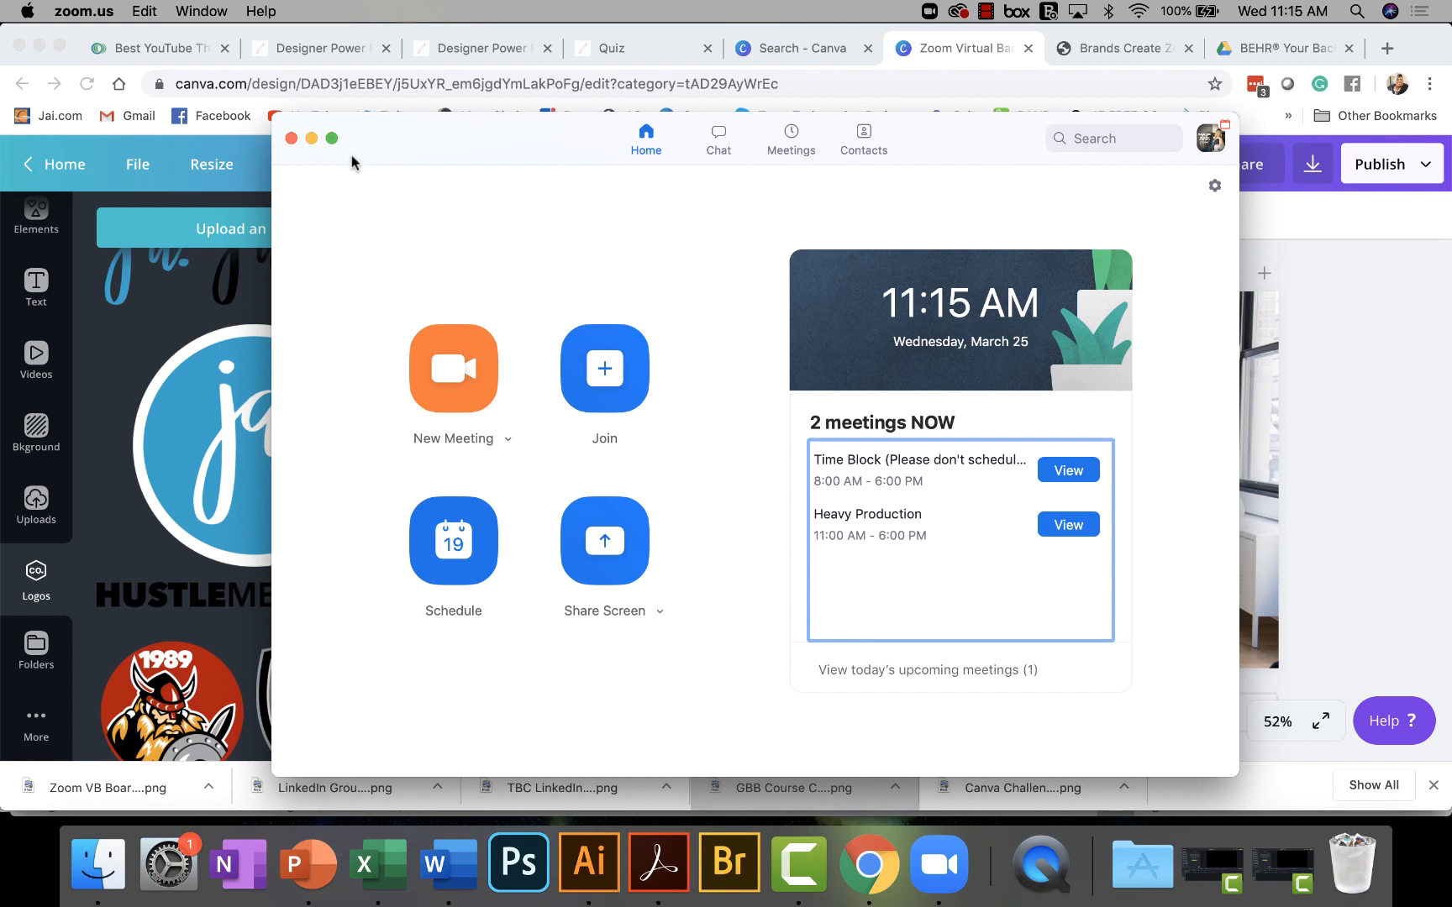
pyautogui.moveTo(559, 226)
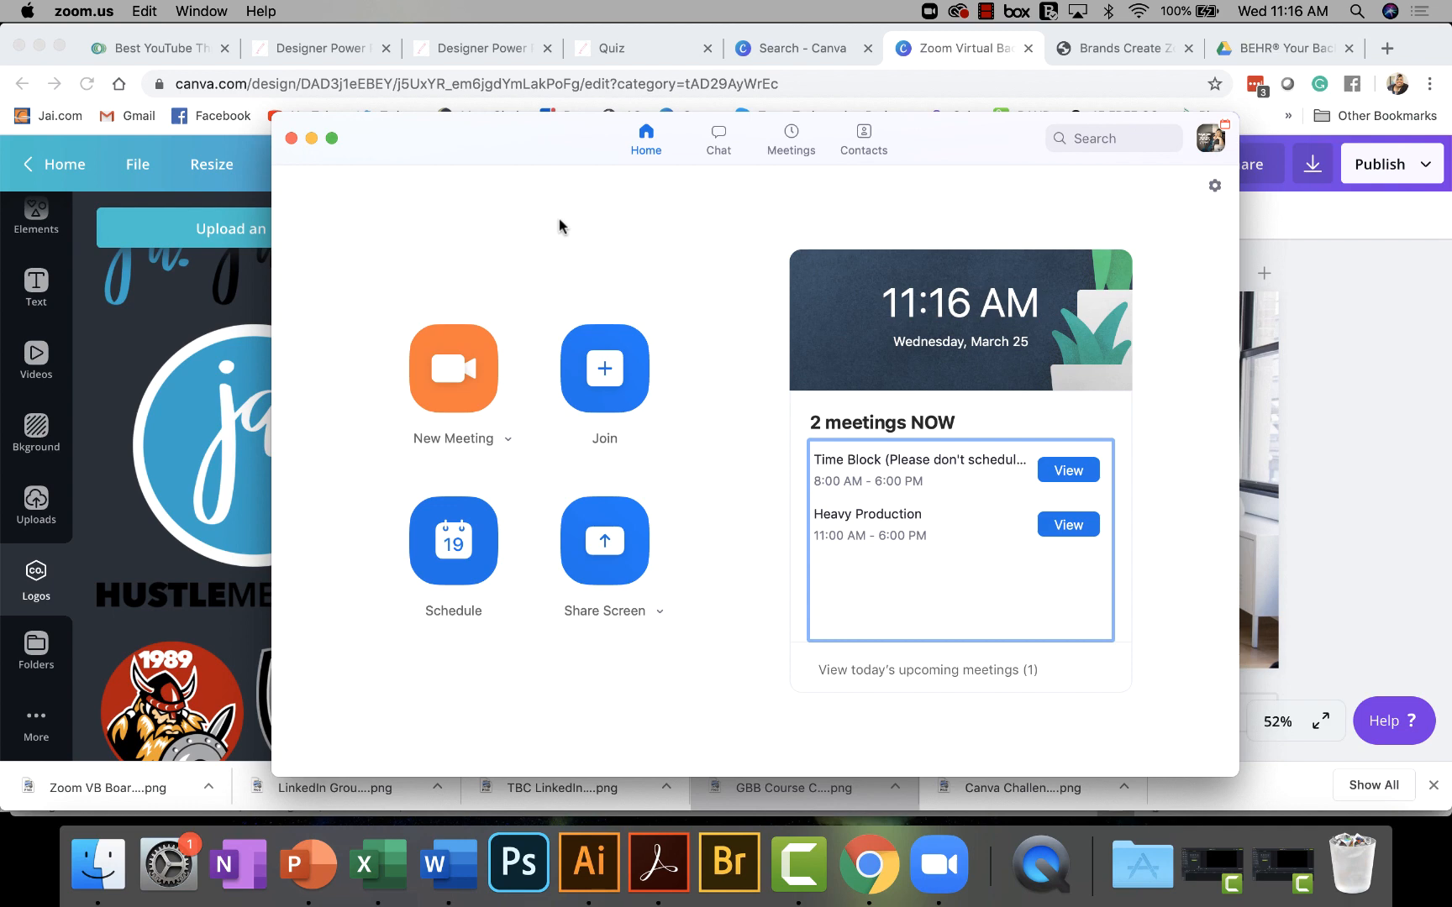
pyautogui.moveTo(1000, 160)
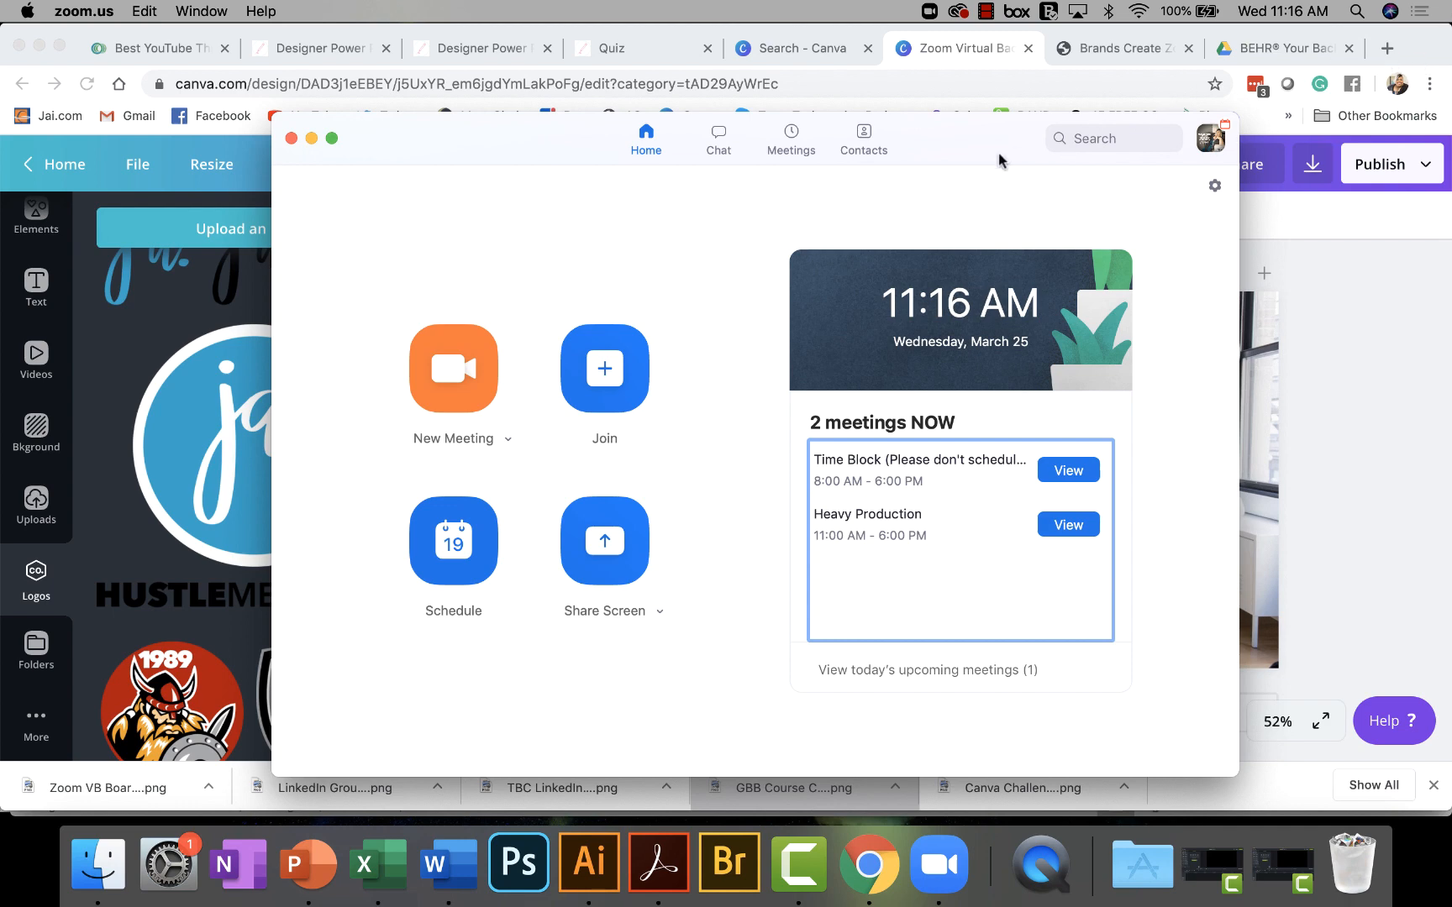
# Switch to the BEHR Your Background Drive folder and scroll to its top.
pyautogui.click(1282, 47)
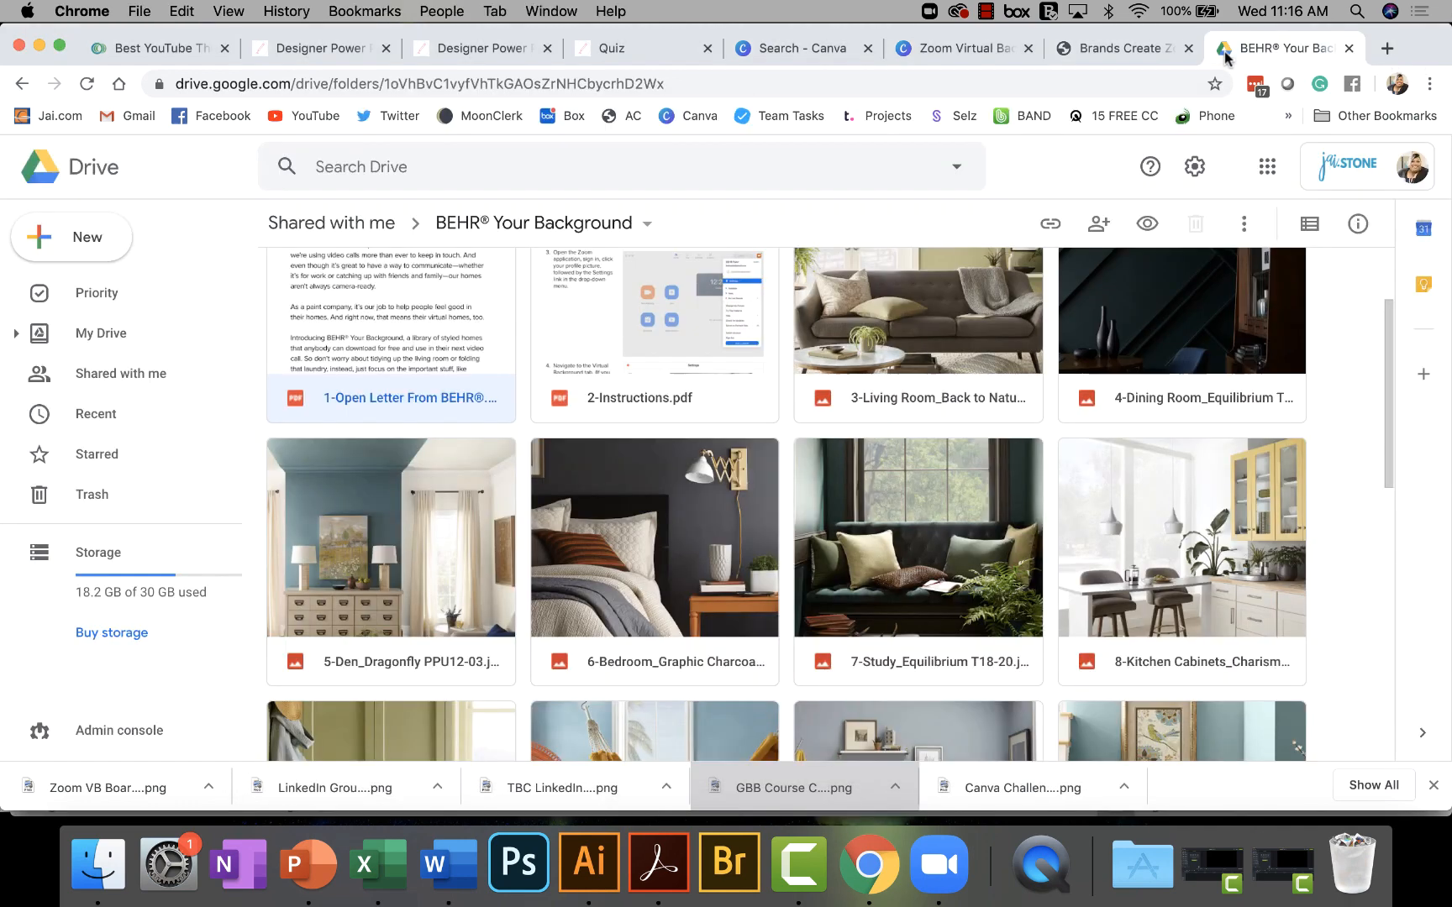
pyautogui.moveTo(626, 611)
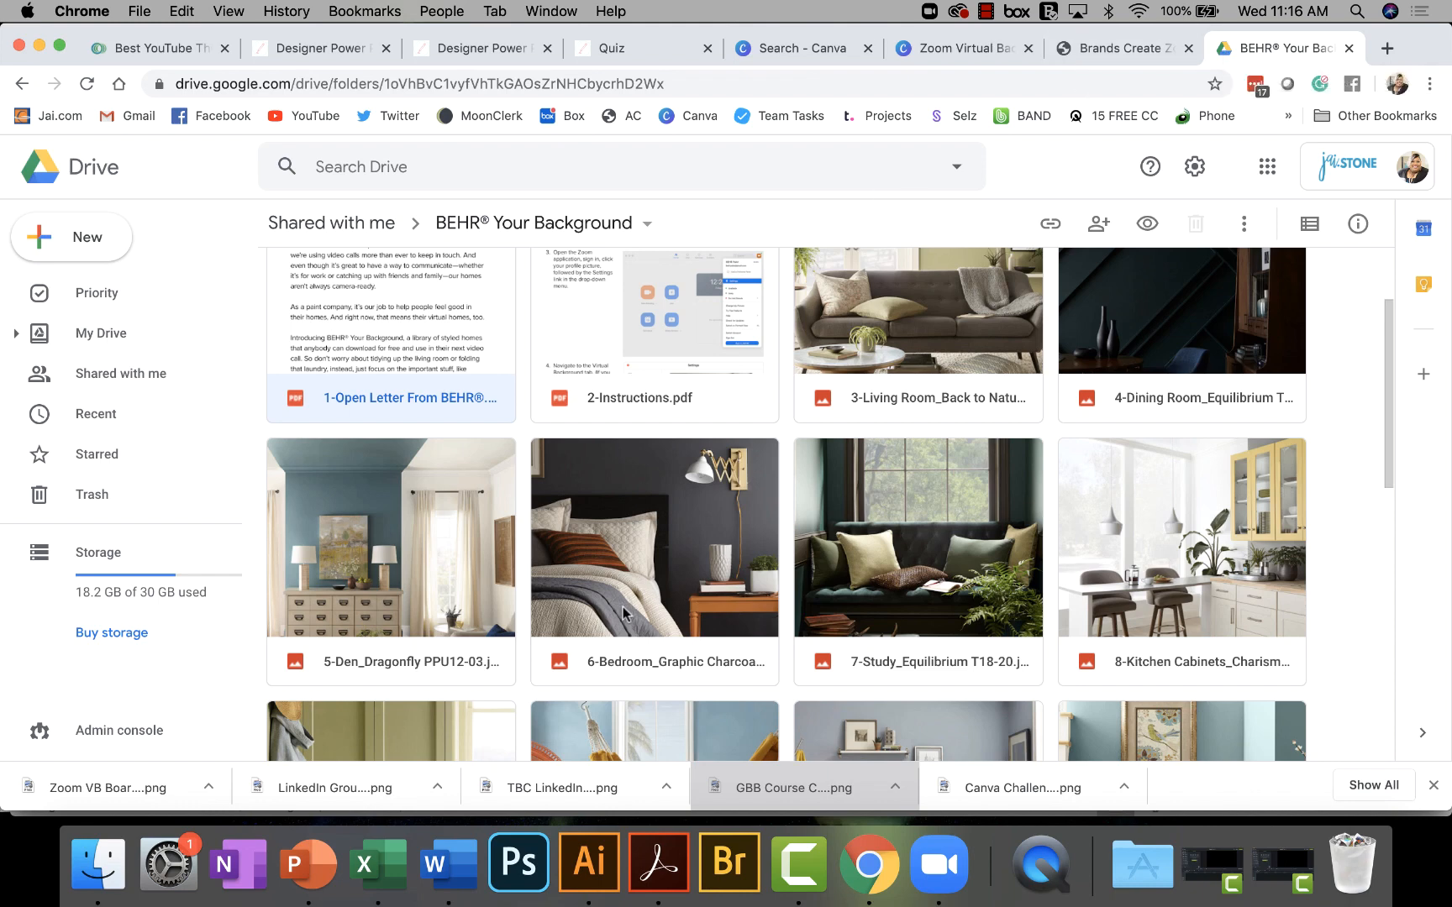
pyautogui.scroll(3)
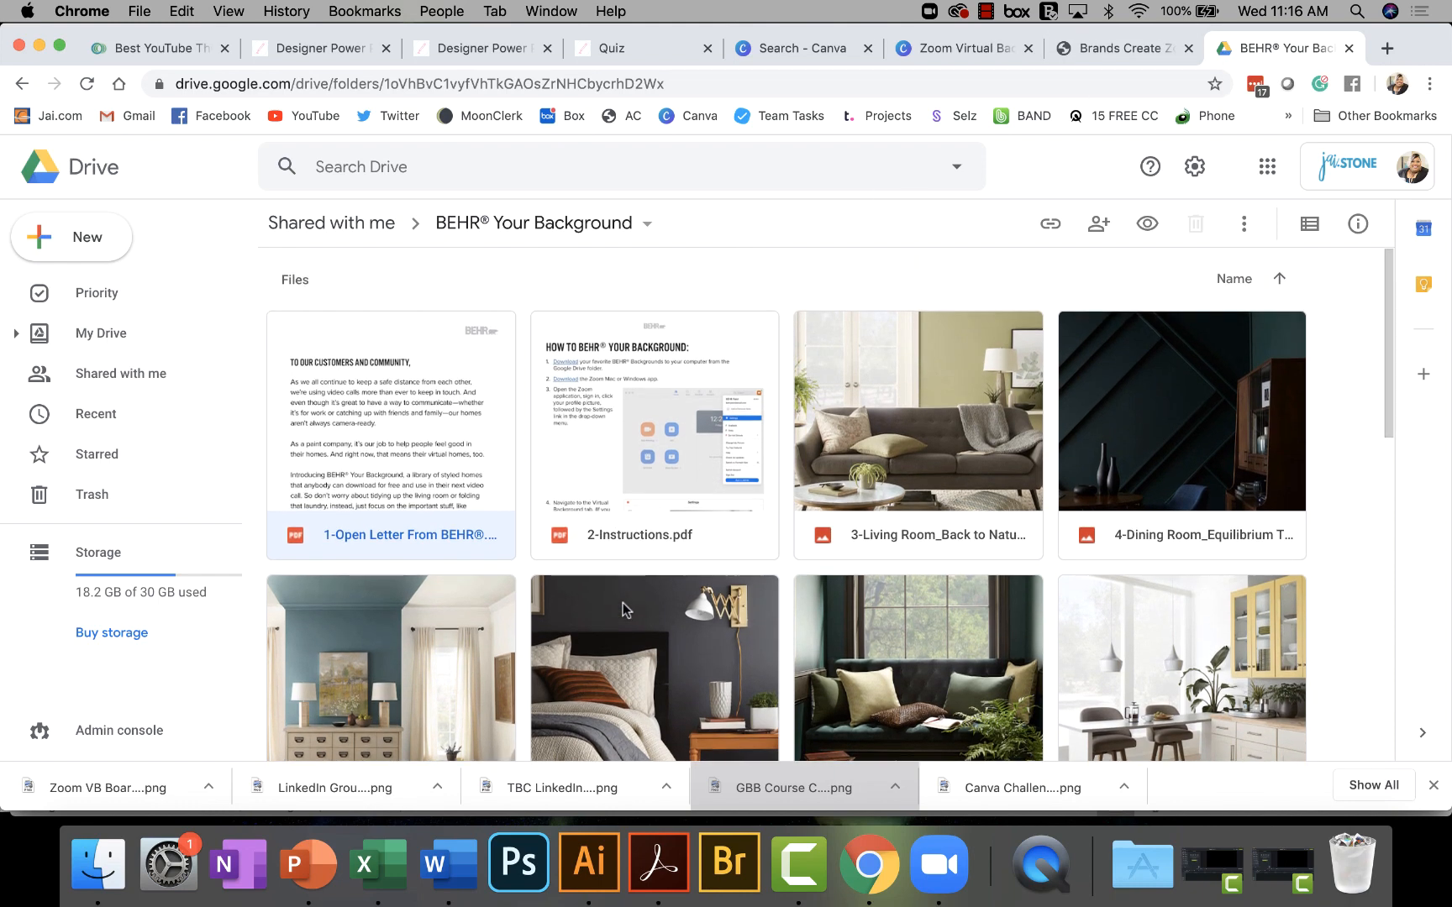
pyautogui.moveTo(259, 523)
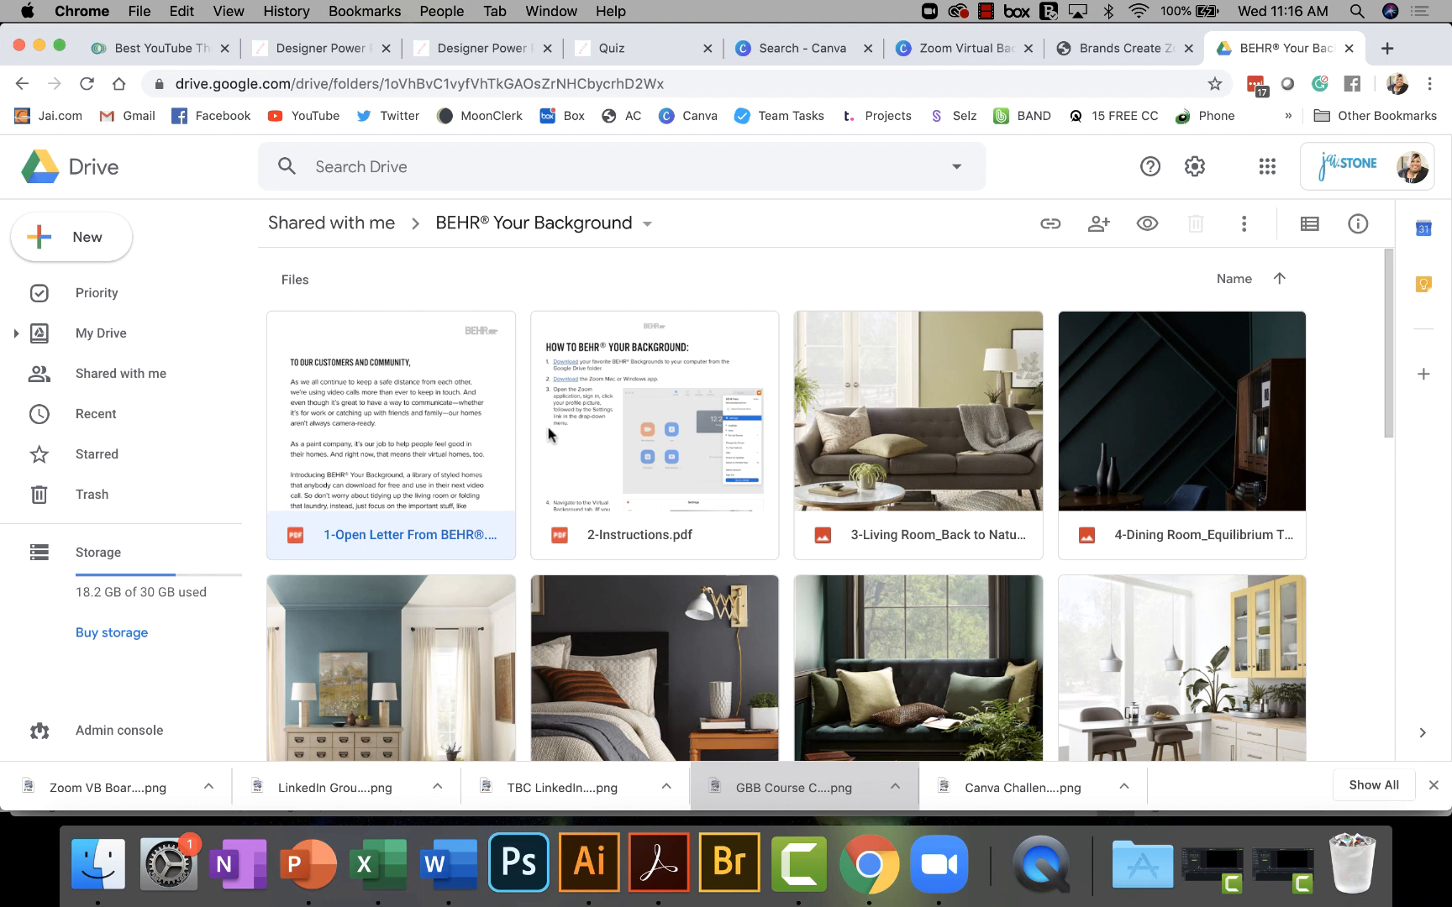
pyautogui.moveTo(629, 449)
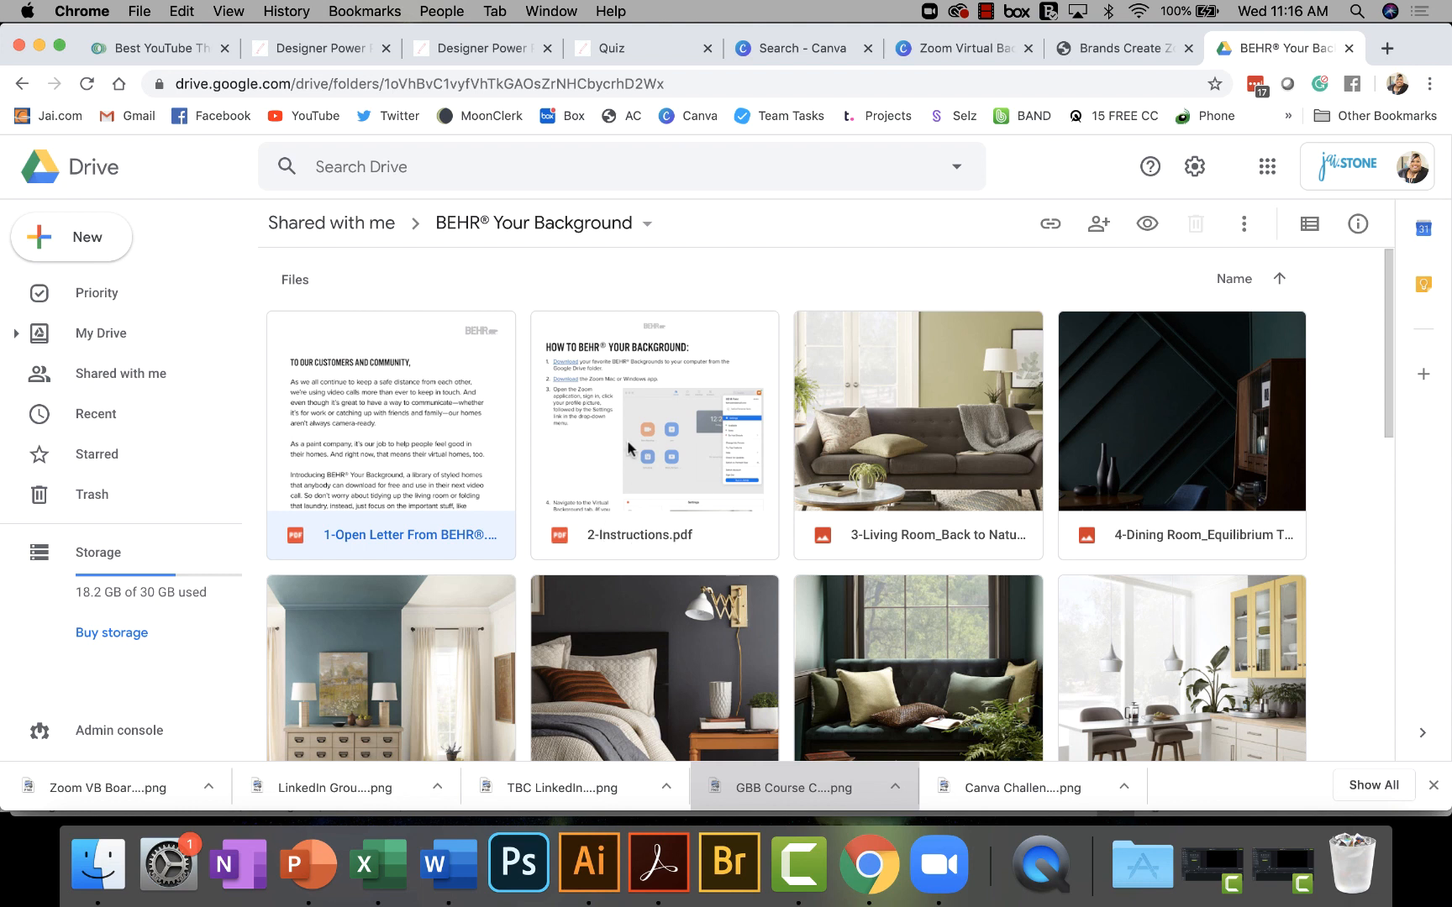
pyautogui.moveTo(672, 409)
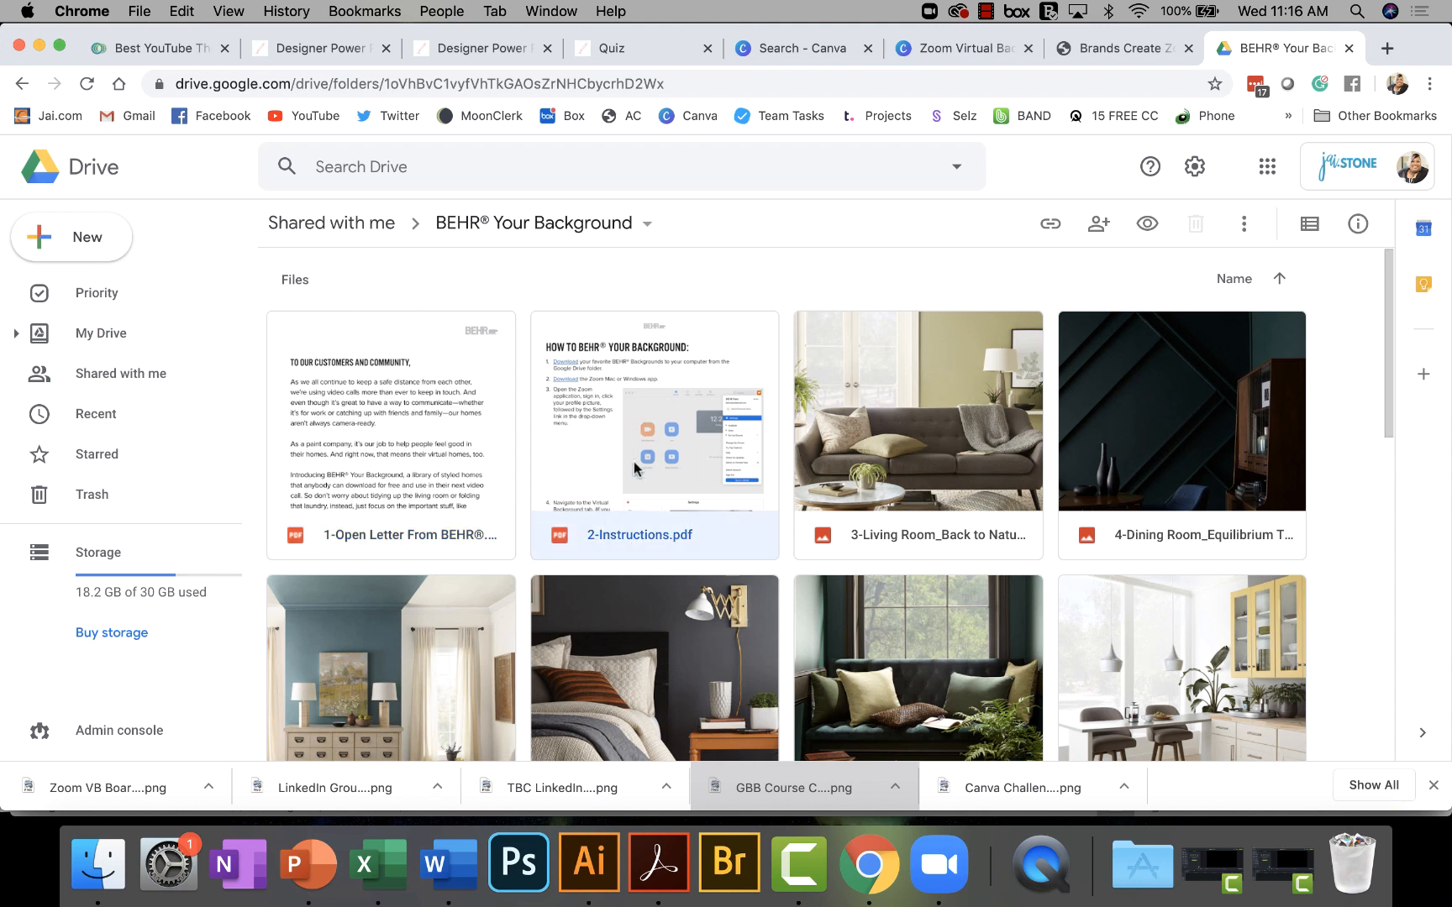
# Preview 2-Instructions.pdf, read both pages, then advance to the Living Room Back to Nature photo.
pyautogui.doubleClick(653, 436)
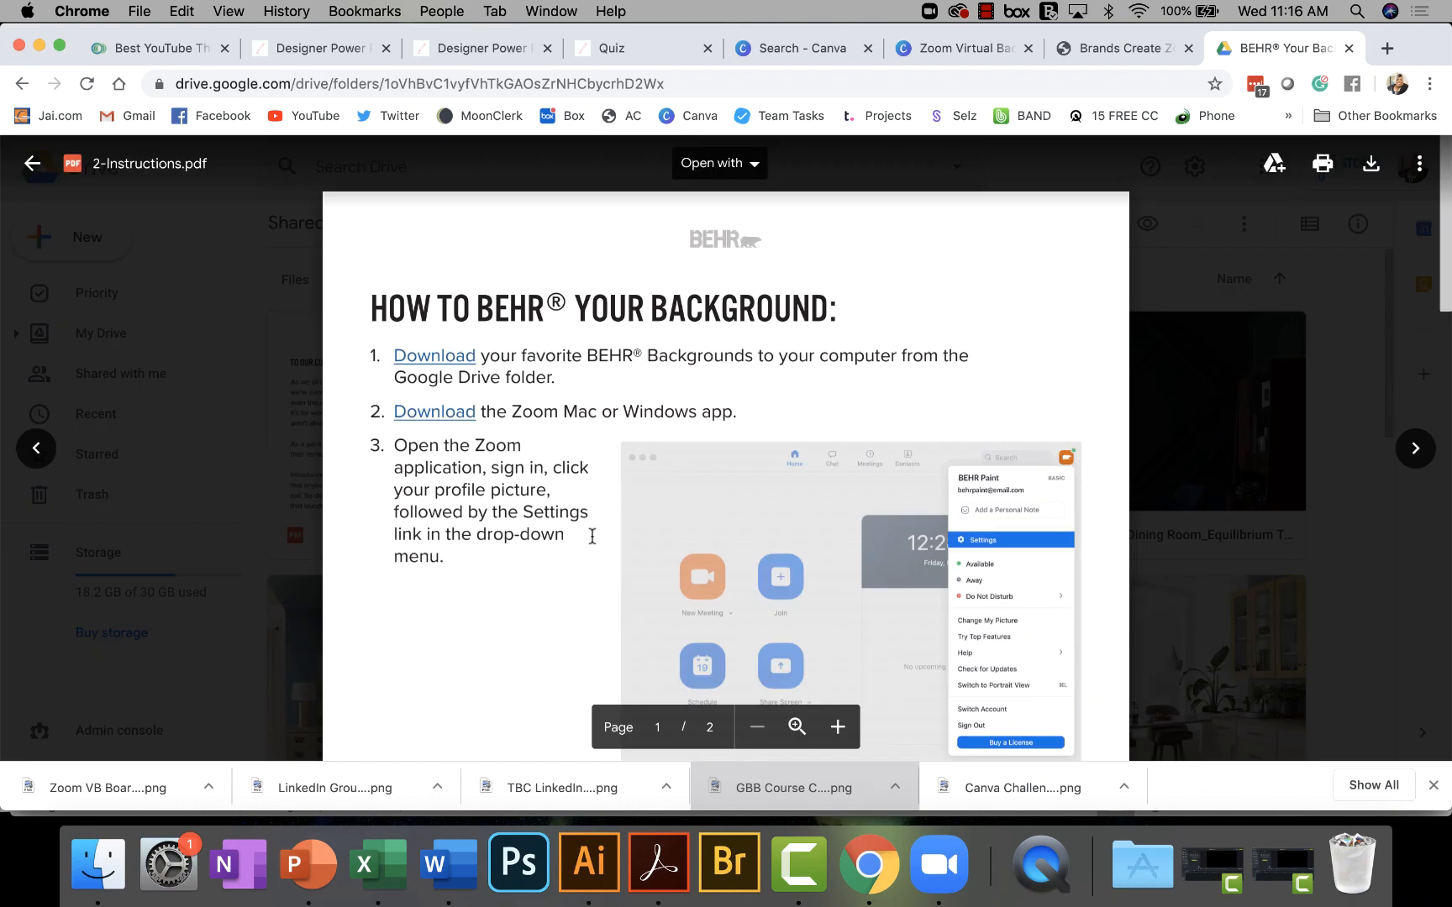
pyautogui.scroll(-3)
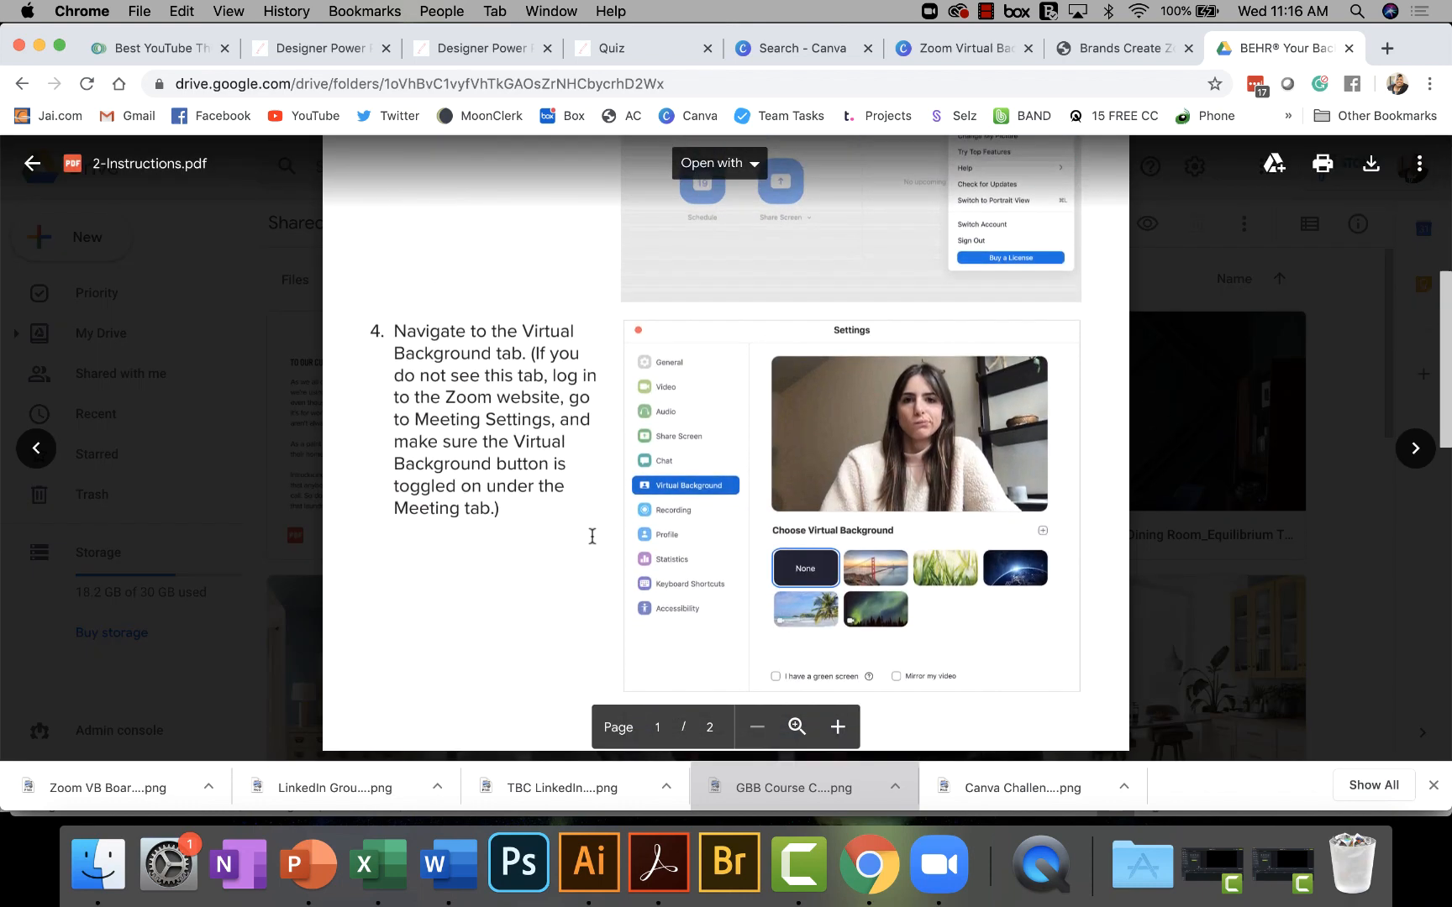
pyautogui.scroll(-3)
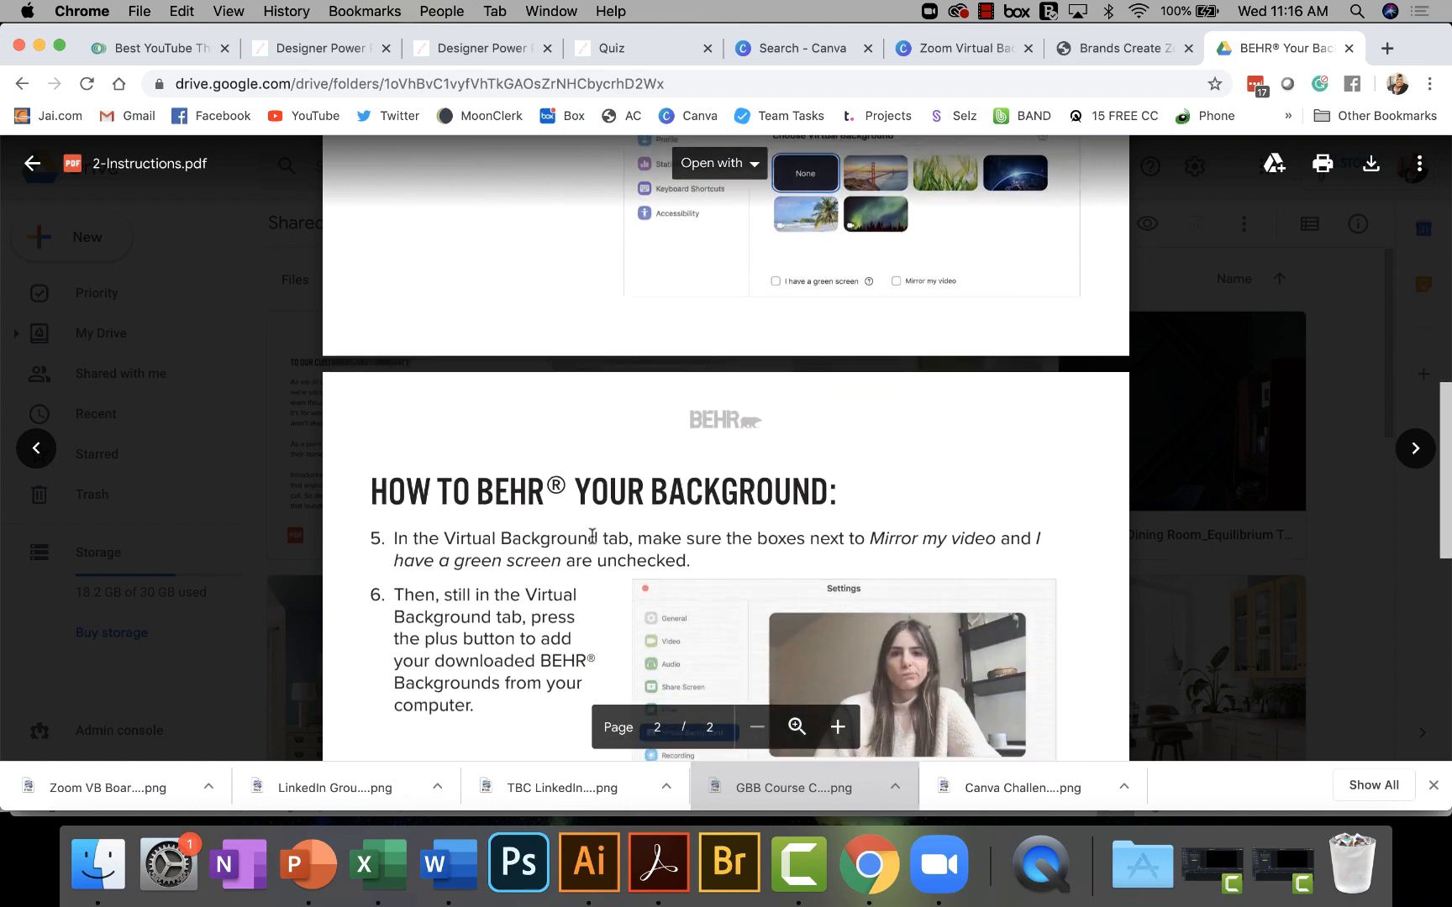
pyautogui.scroll(-3)
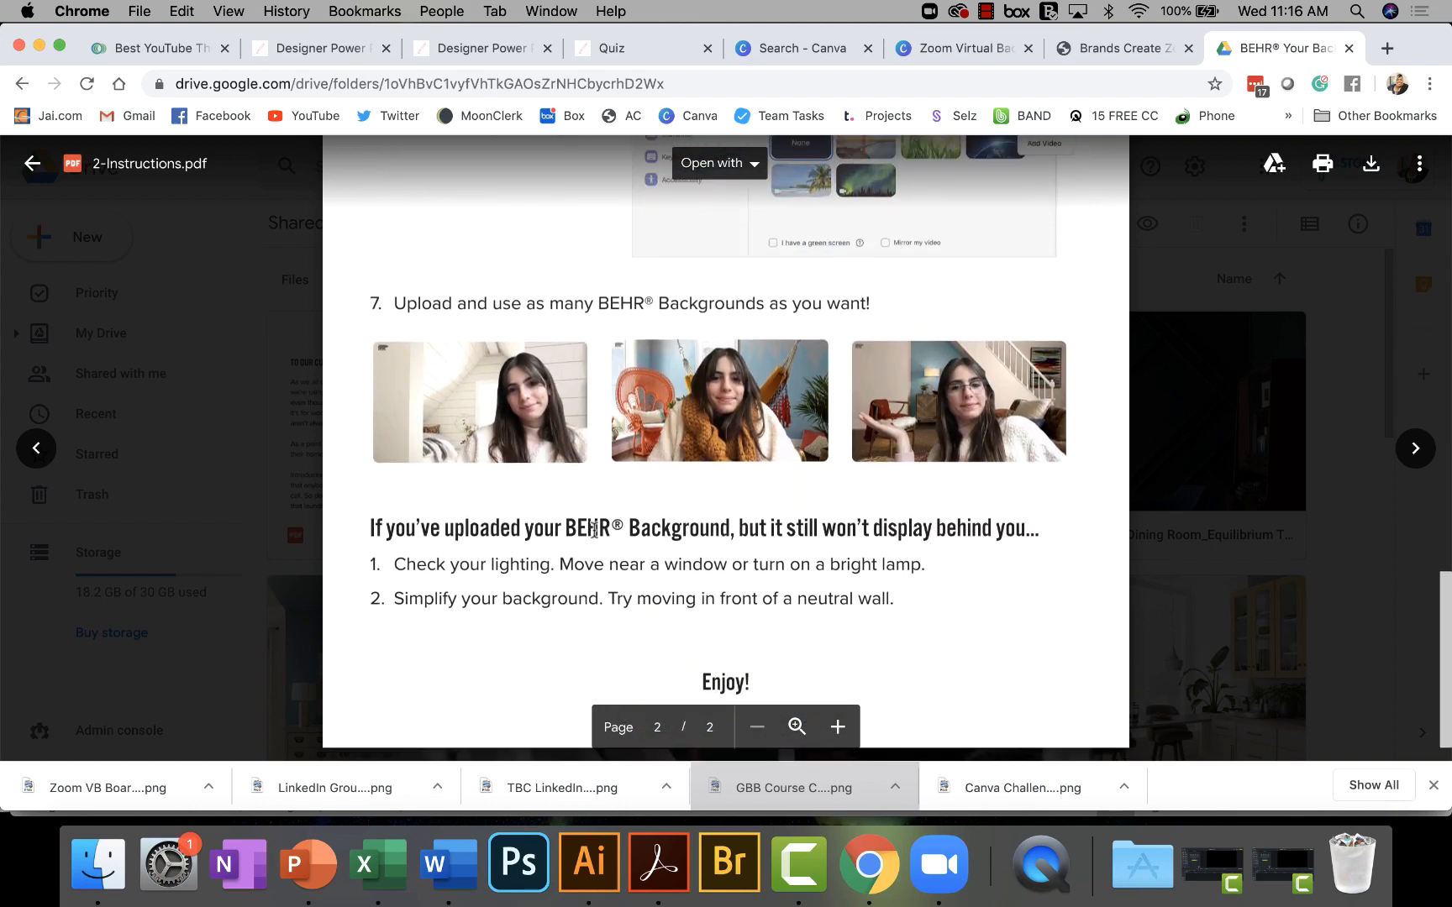
pyautogui.scroll(3)
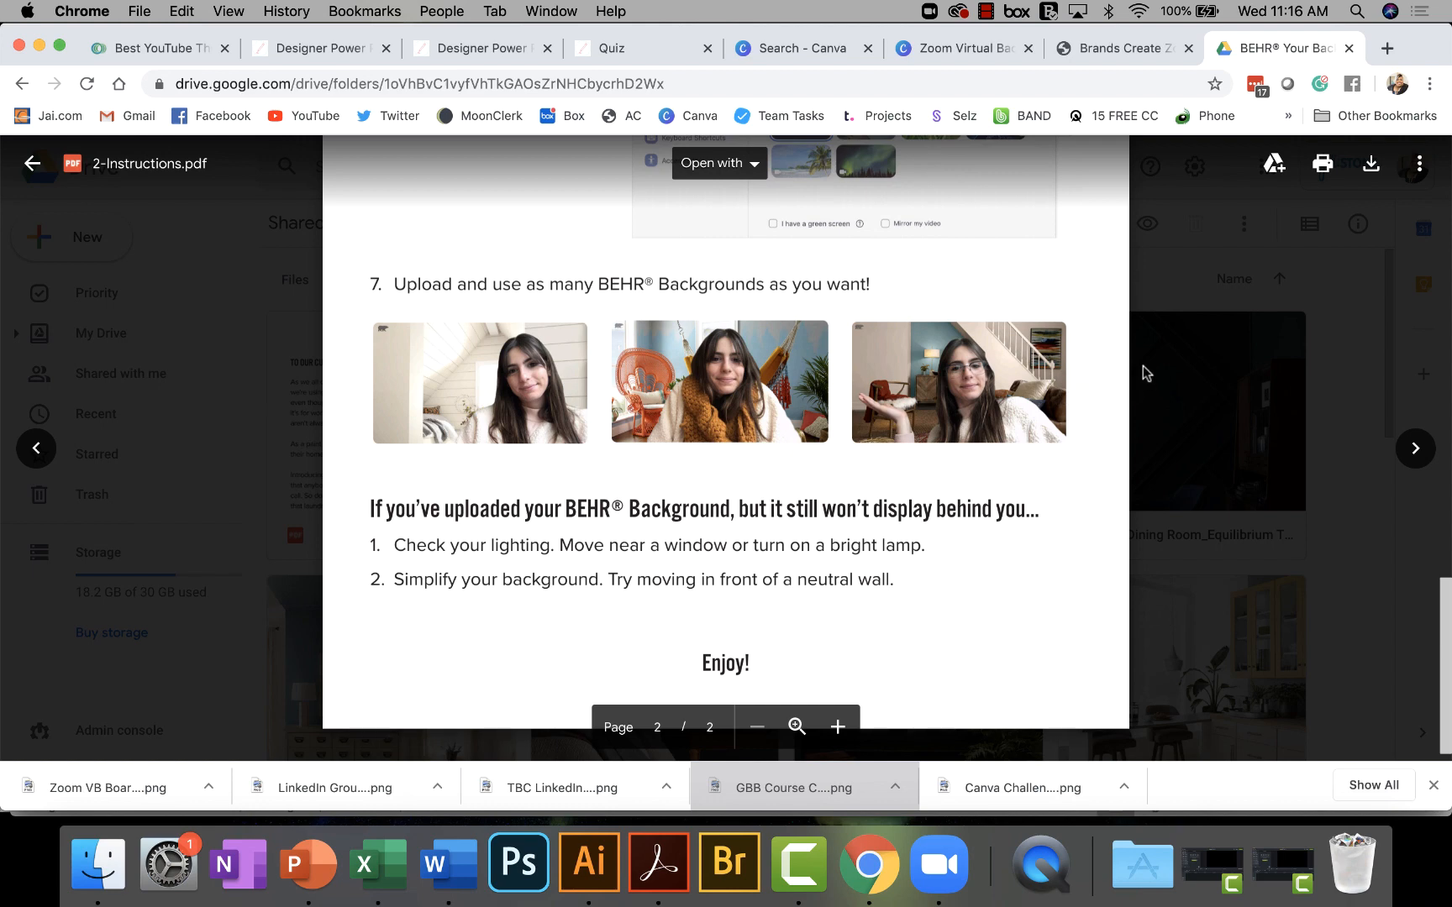
pyautogui.click(33, 163)
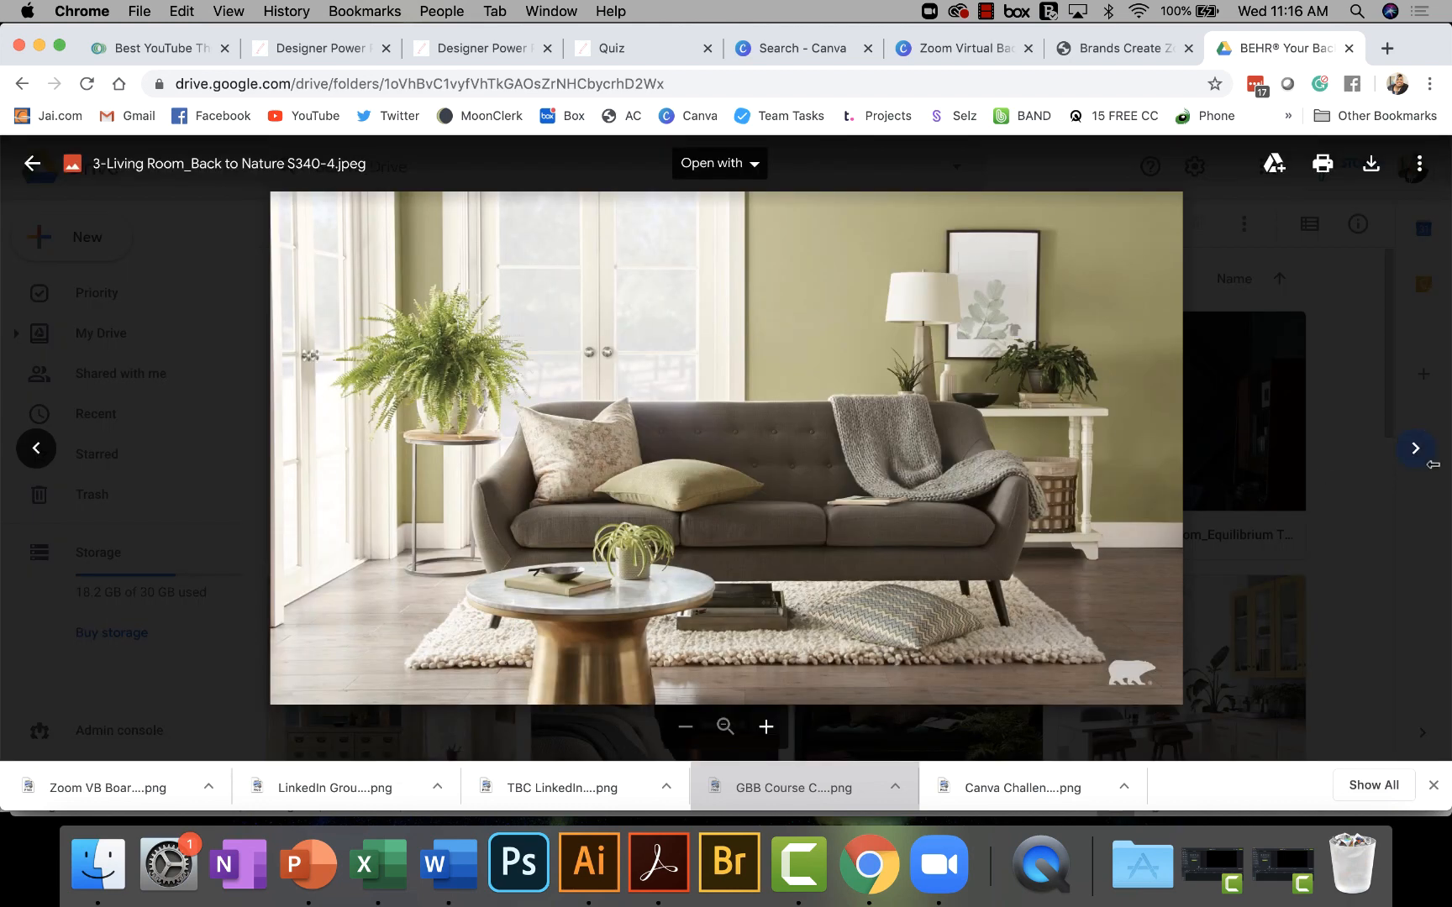
pyautogui.moveTo(1415, 448)
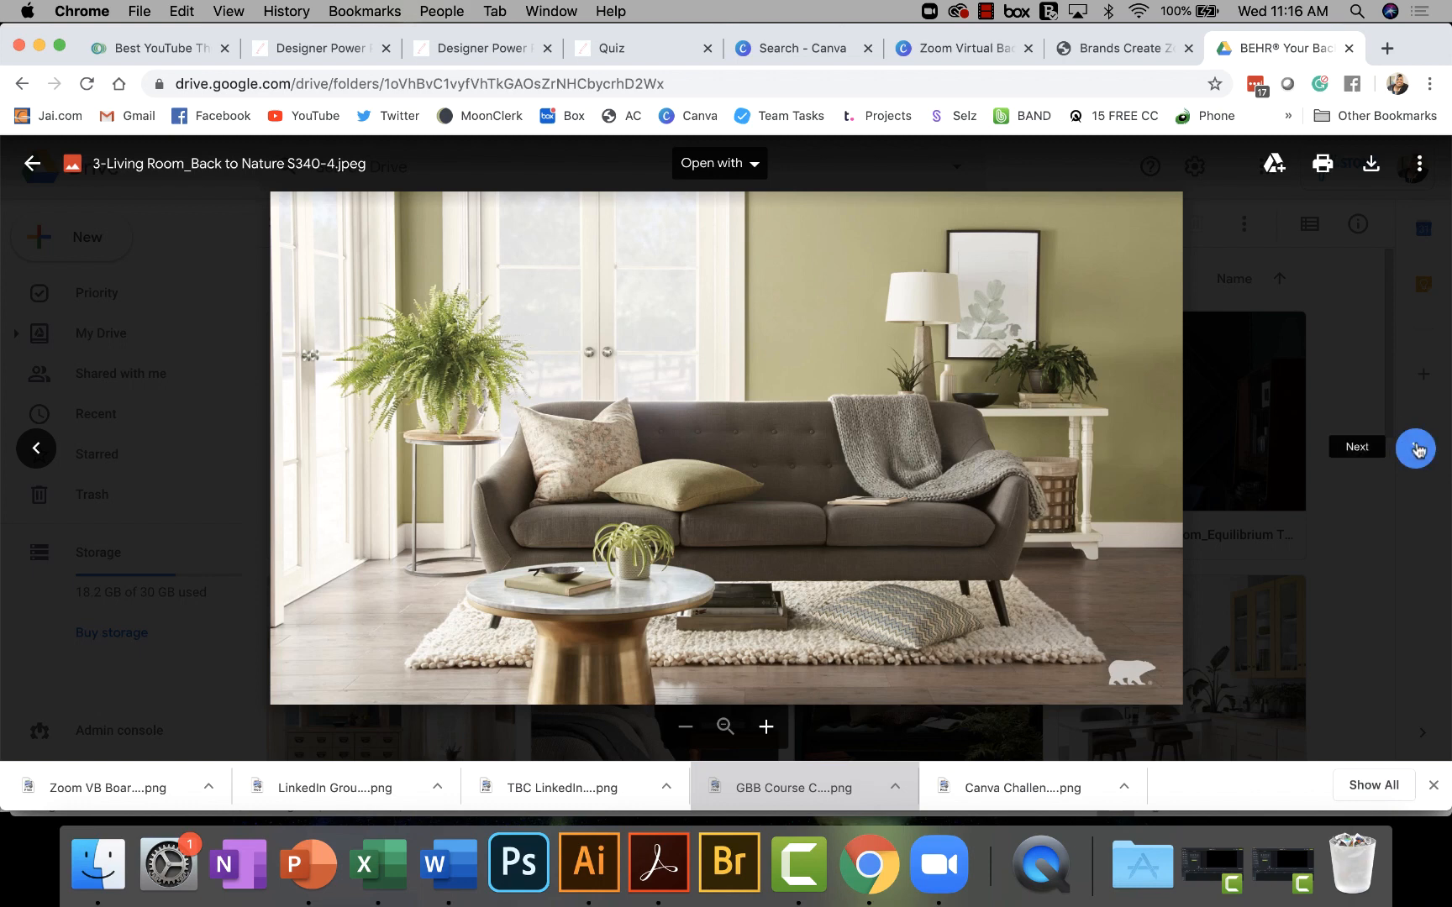
# Page through the BEHR room photos up to Kitchen Nook Light Drizzle, then close the preview.
pyautogui.click(1415, 449)
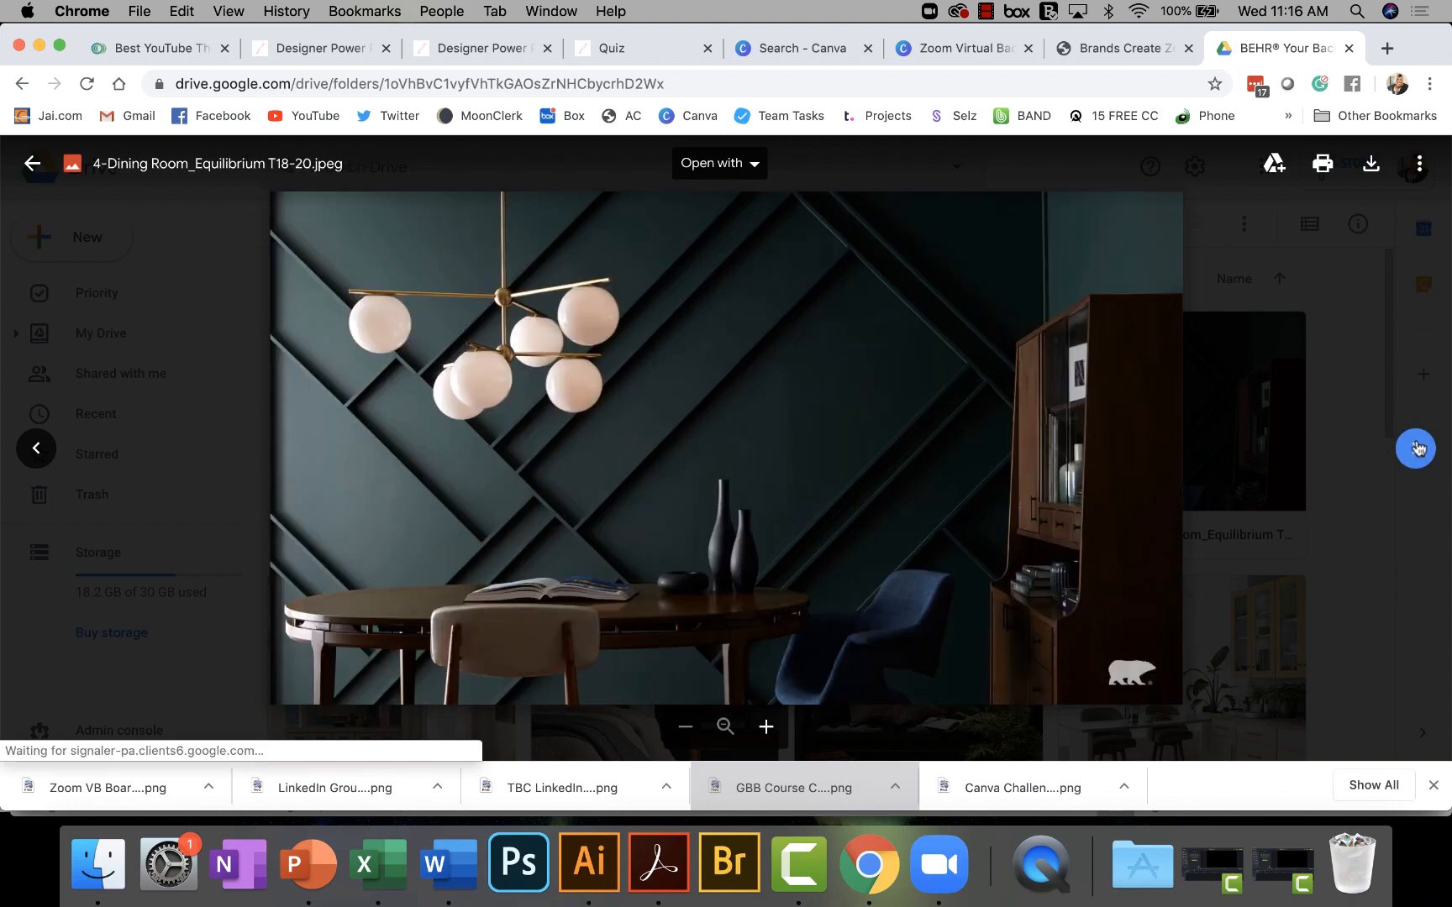
pyautogui.click(1416, 448)
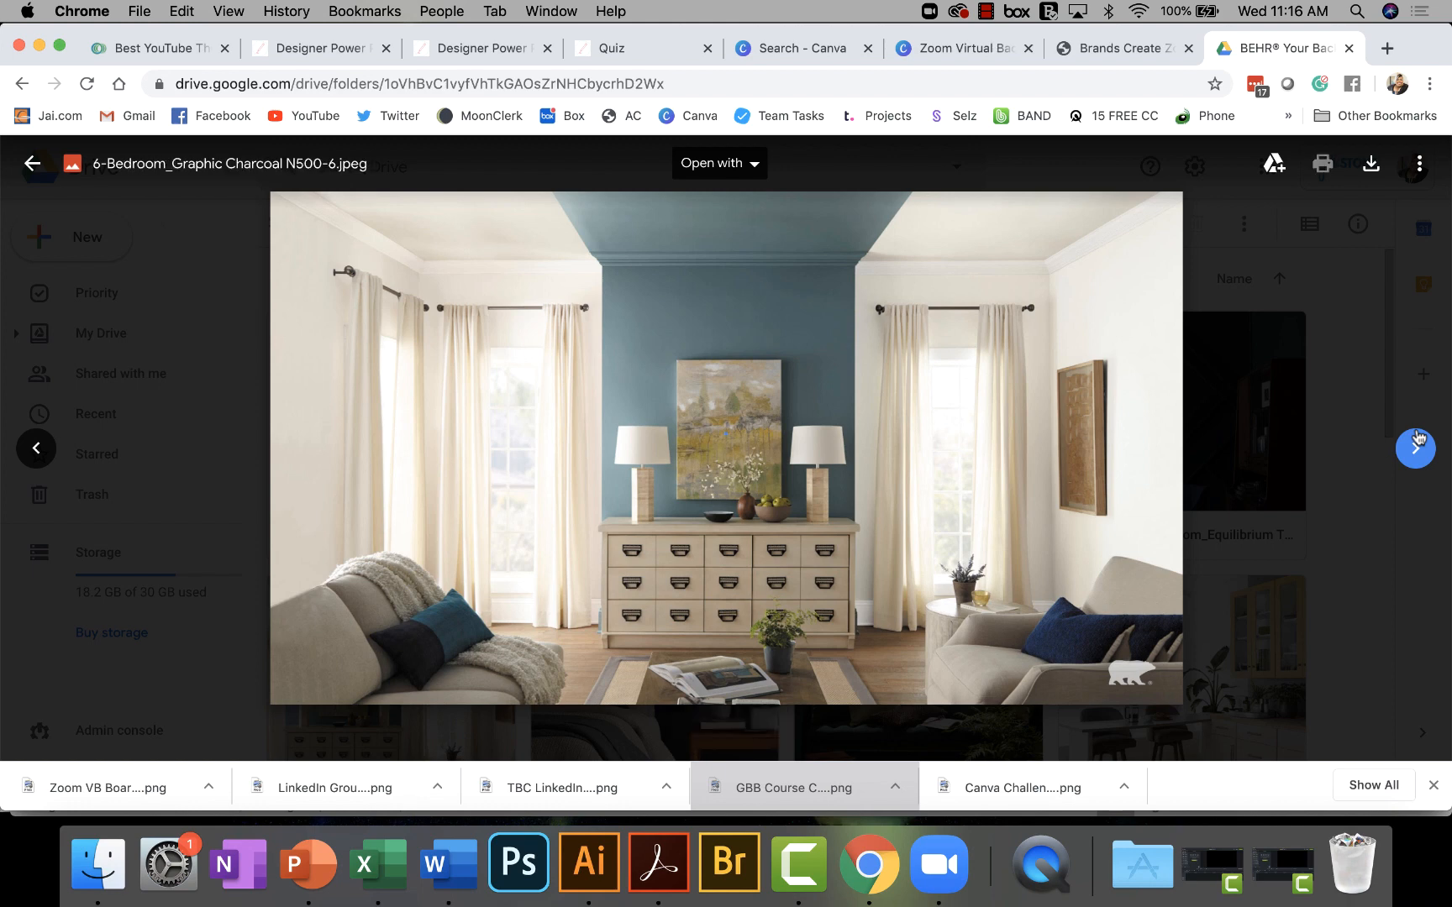
pyautogui.click(34, 163)
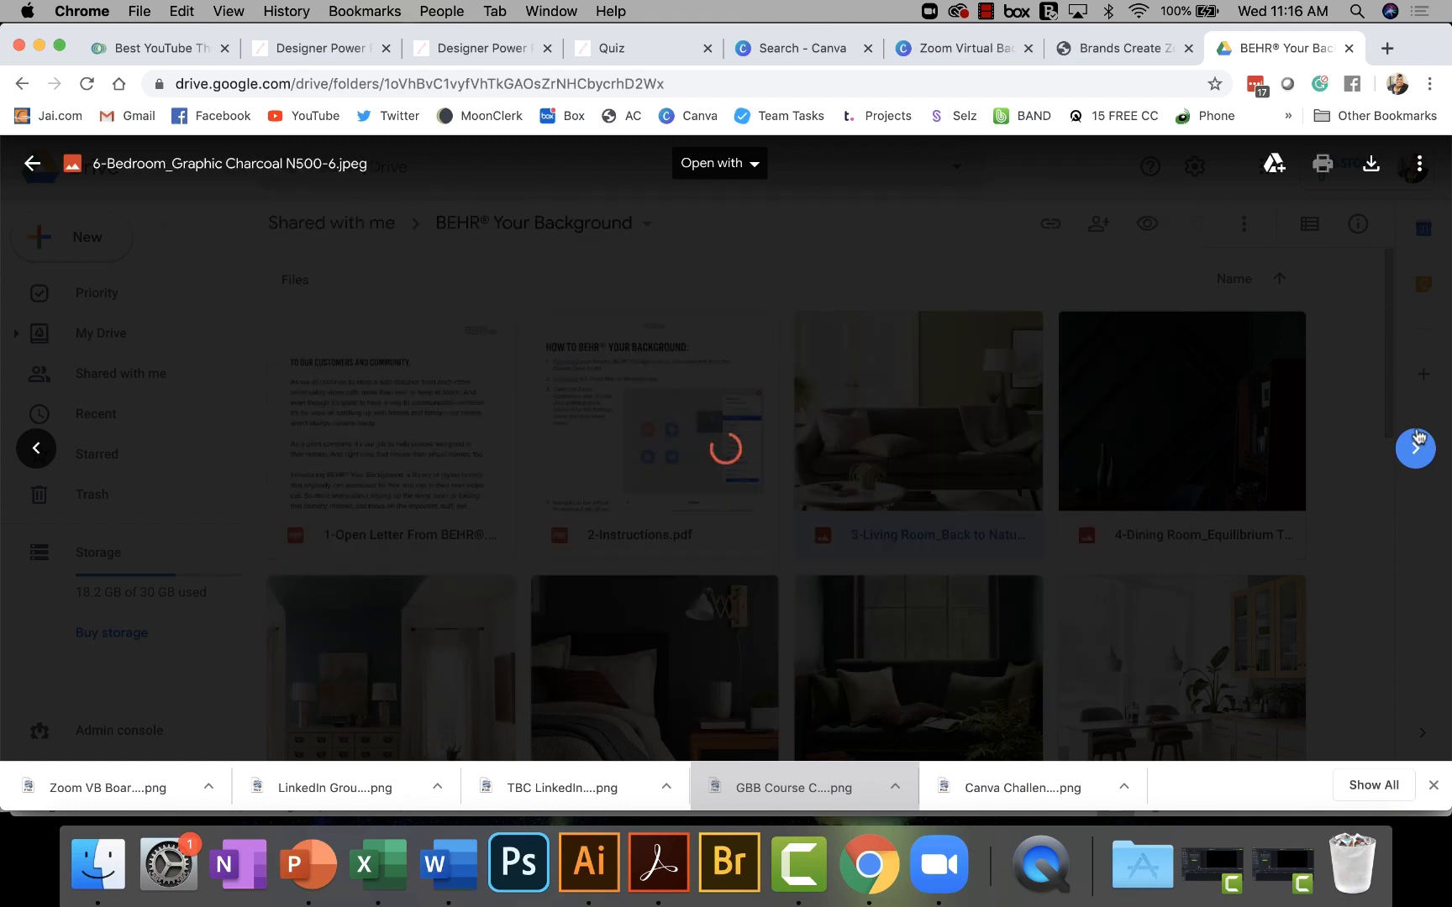
pyautogui.click(1414, 449)
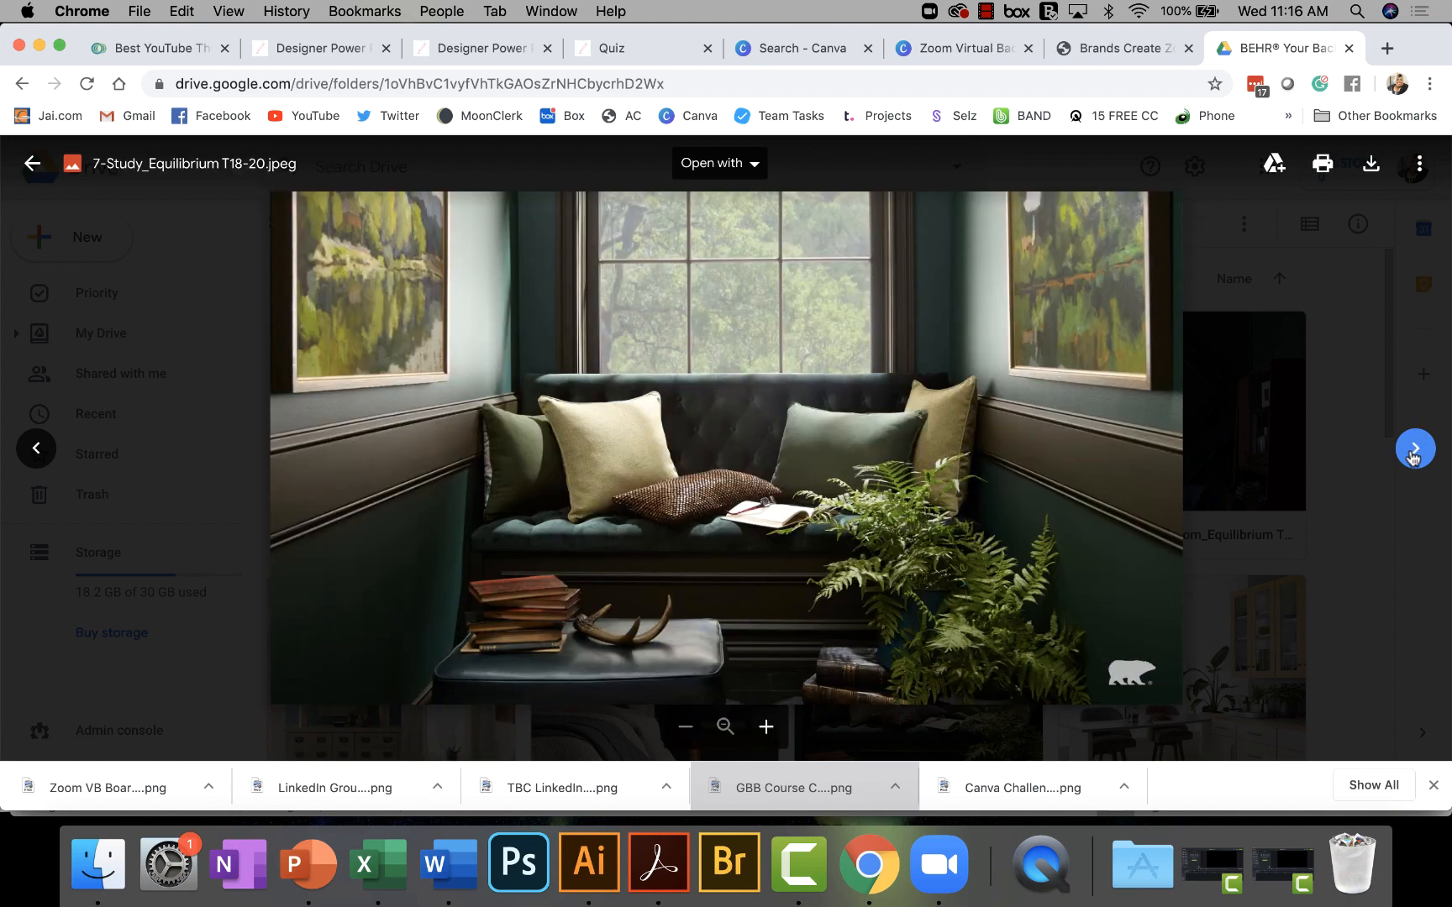
pyautogui.click(1414, 450)
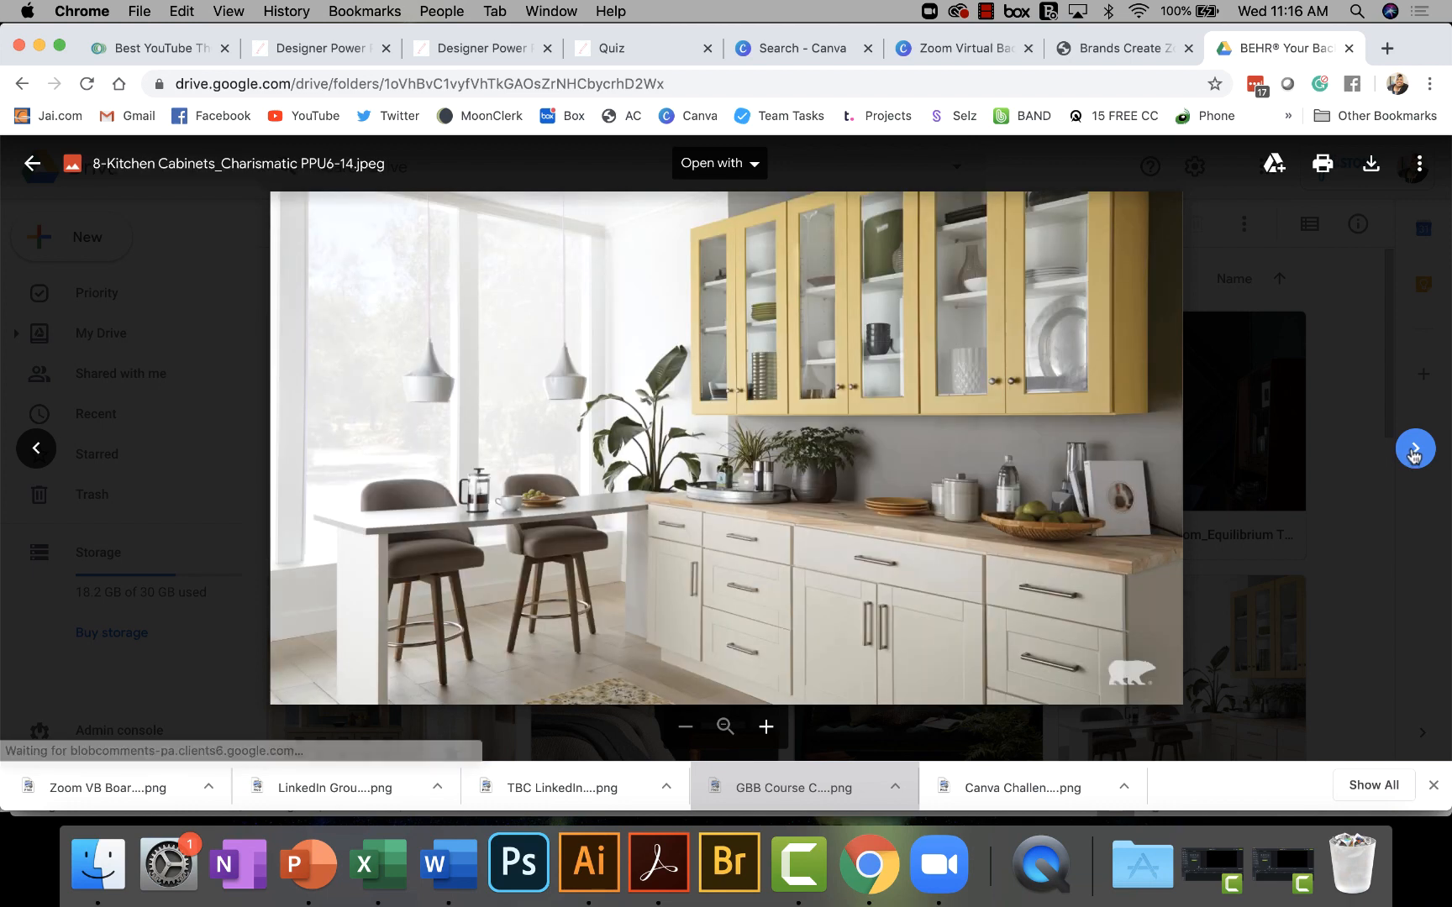
pyautogui.click(1414, 449)
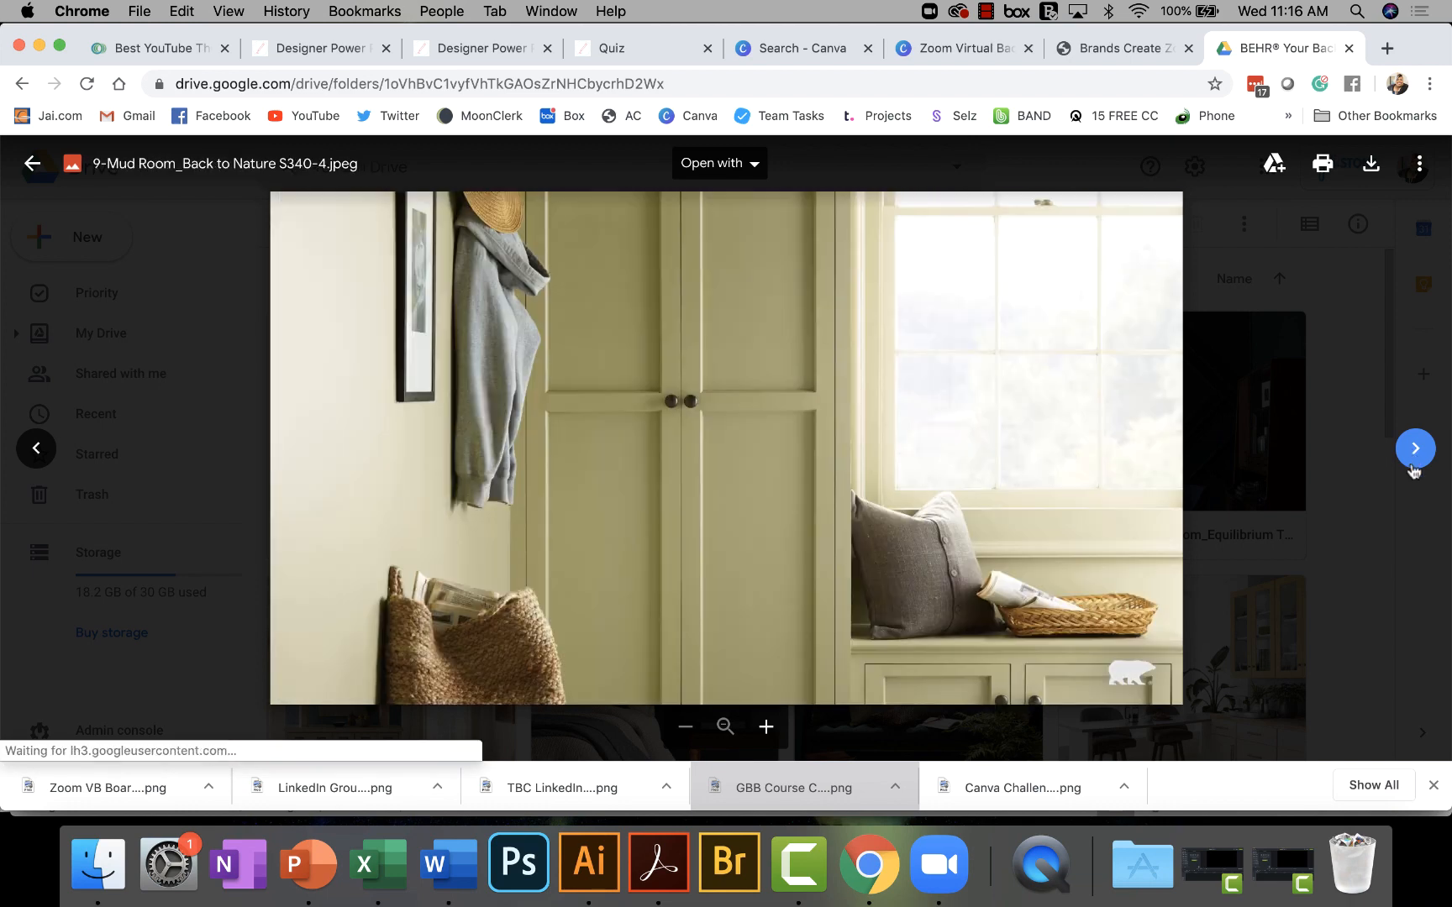
pyautogui.click(1416, 447)
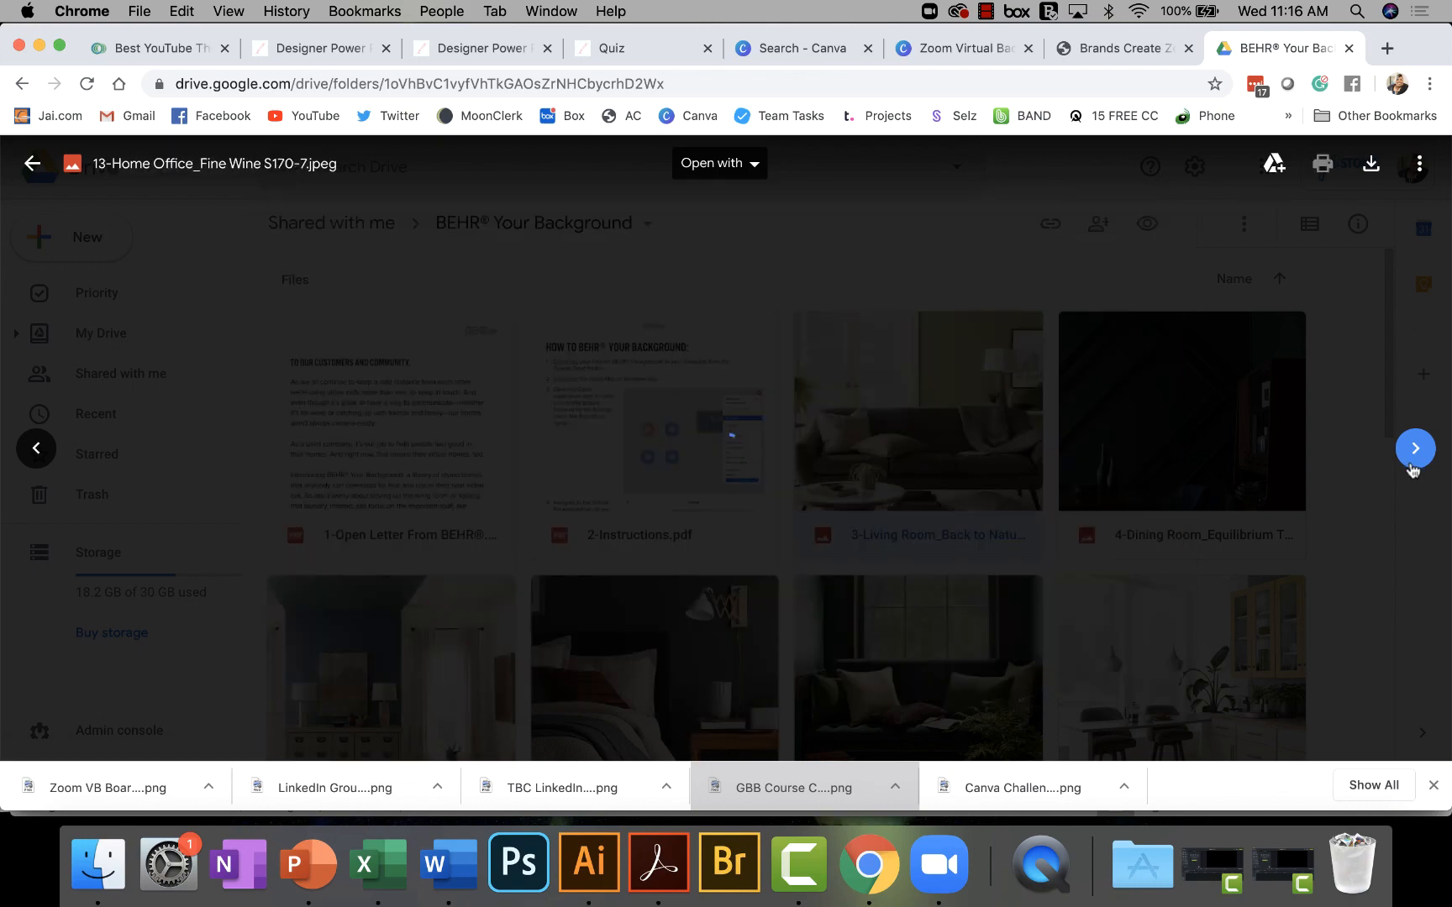
pyautogui.click(1414, 448)
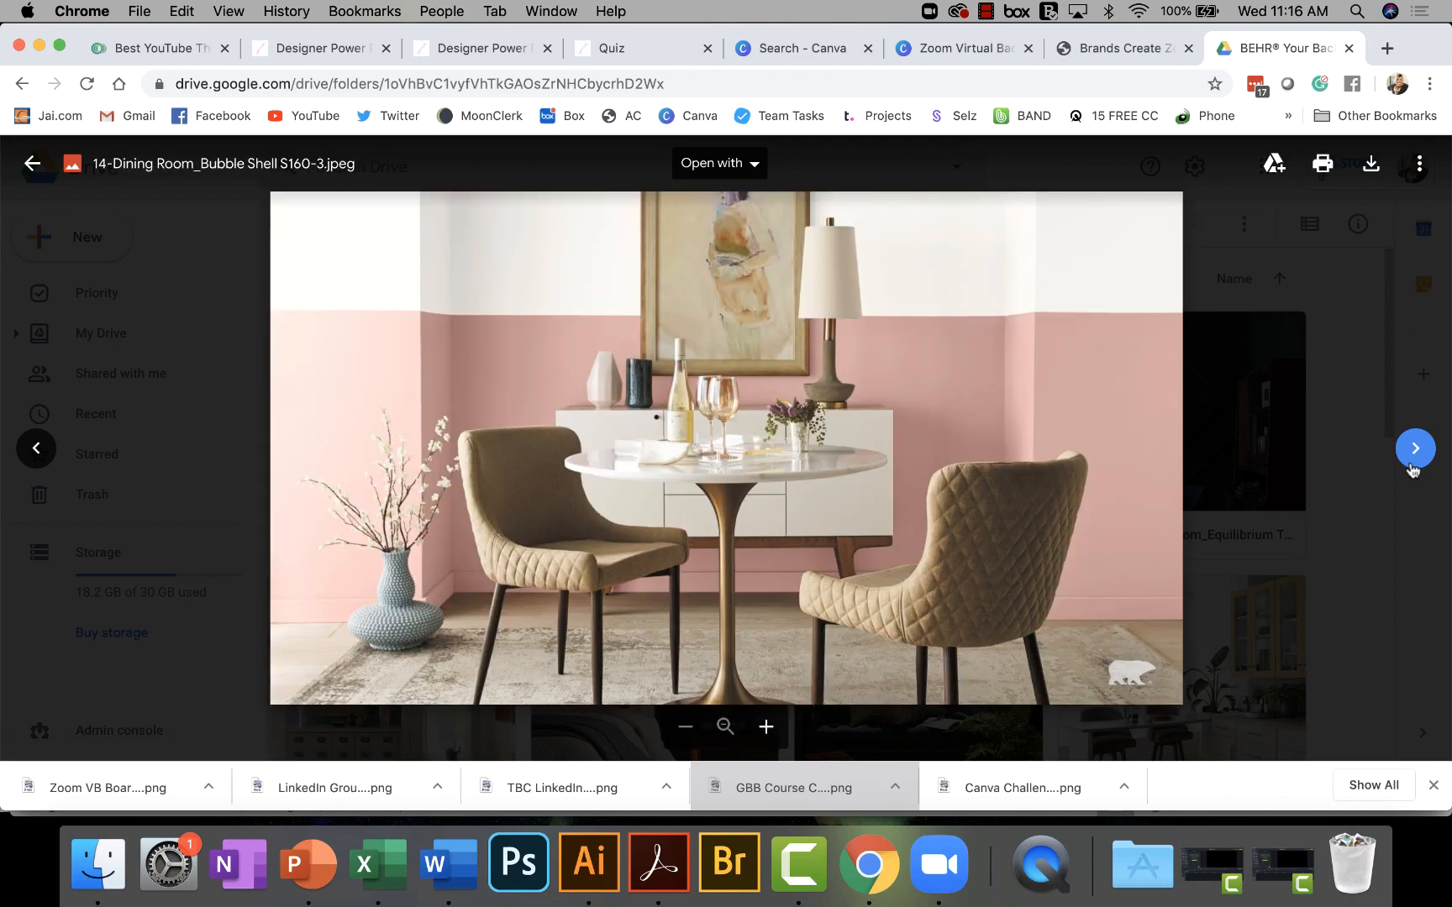
pyautogui.click(1415, 449)
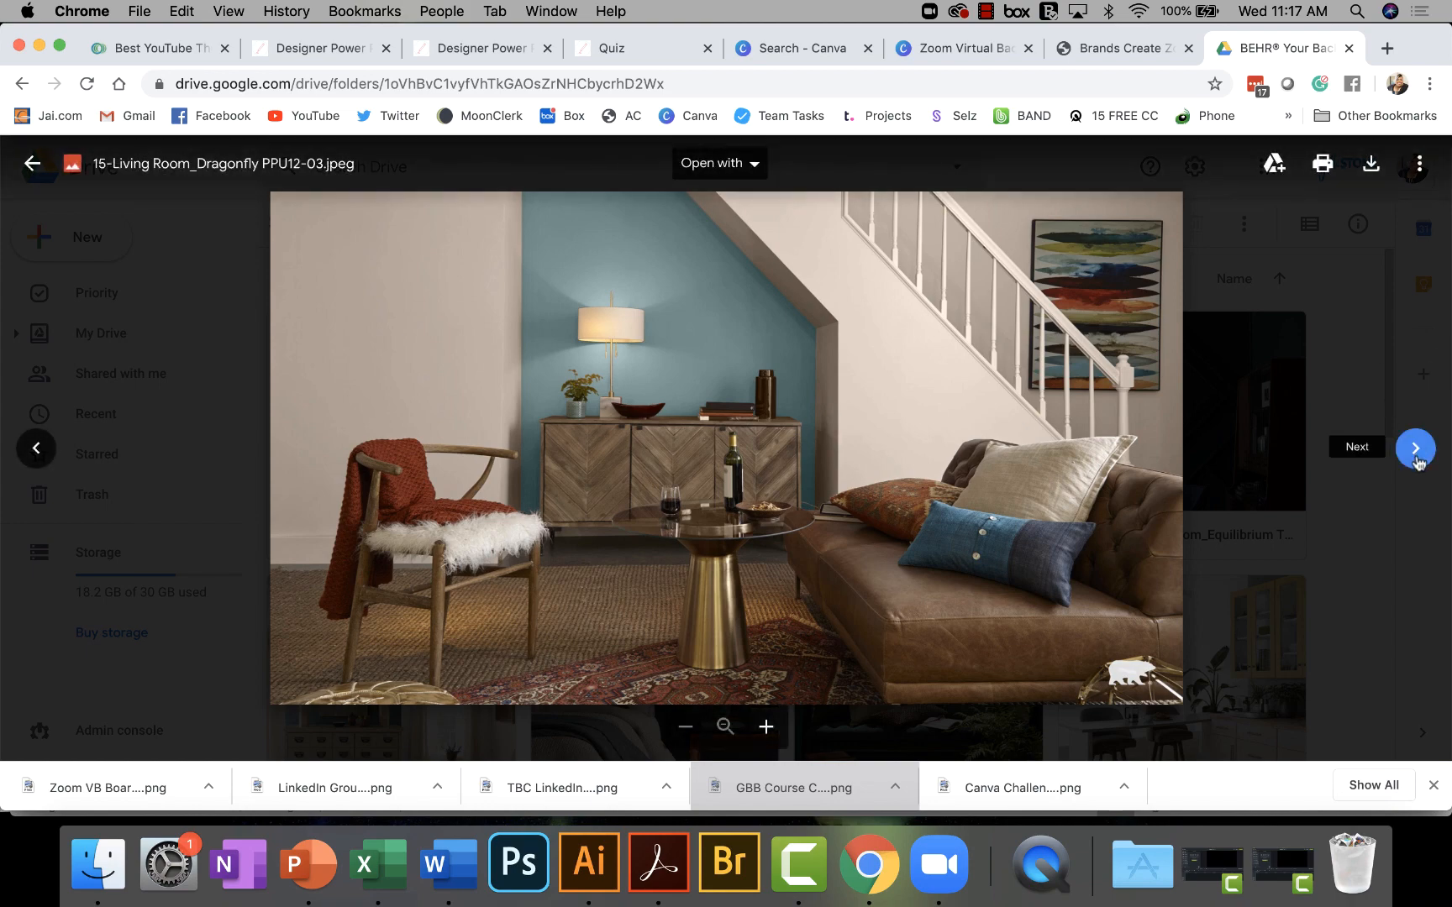
pyautogui.click(1416, 449)
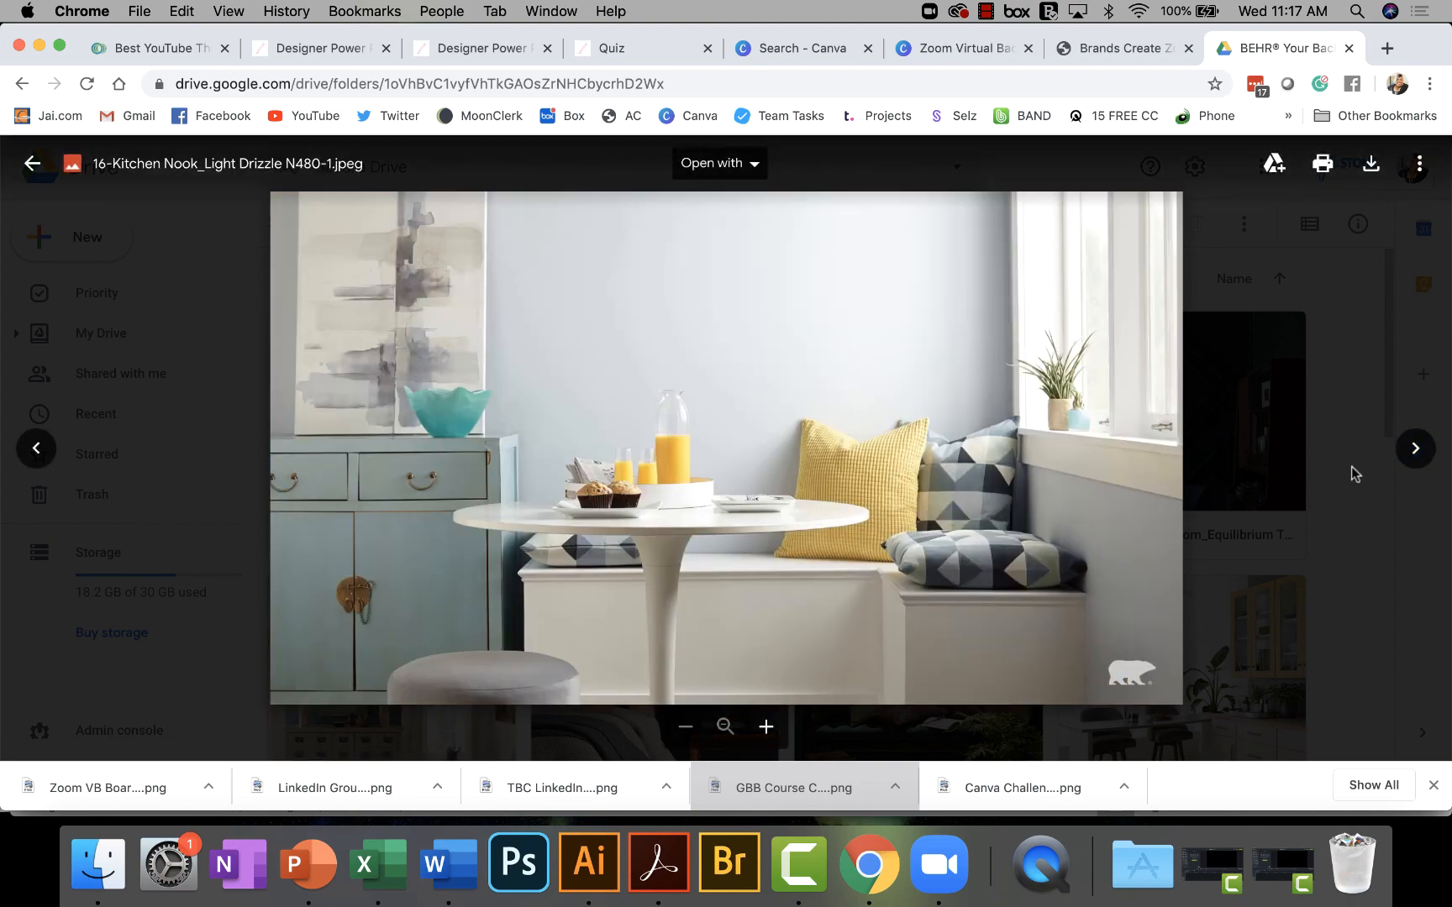
pyautogui.click(34, 164)
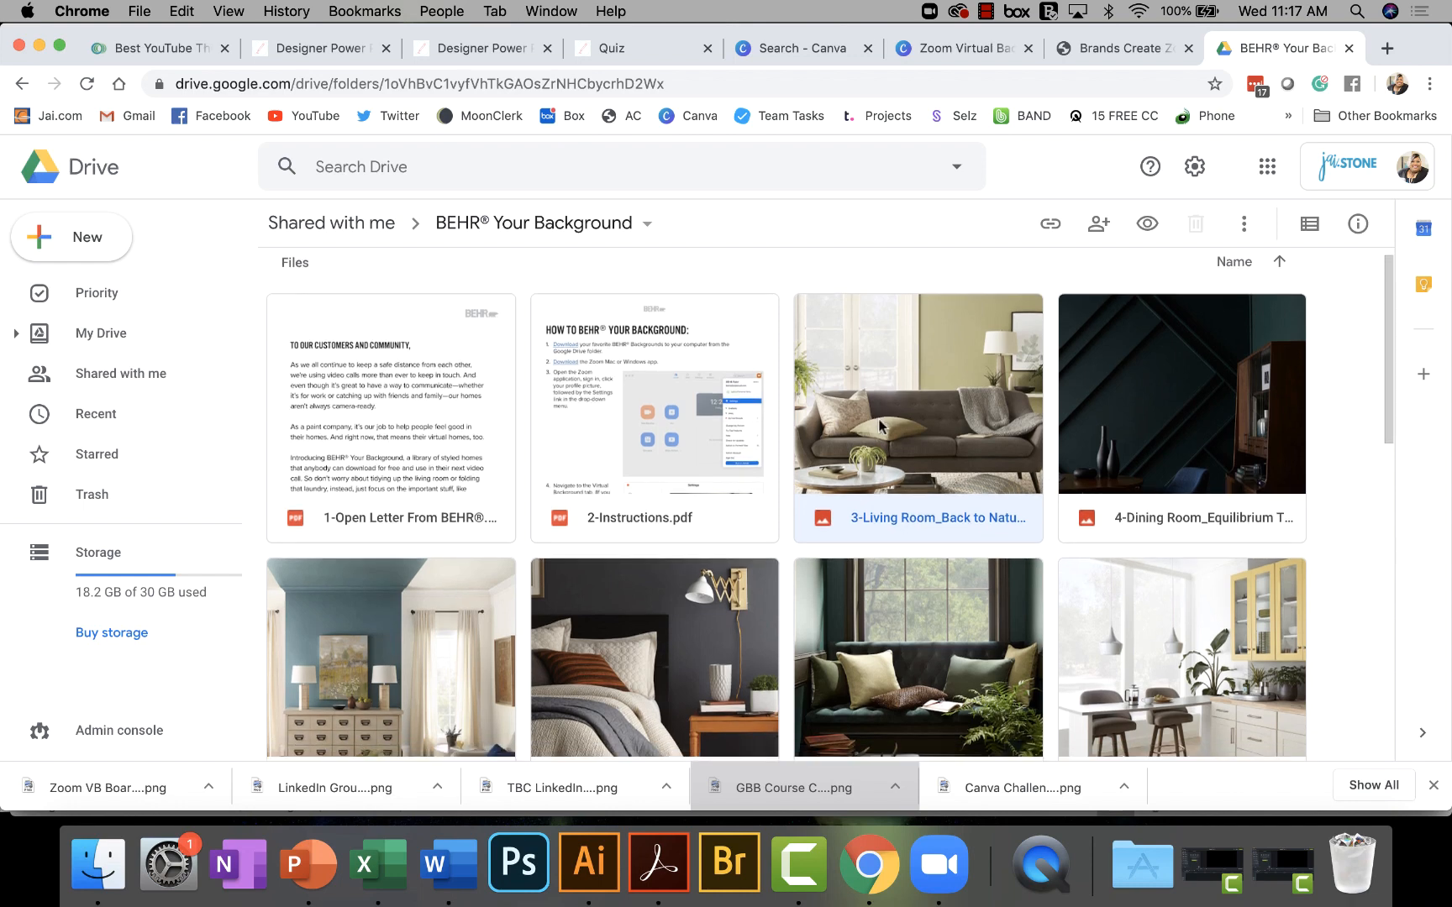
pyautogui.scroll(3)
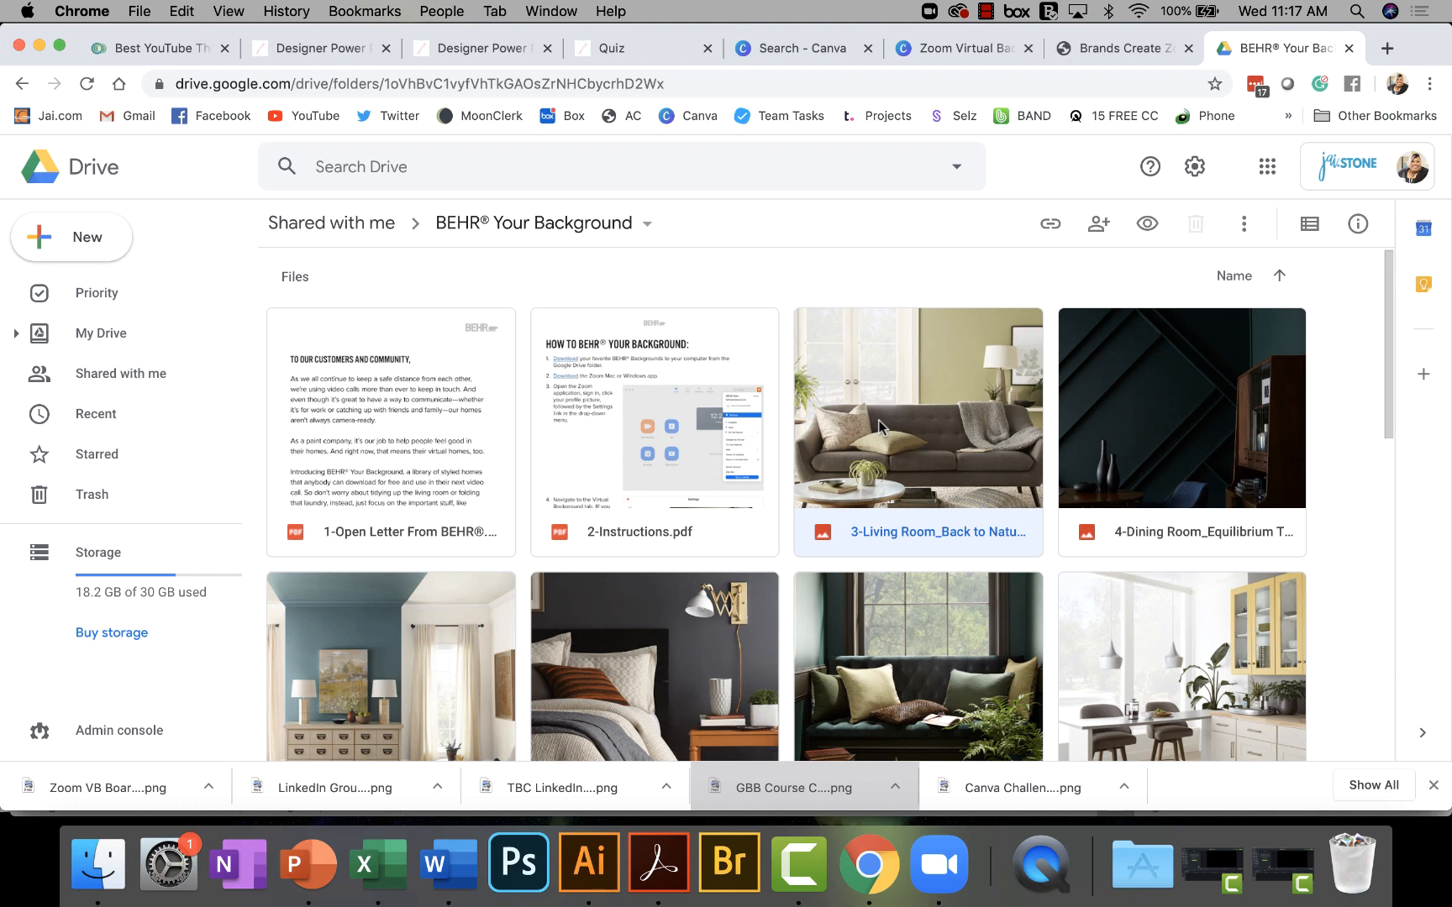